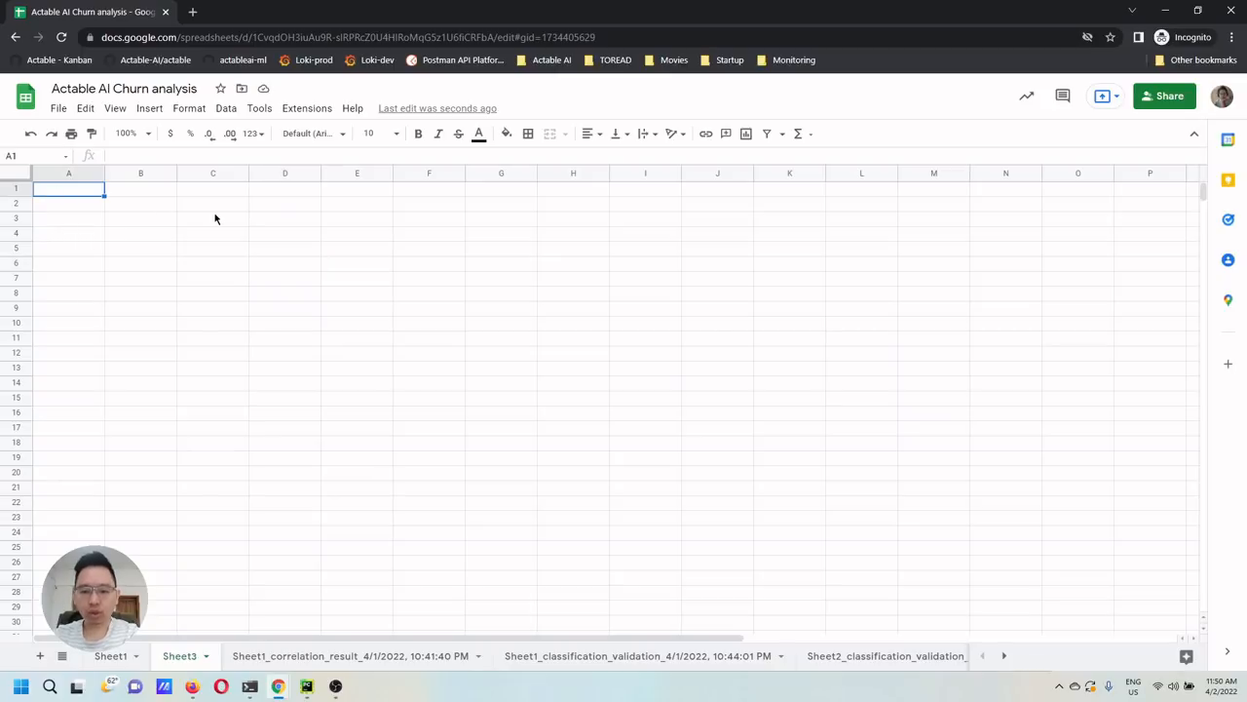
mouse_move(277, 200)
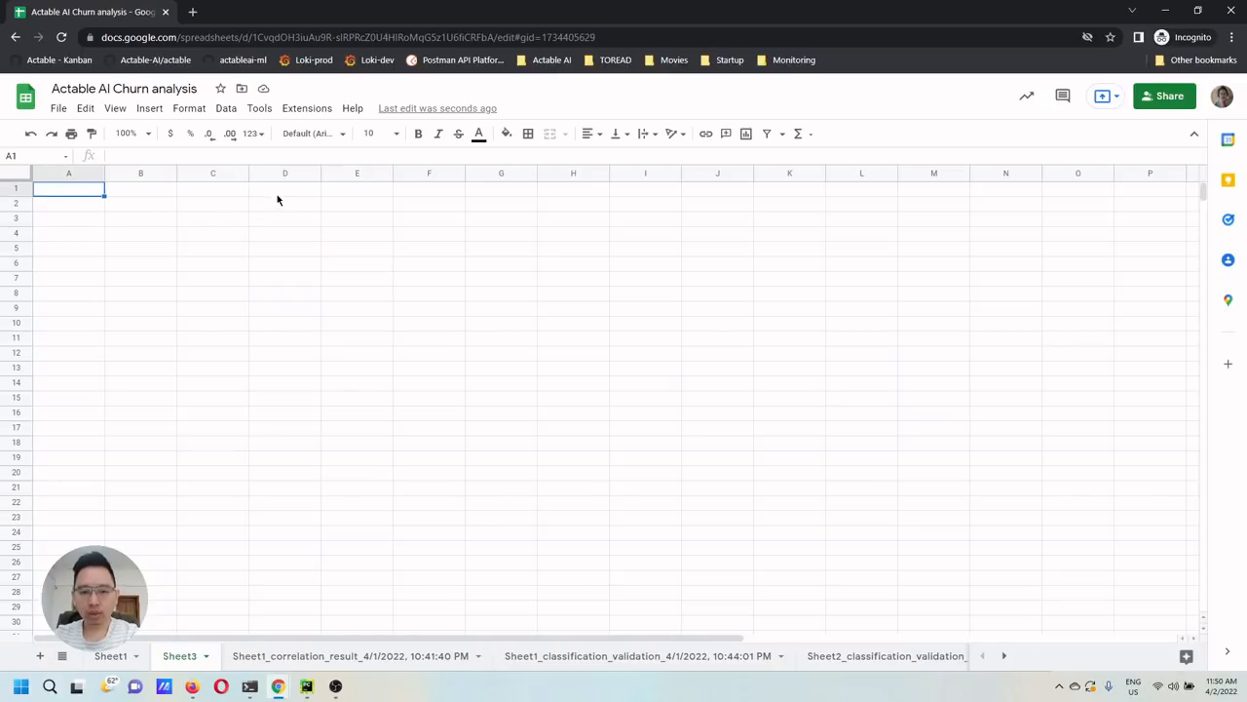
mouse_move(290, 205)
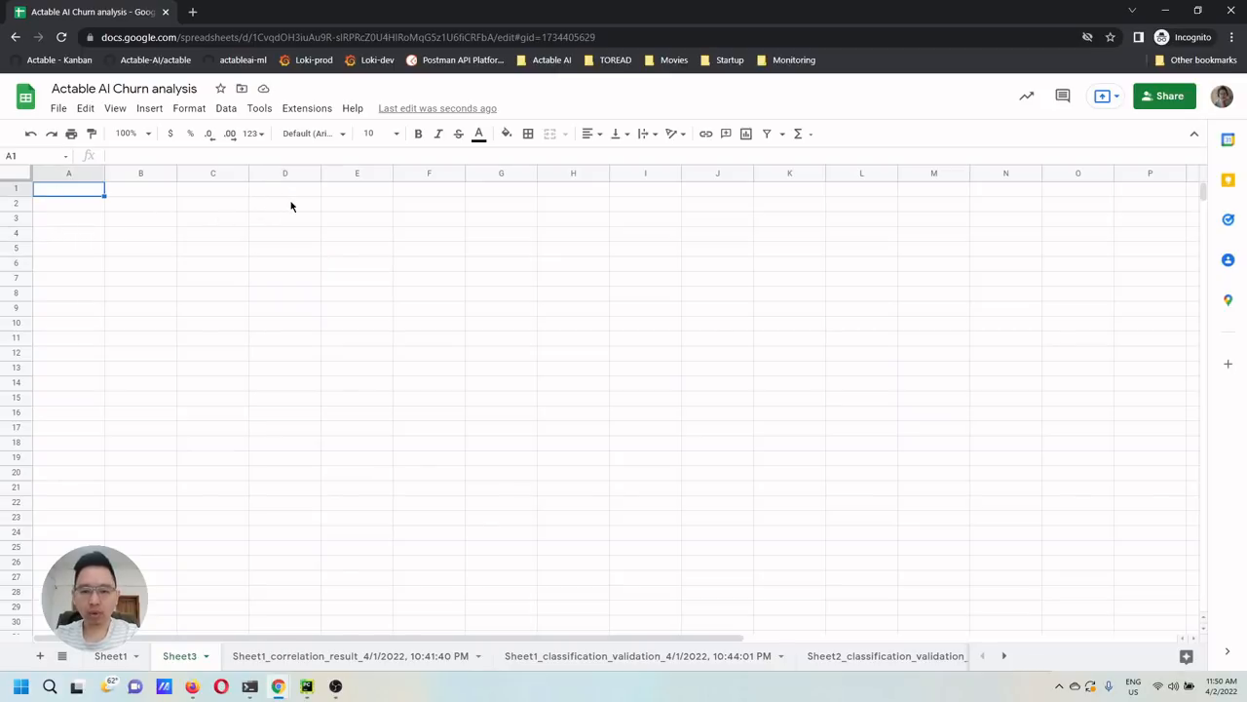
mouse_move(323, 229)
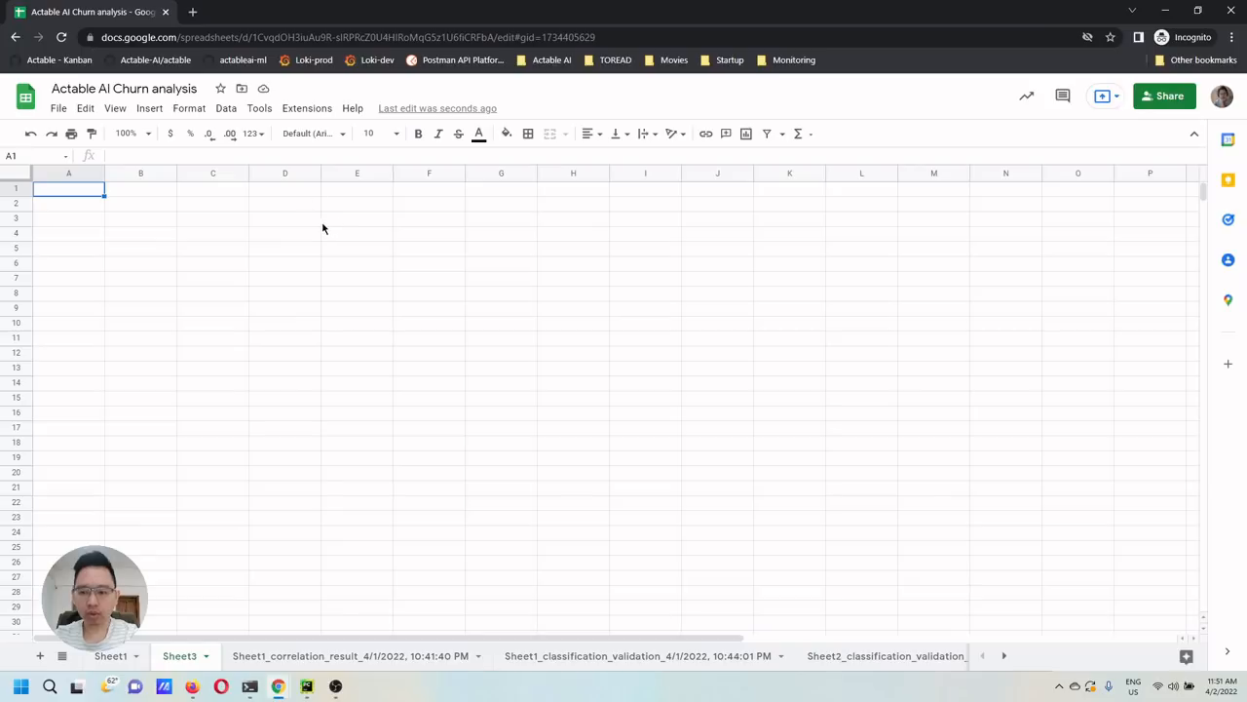
mouse_move(312, 134)
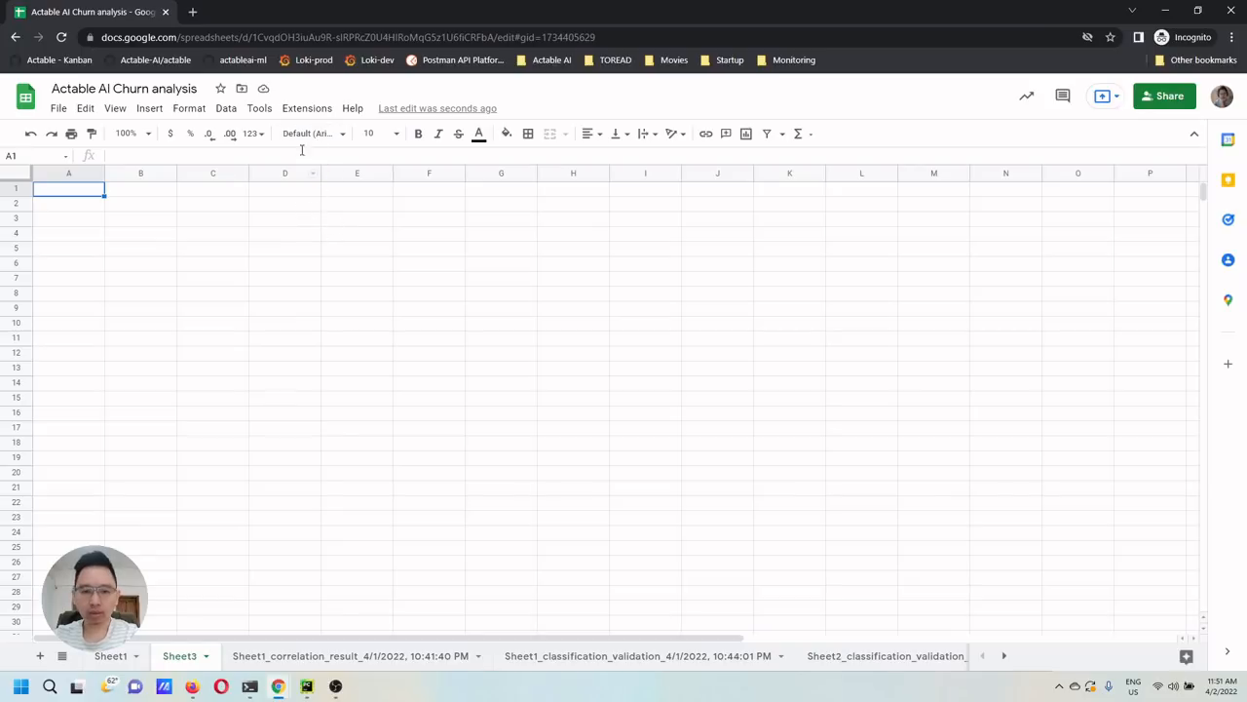
- Open the Extensions menu to see the installed add-ons
left_click(307, 108)
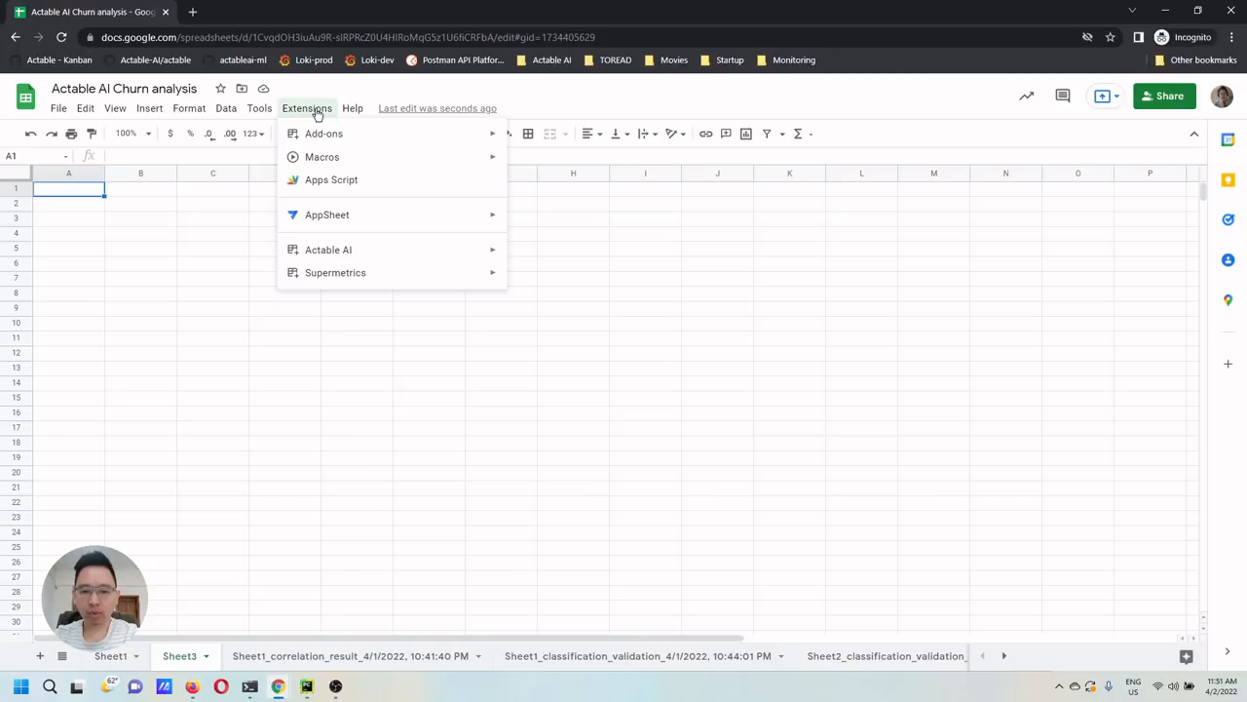
mouse_move(335, 272)
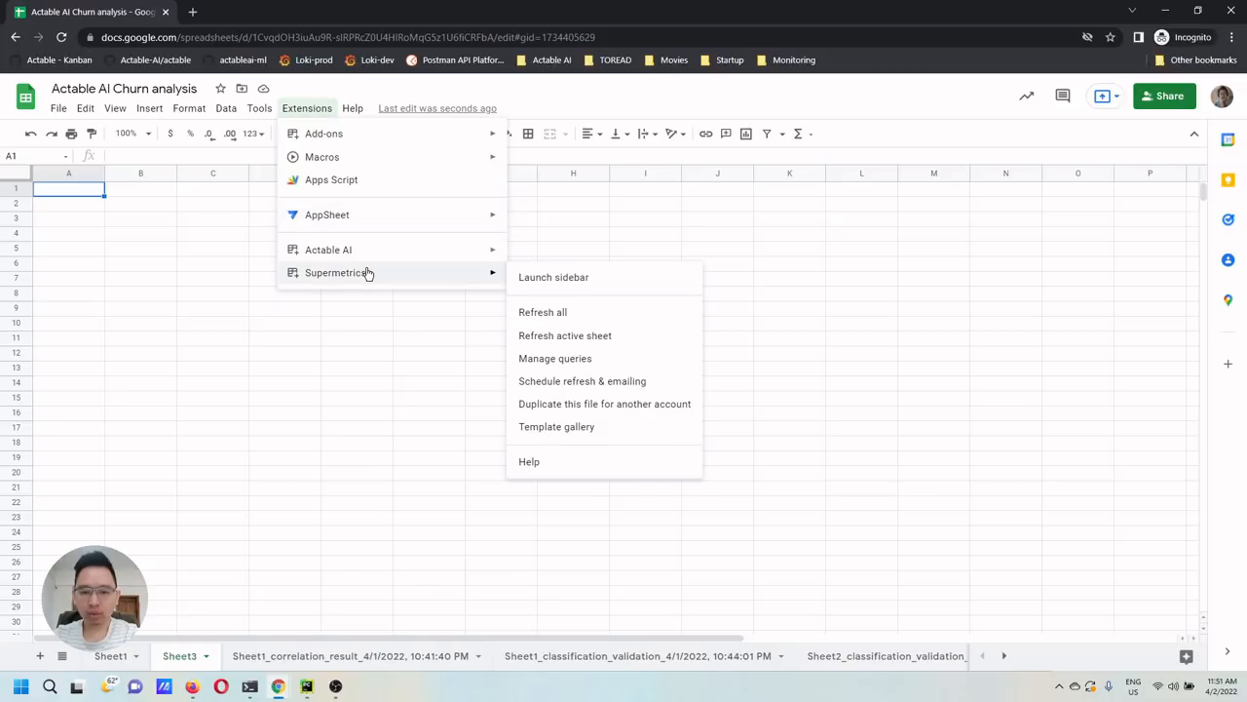
mouse_move(439, 276)
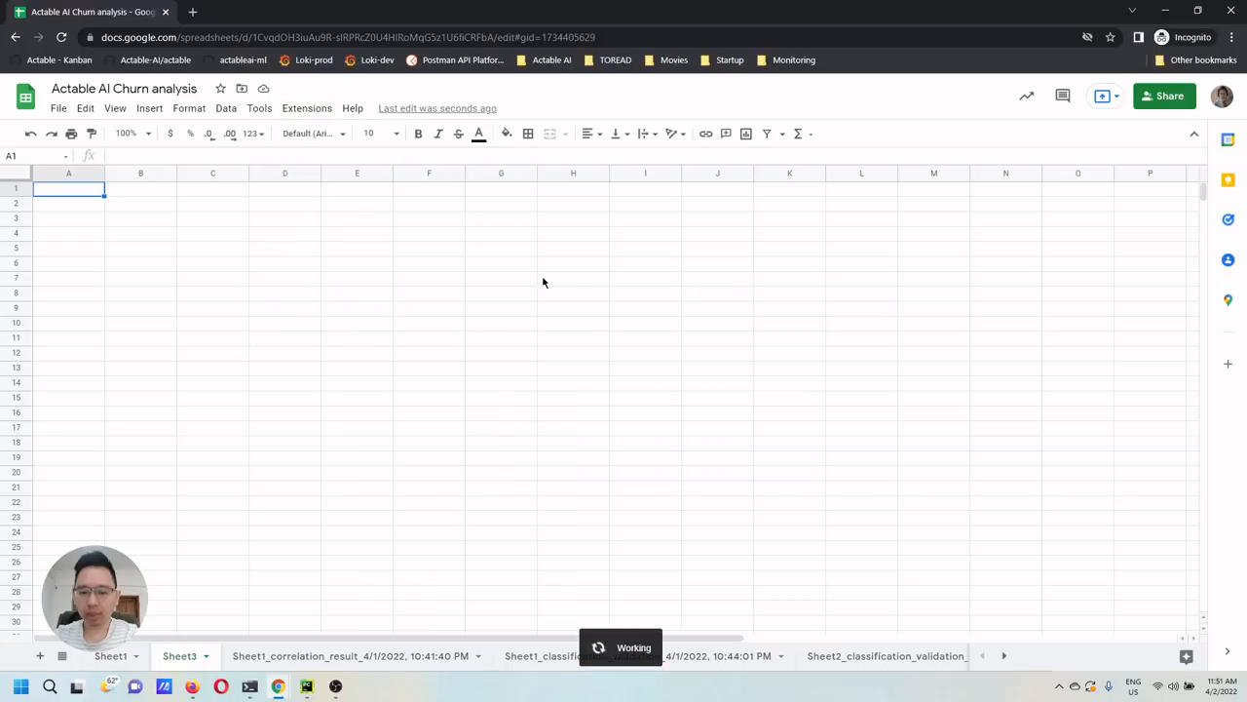
mouse_move(546, 283)
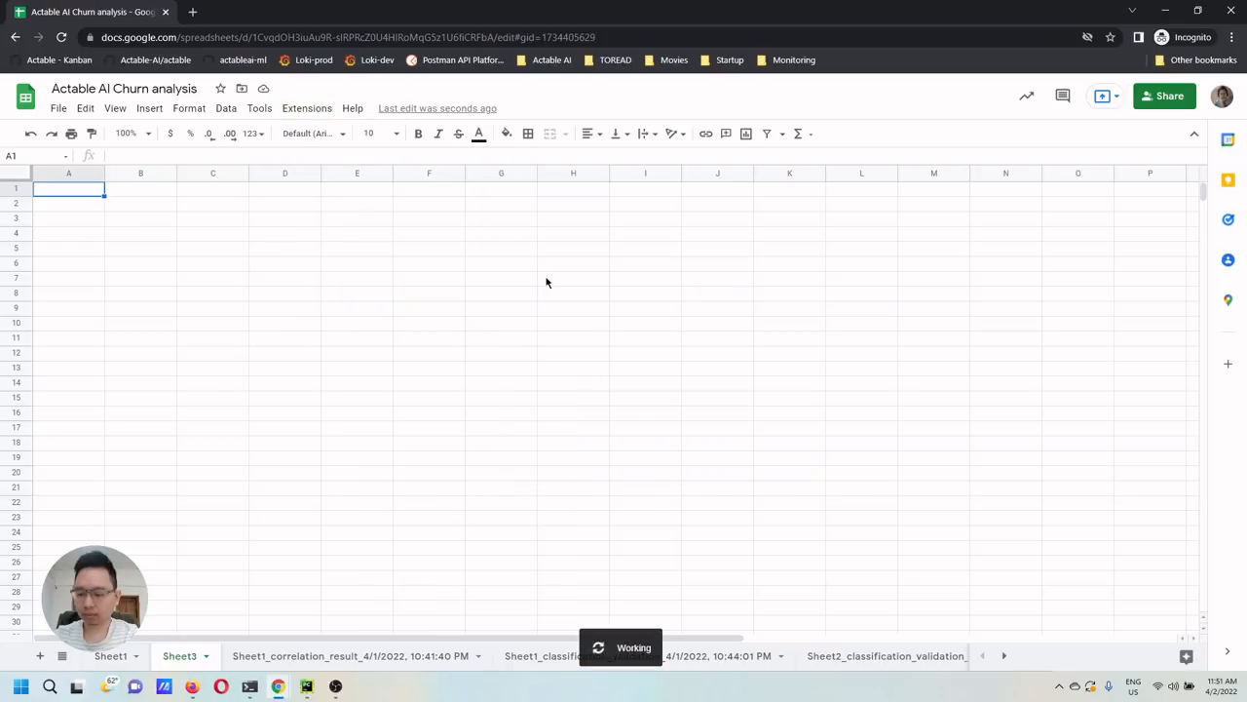
mouse_move(555, 276)
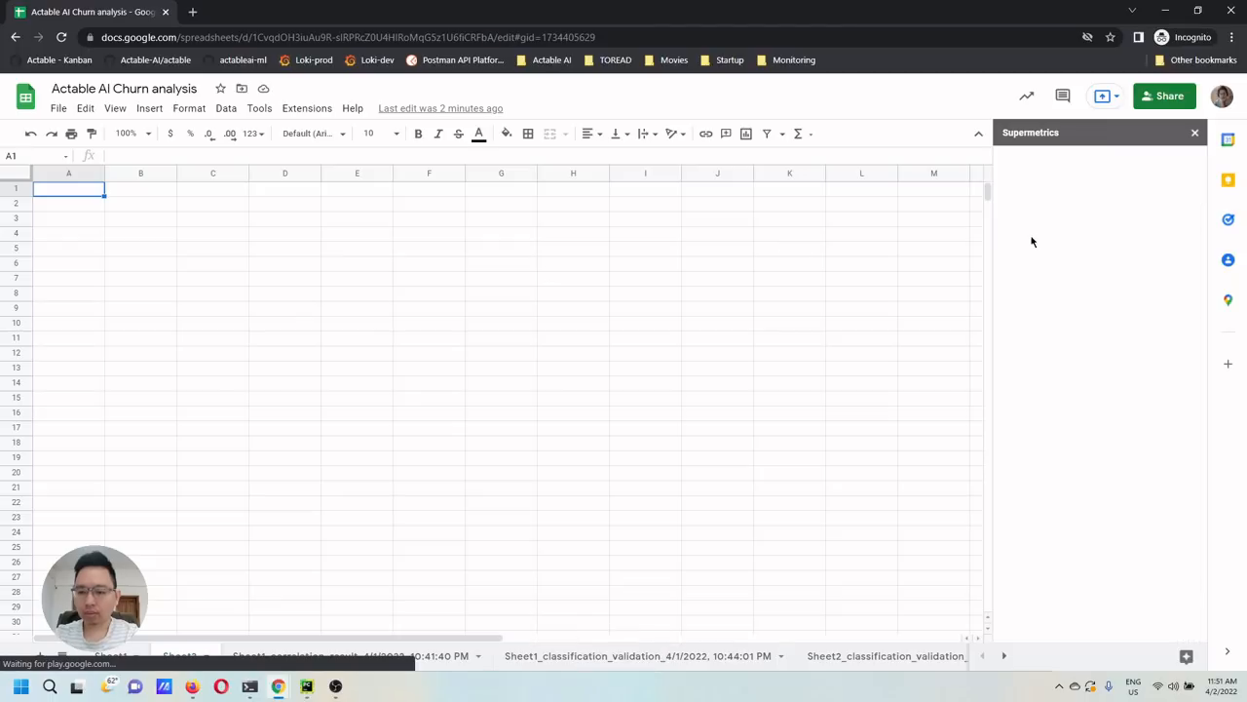
mouse_move(1051, 237)
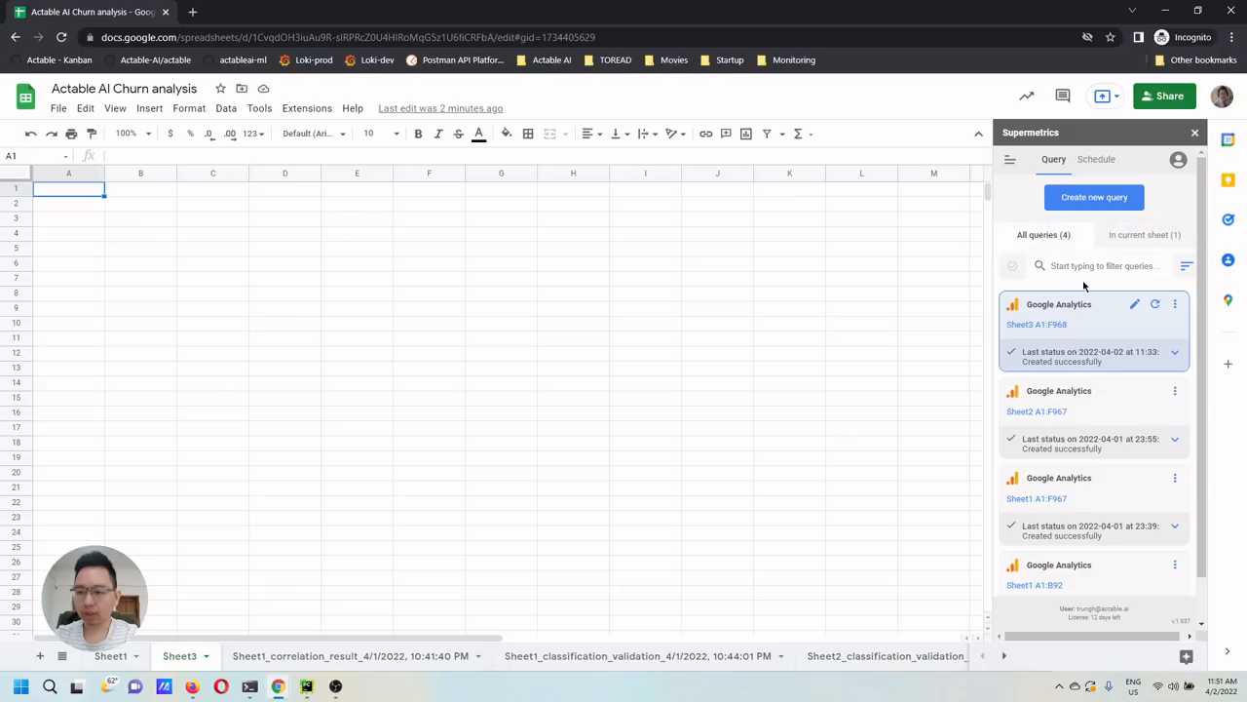
mouse_move(1115, 234)
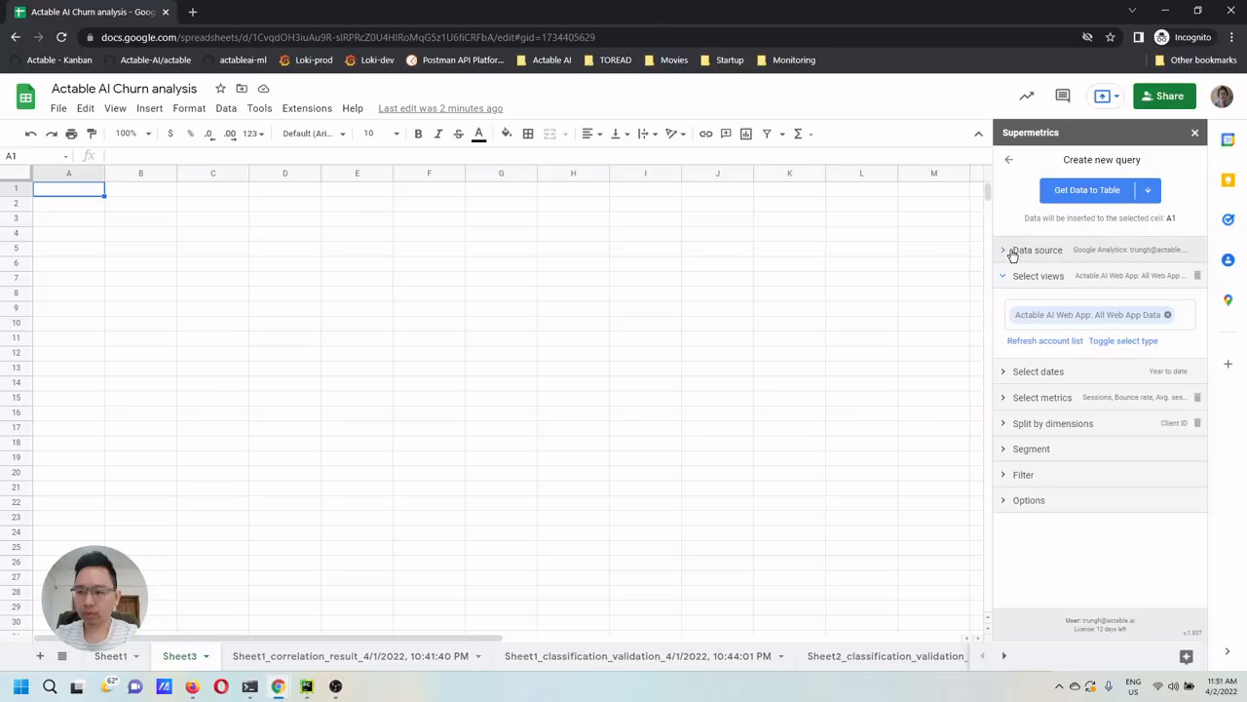
left_click(1034, 250)
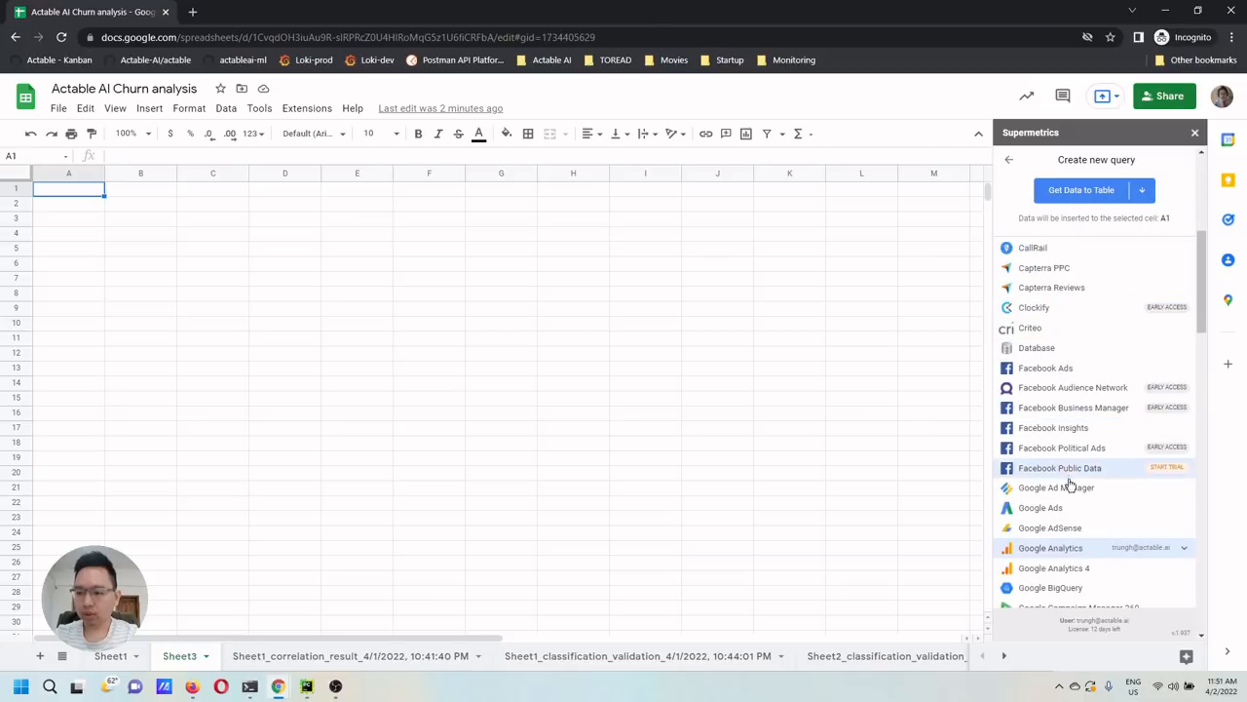
left_click(1050, 548)
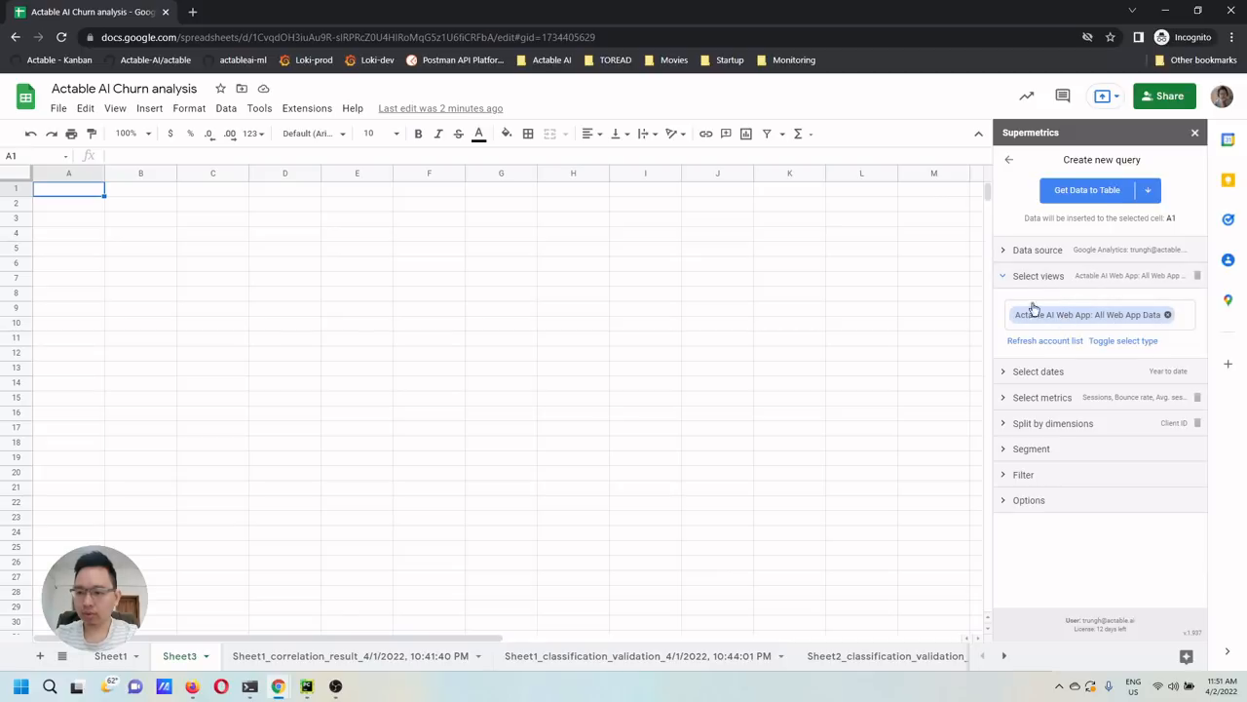
mouse_move(1064, 319)
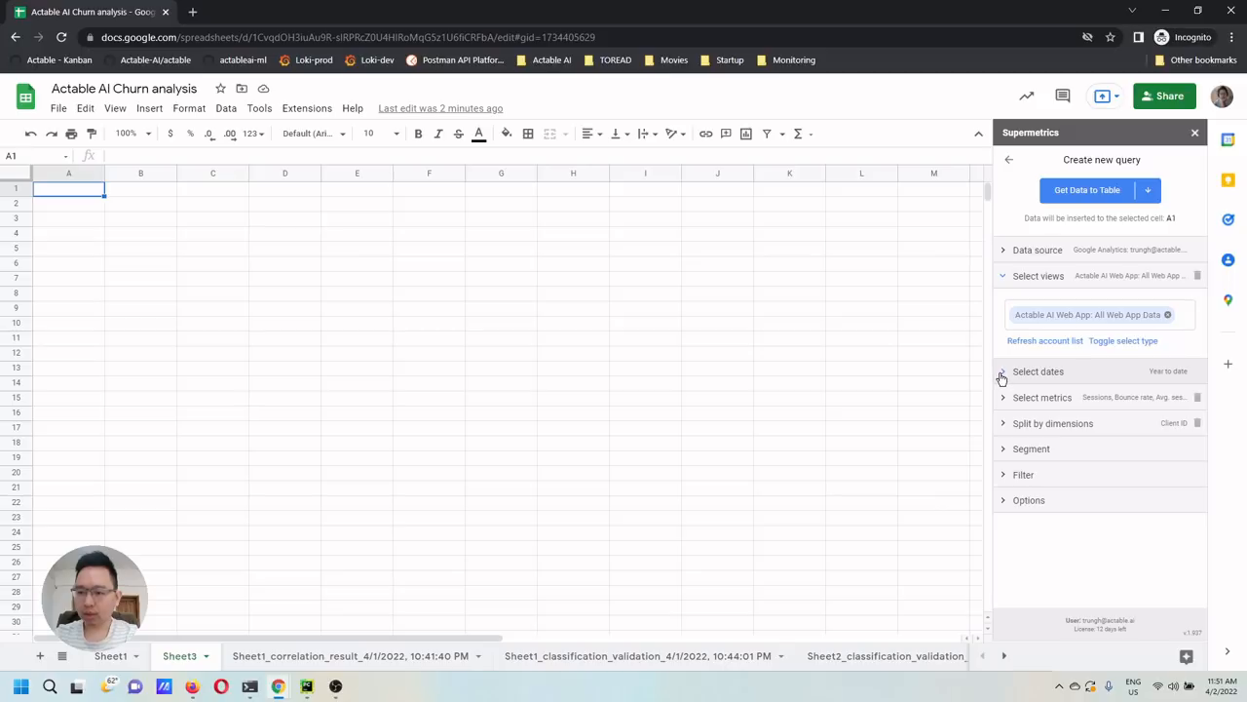
left_click(1003, 371)
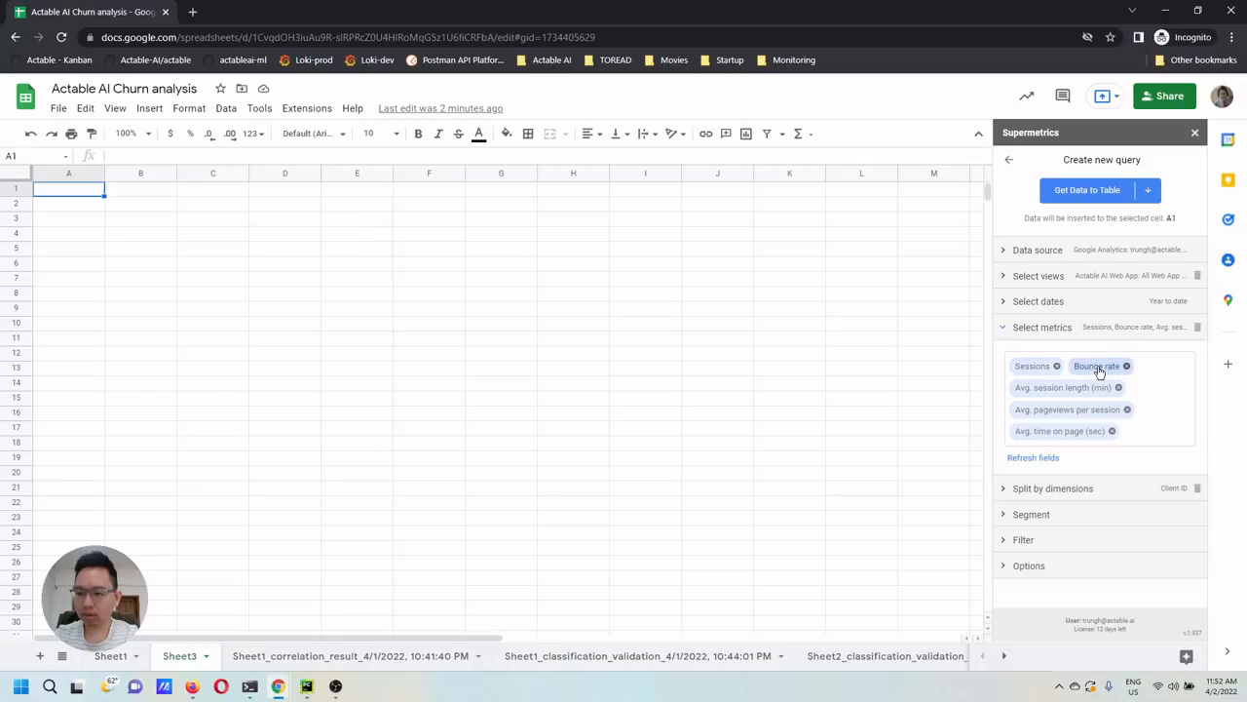
mouse_move(1054, 393)
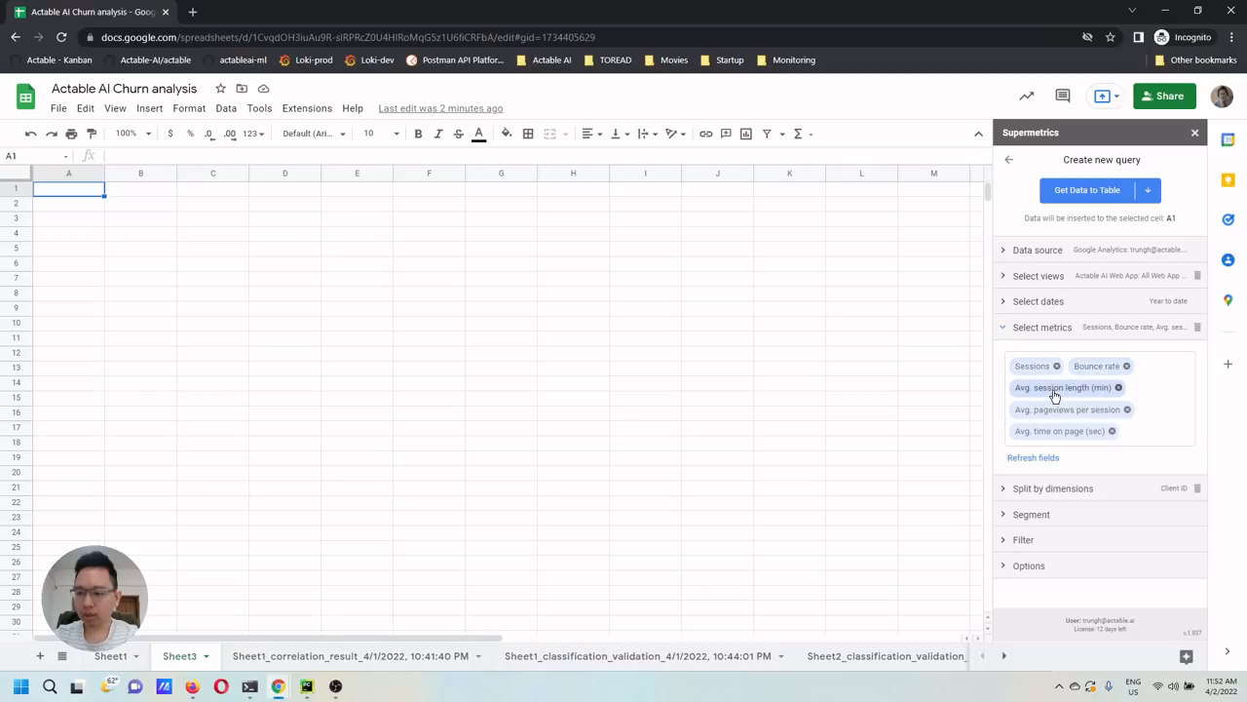
mouse_move(1062, 414)
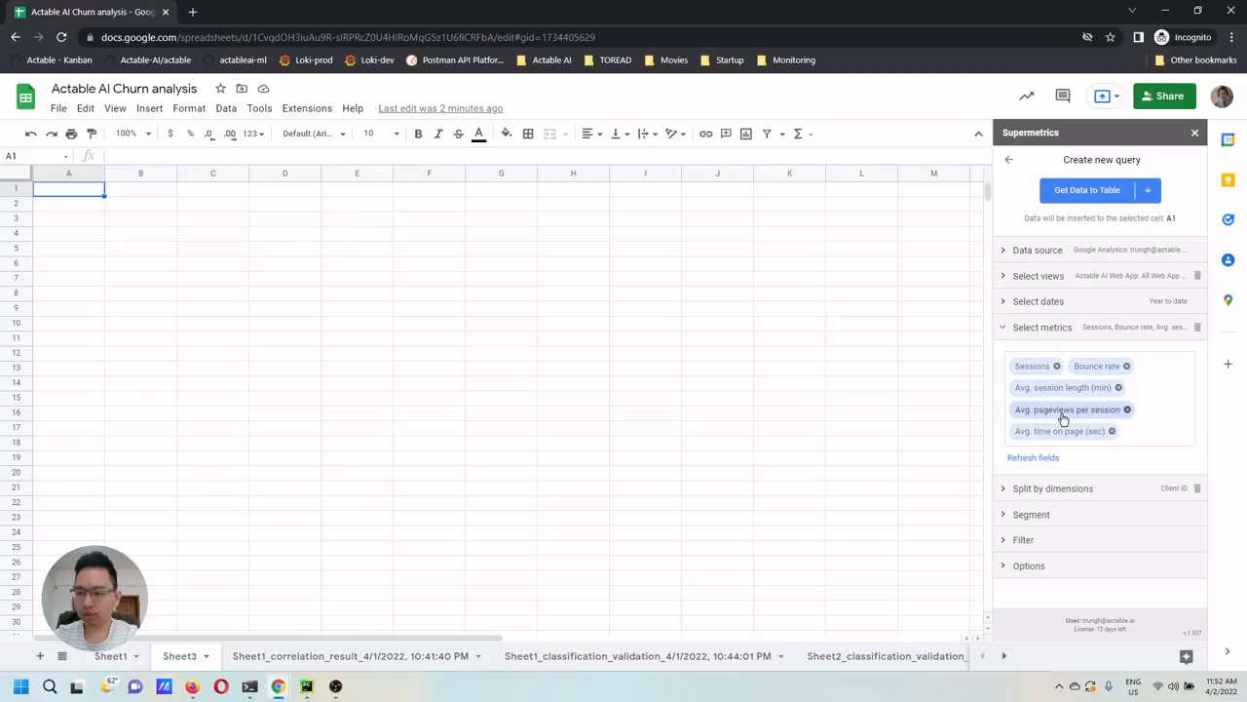
mouse_move(1042, 441)
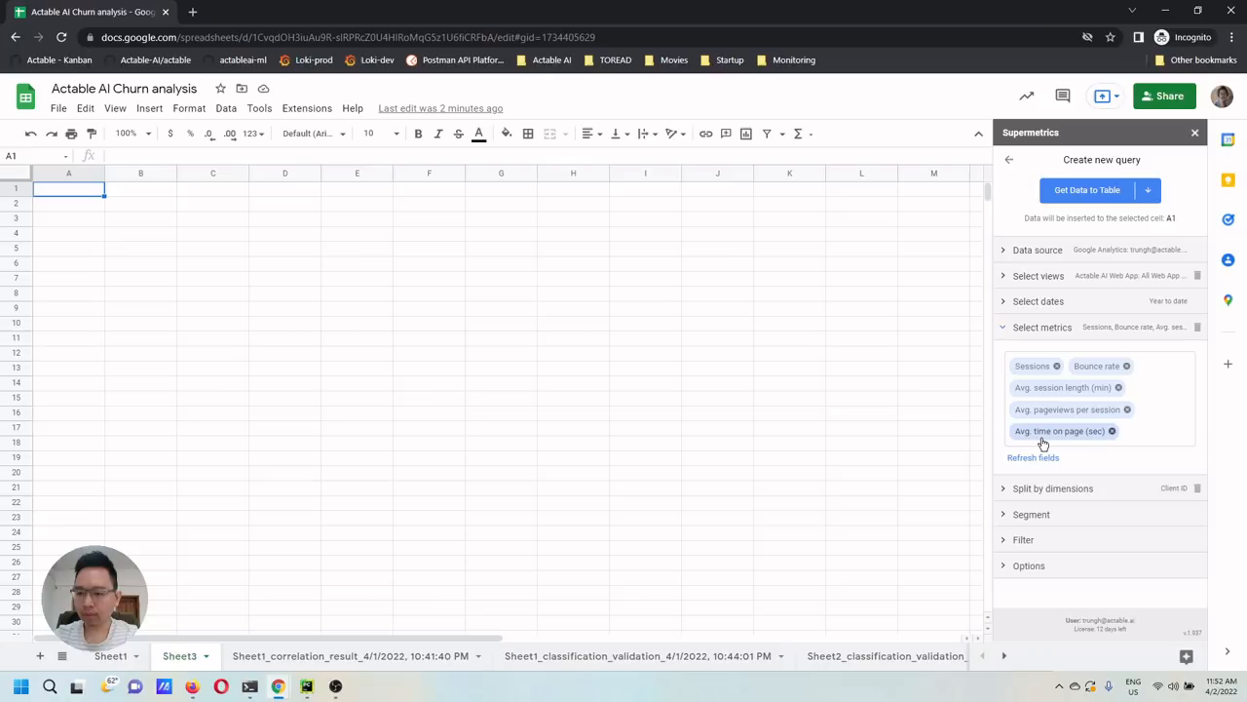
mouse_move(1073, 444)
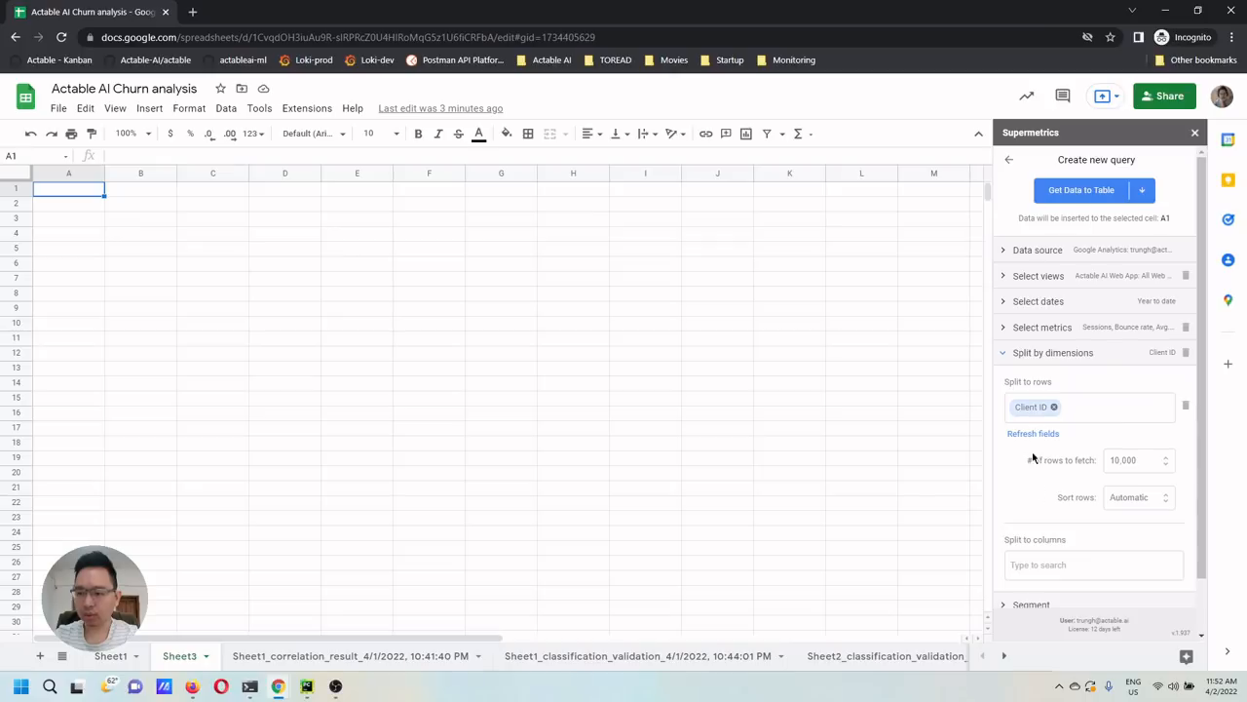
mouse_move(1045, 442)
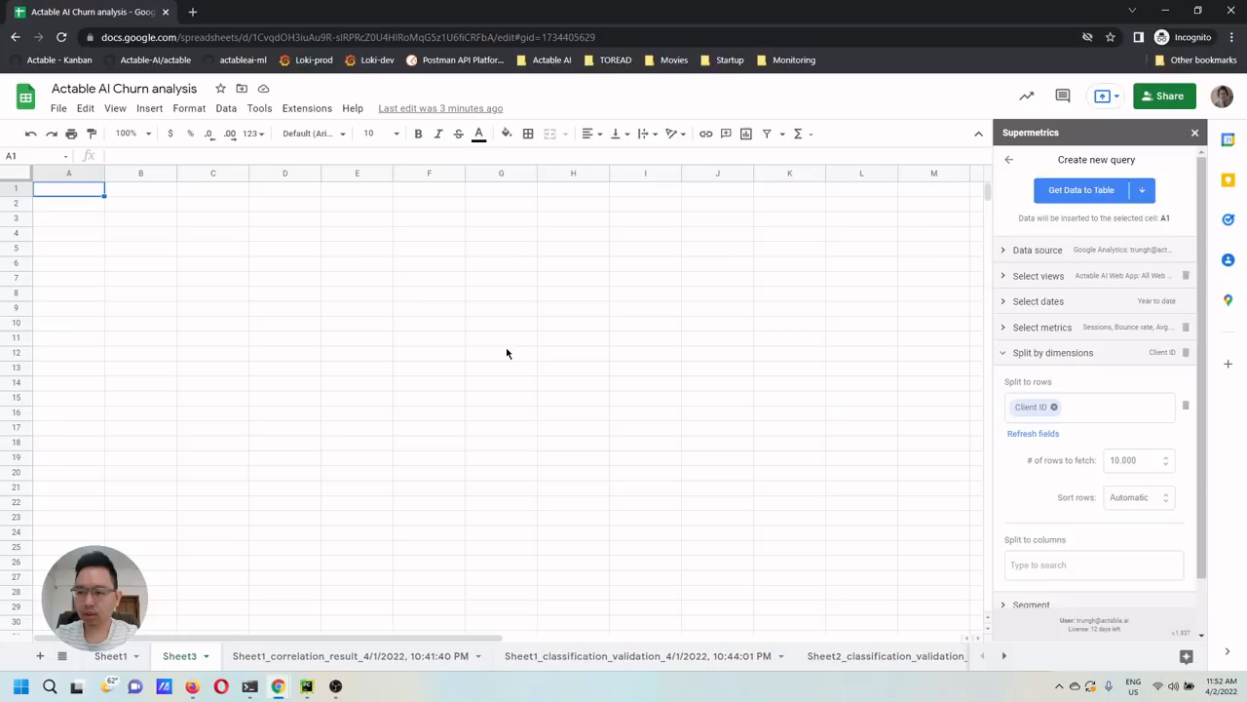
- Insert the Google Analytics query results into Sheet3 starting at A1
left_click(1081, 190)
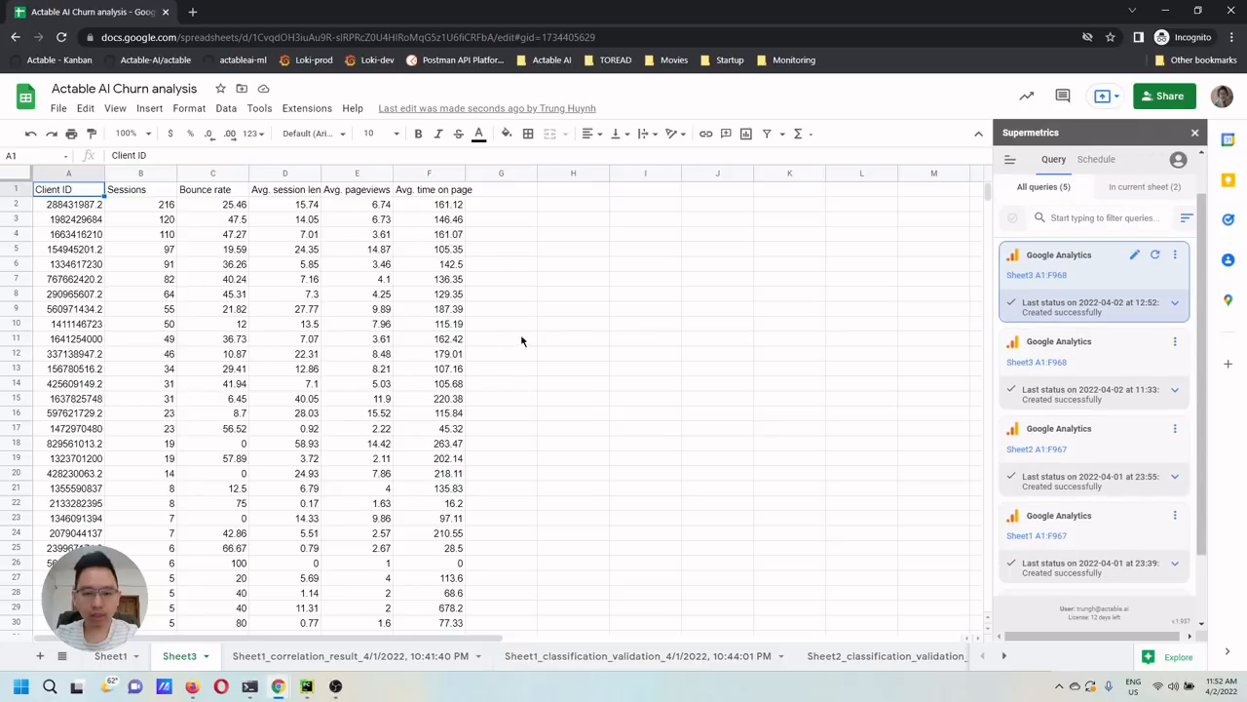
mouse_move(445, 264)
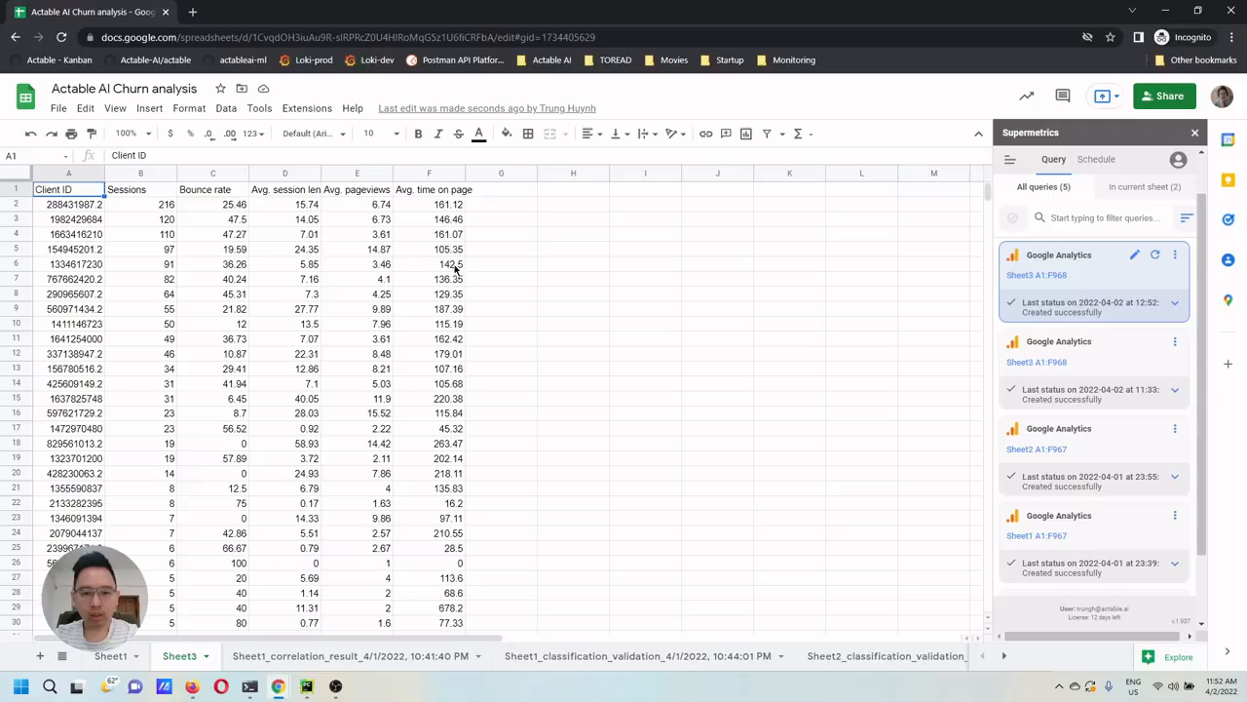
- Open the Actable AI sidebar from Extensions and choose Classification analysis
left_click(306, 108)
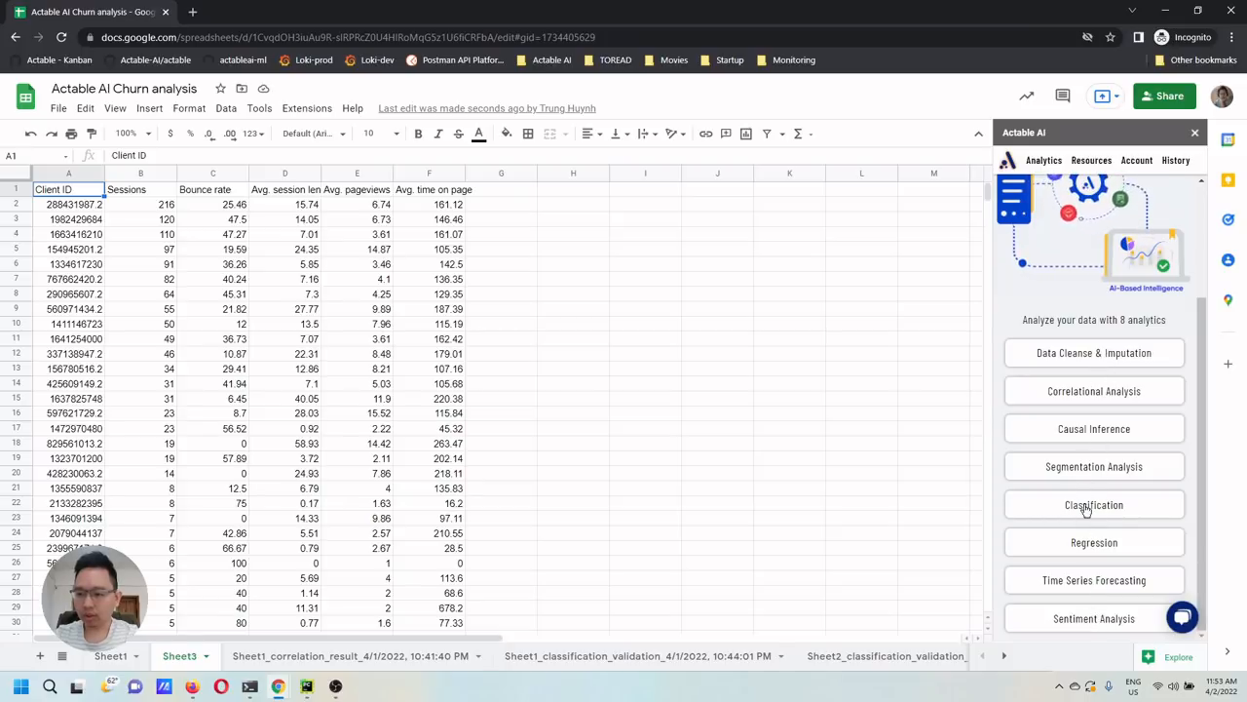
left_click(1094, 503)
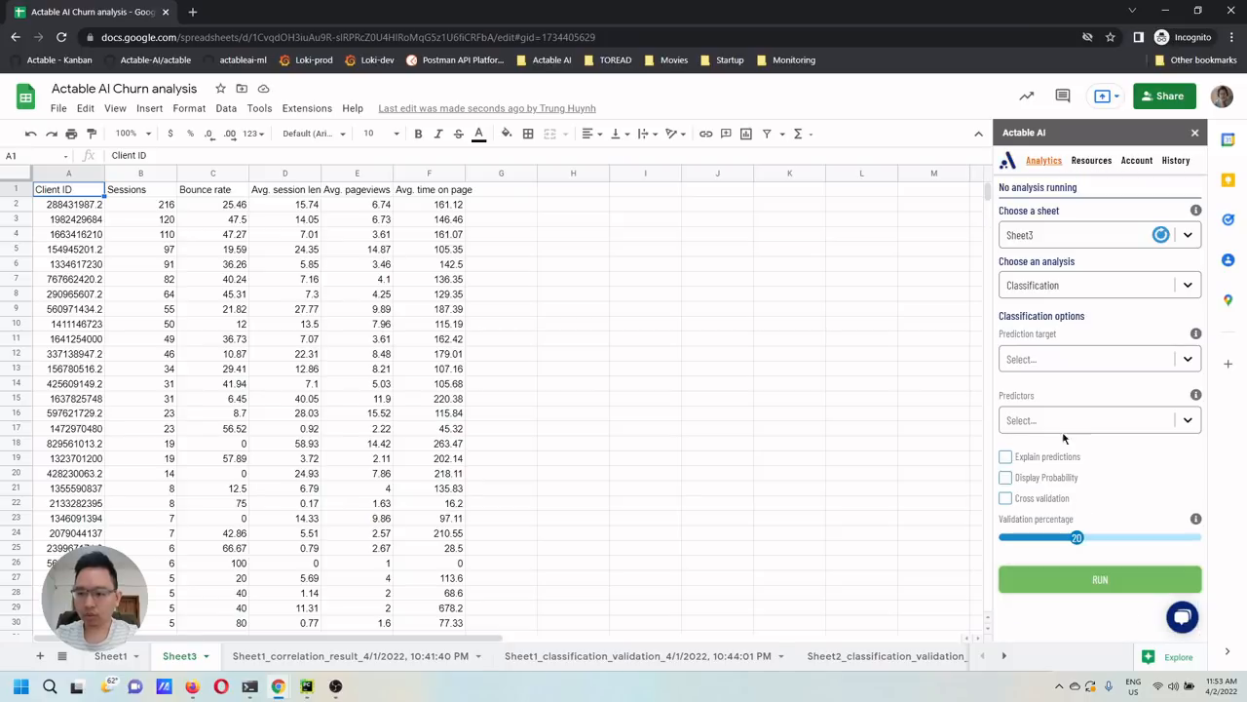
mouse_move(576, 305)
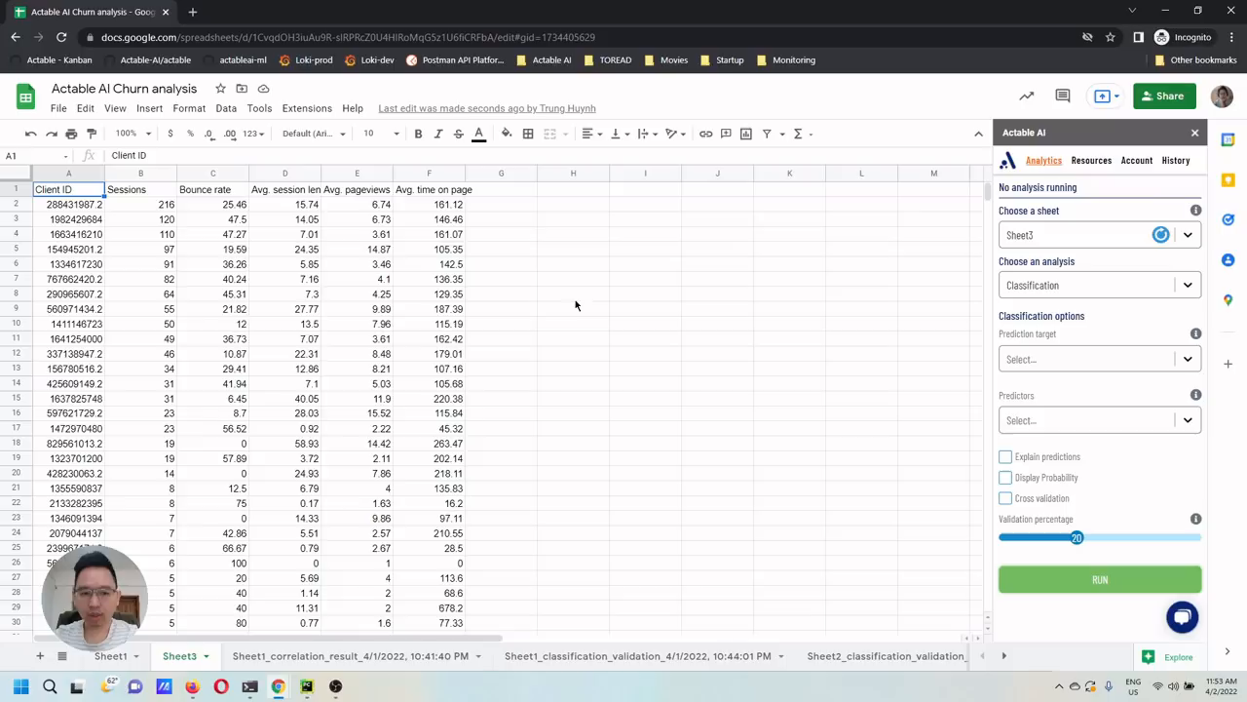
mouse_move(602, 286)
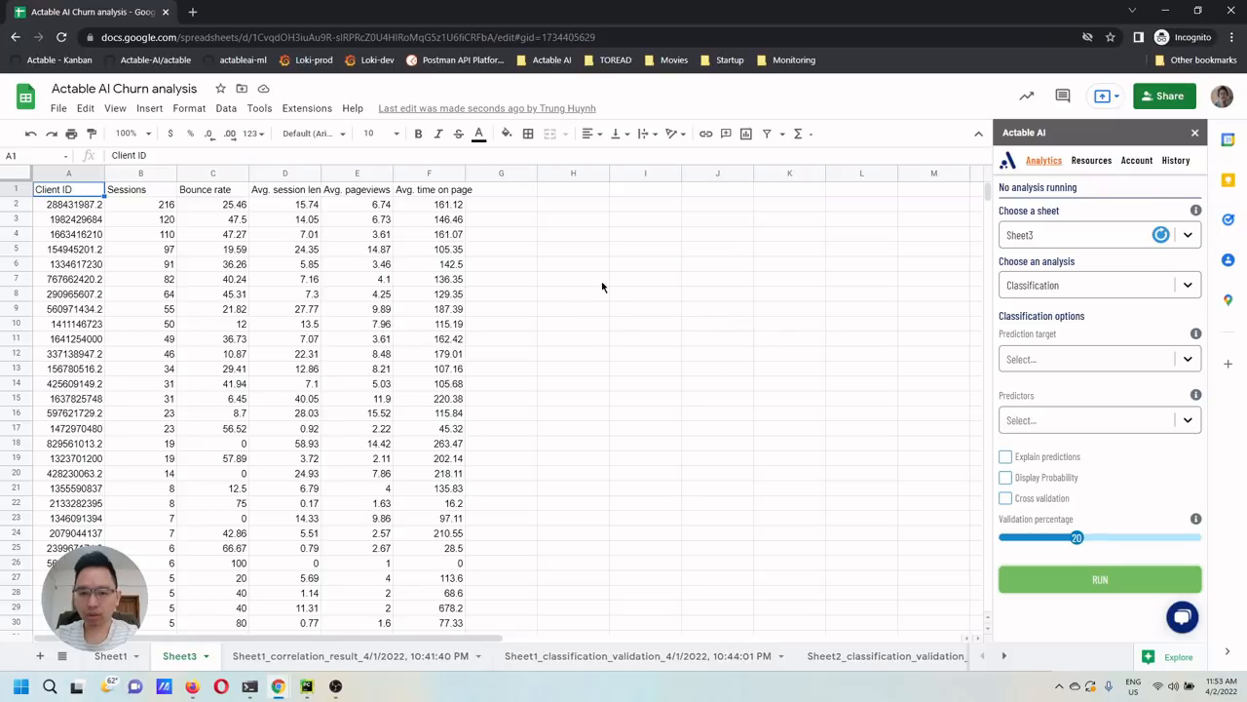
mouse_move(736, 292)
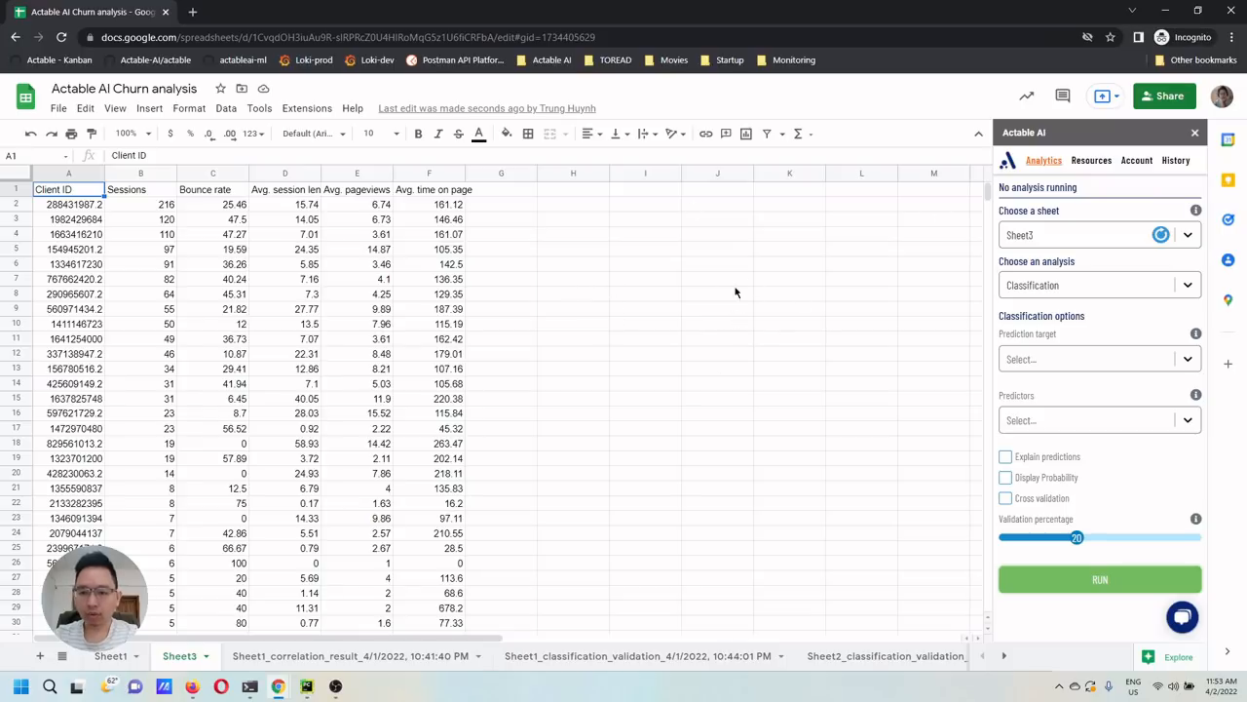
- Add a 'Churn' header in G1 and fill =B2=1 down column G
left_click(500, 189)
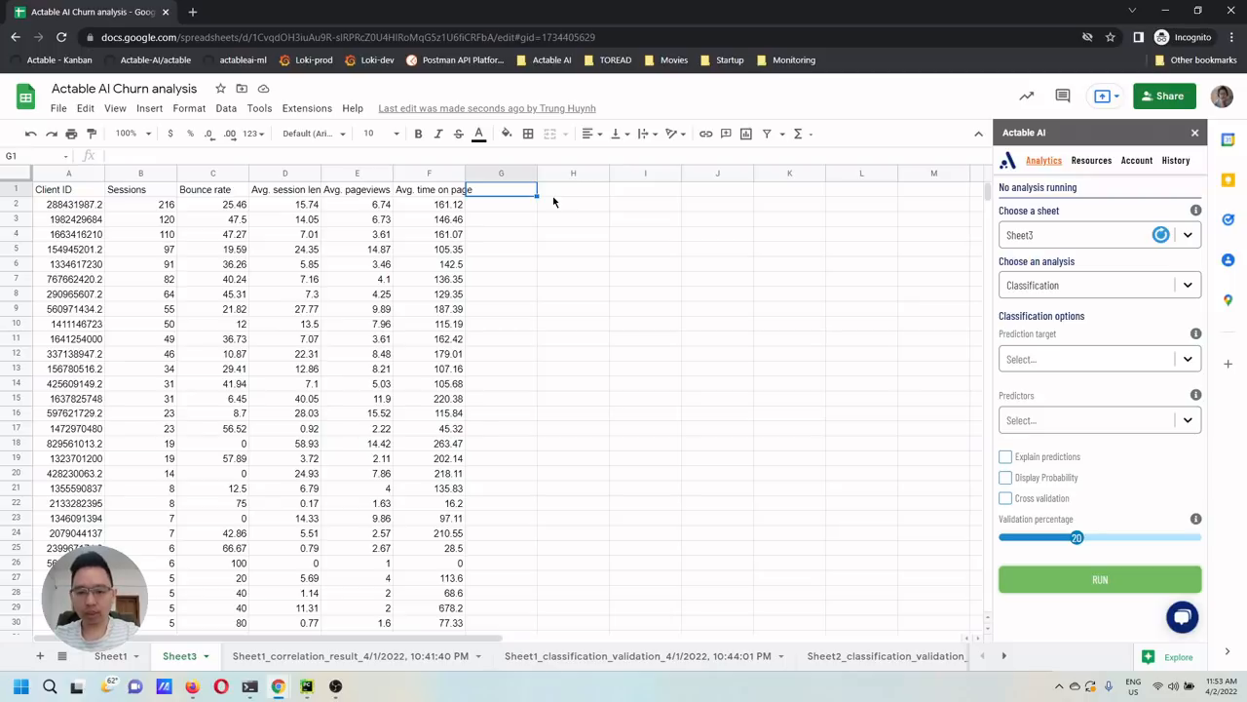
type("Ch")
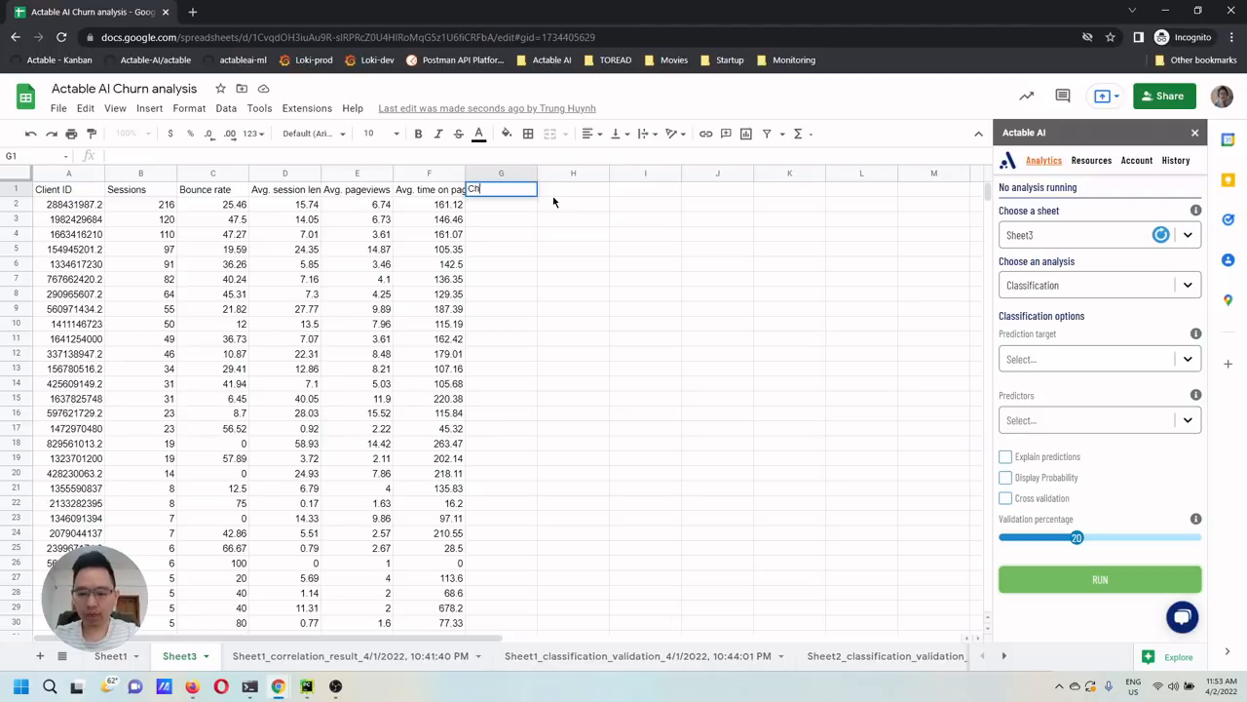
key("Enter")
type("=B2")
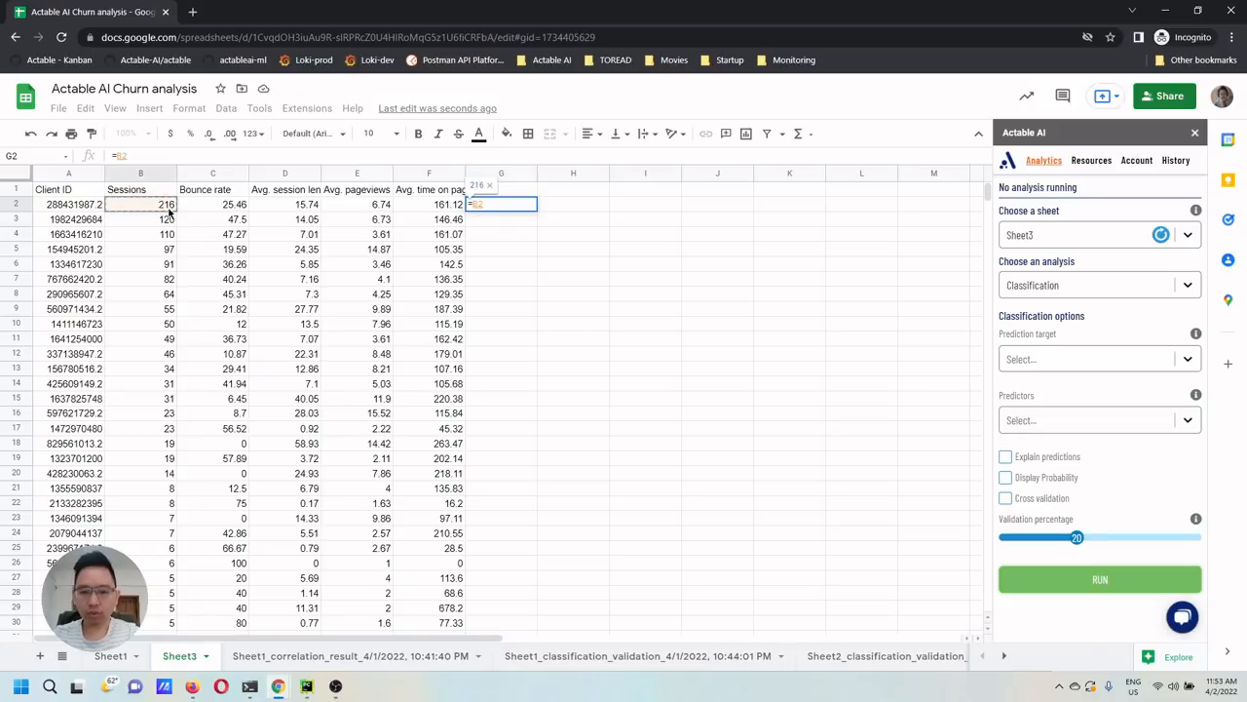
type("Churn")
type("=1")
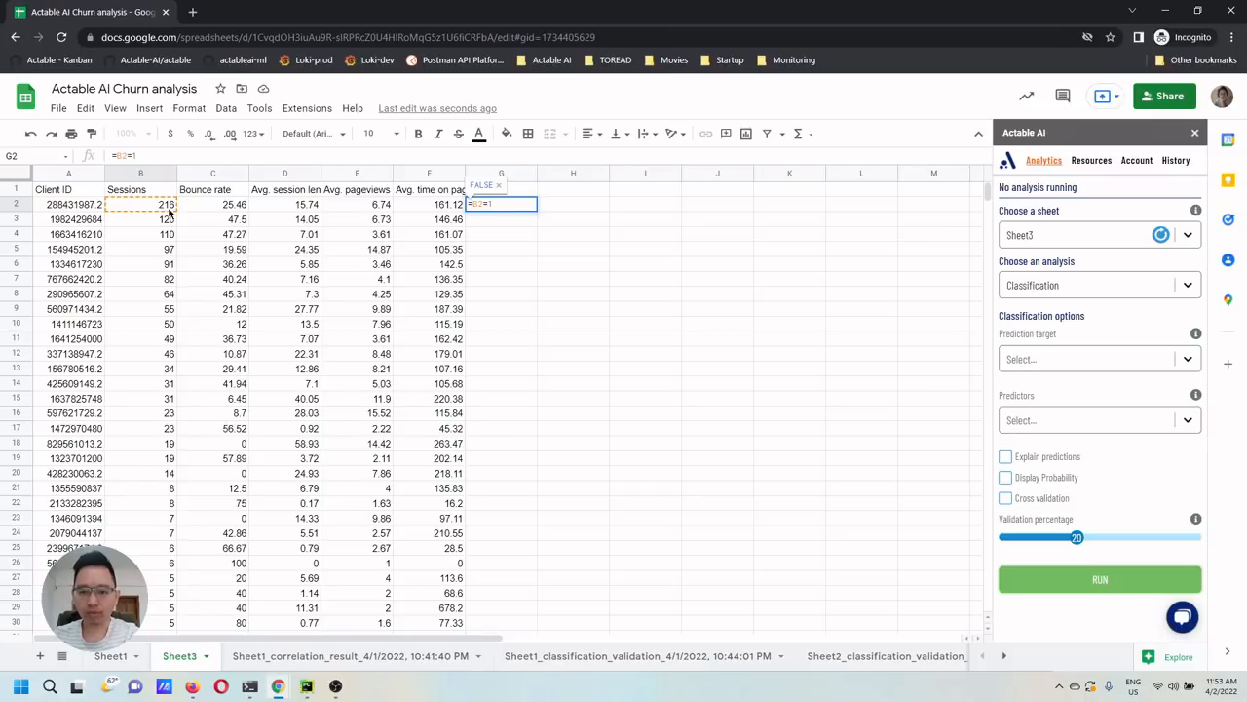
key("Enter")
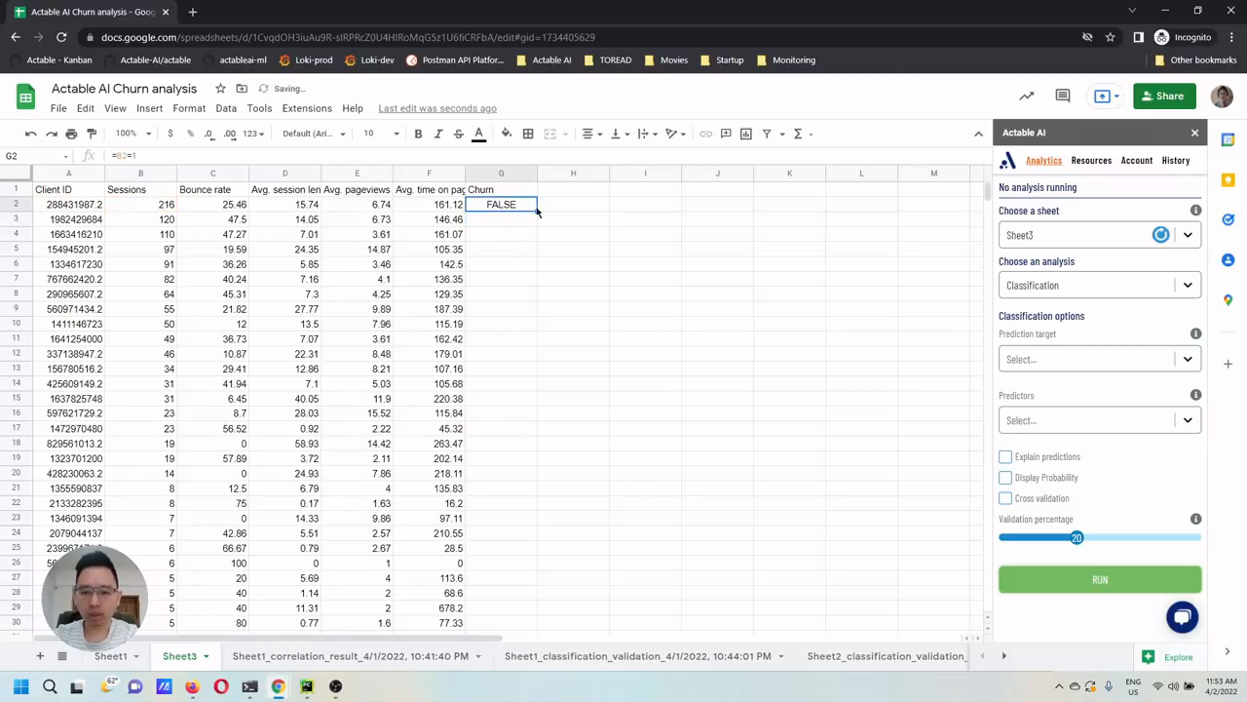
left_click_drag(500, 204, 501, 623)
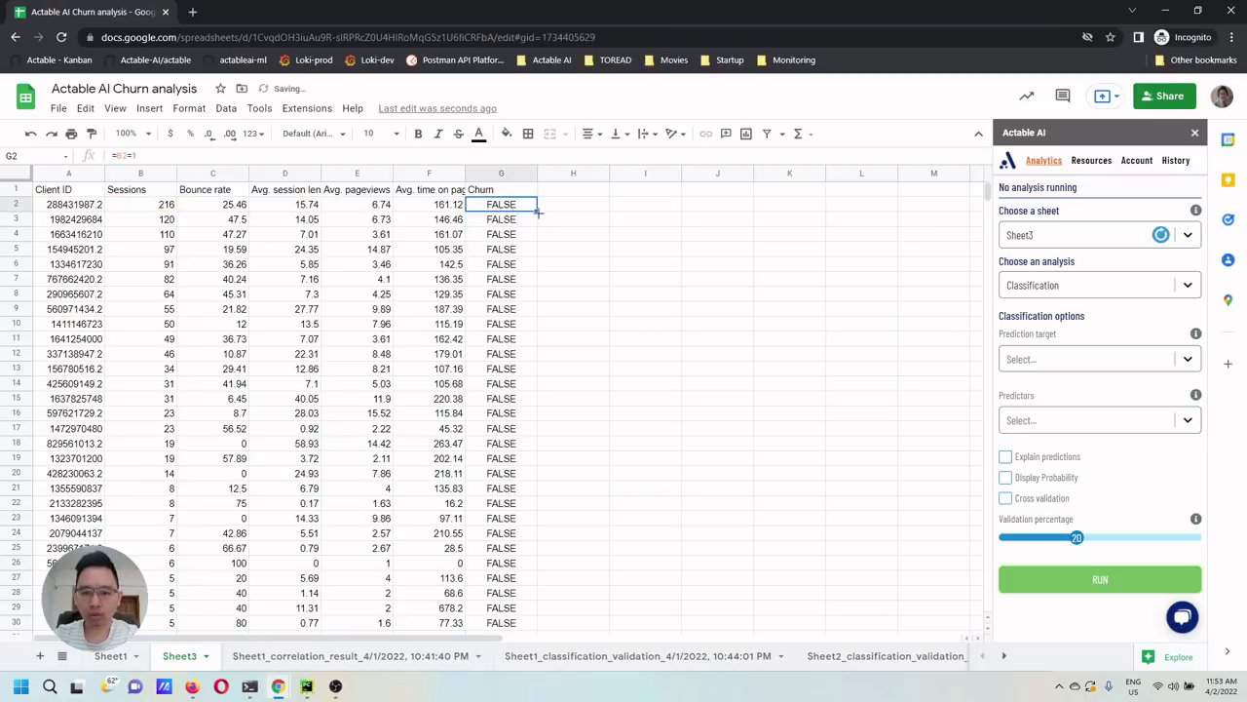
mouse_move(525, 223)
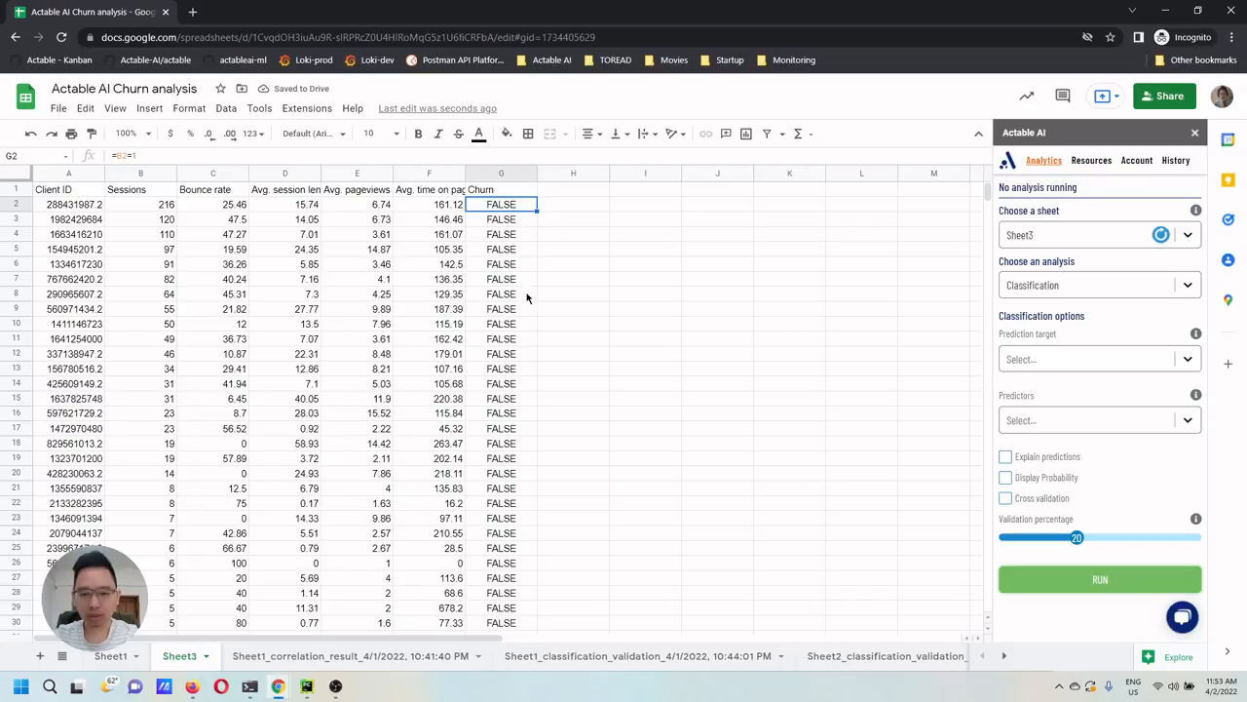
mouse_move(530, 304)
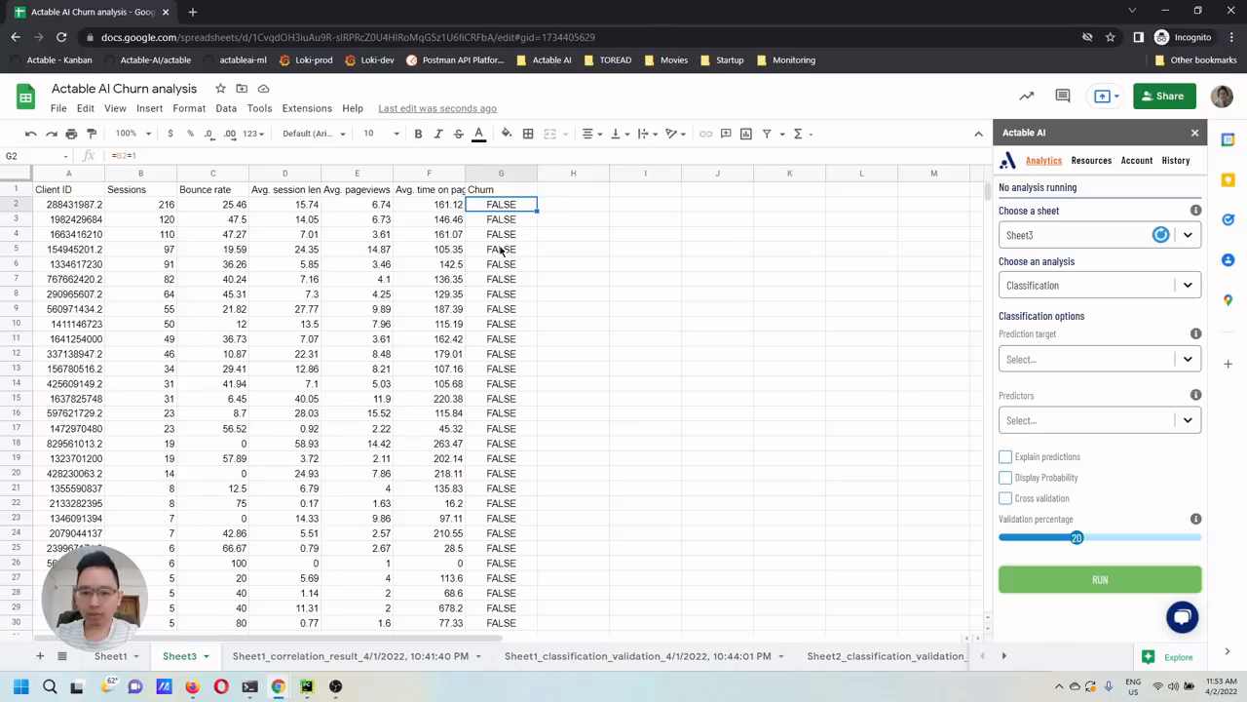
mouse_move(559, 216)
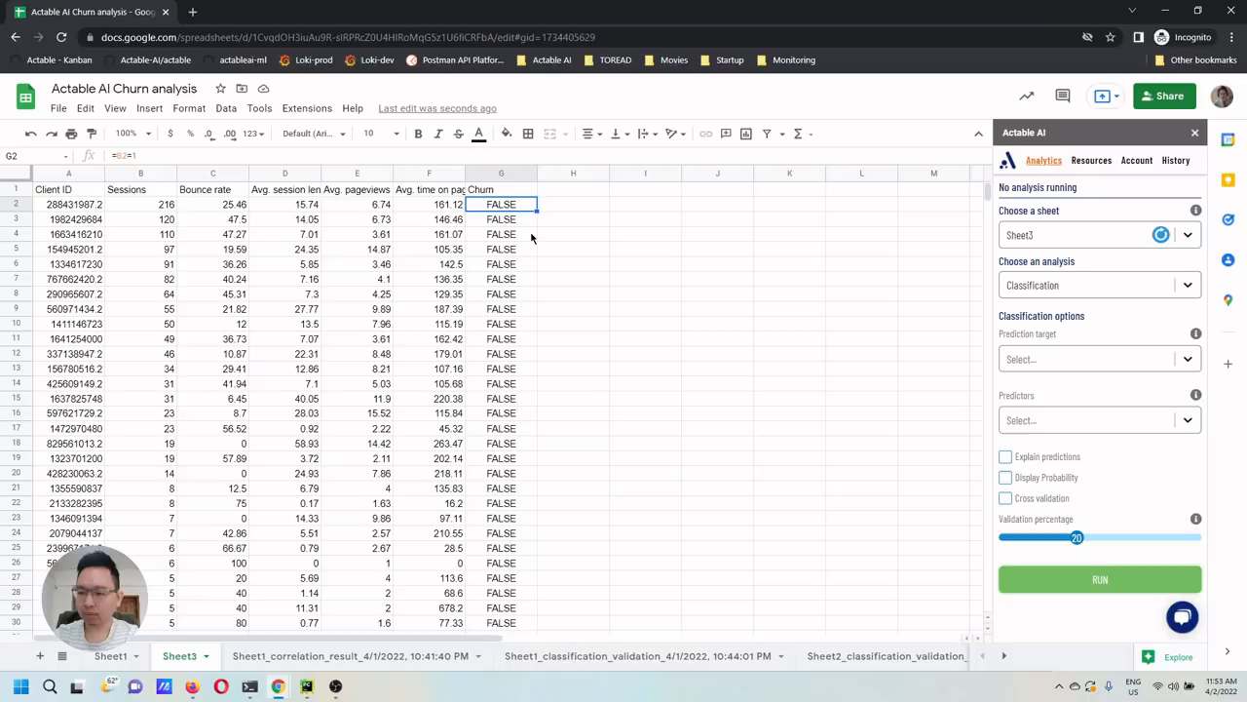
mouse_move(567, 238)
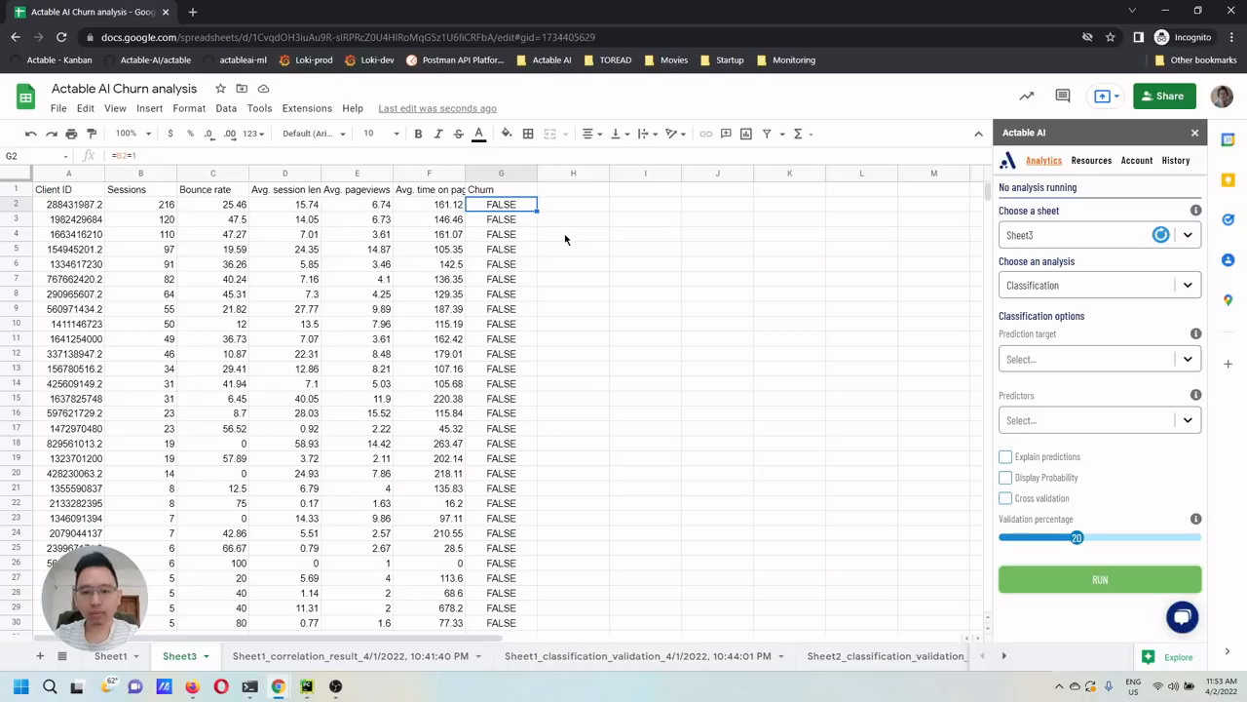
left_click(573, 233)
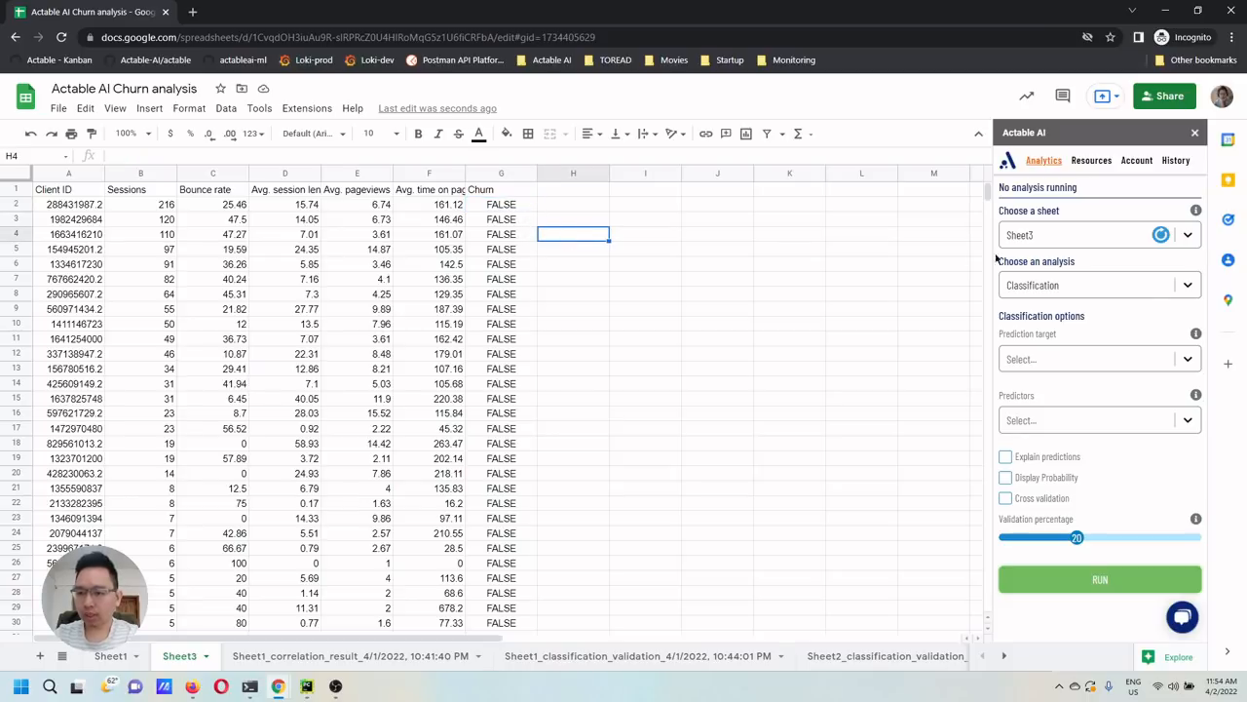
mouse_move(1121, 326)
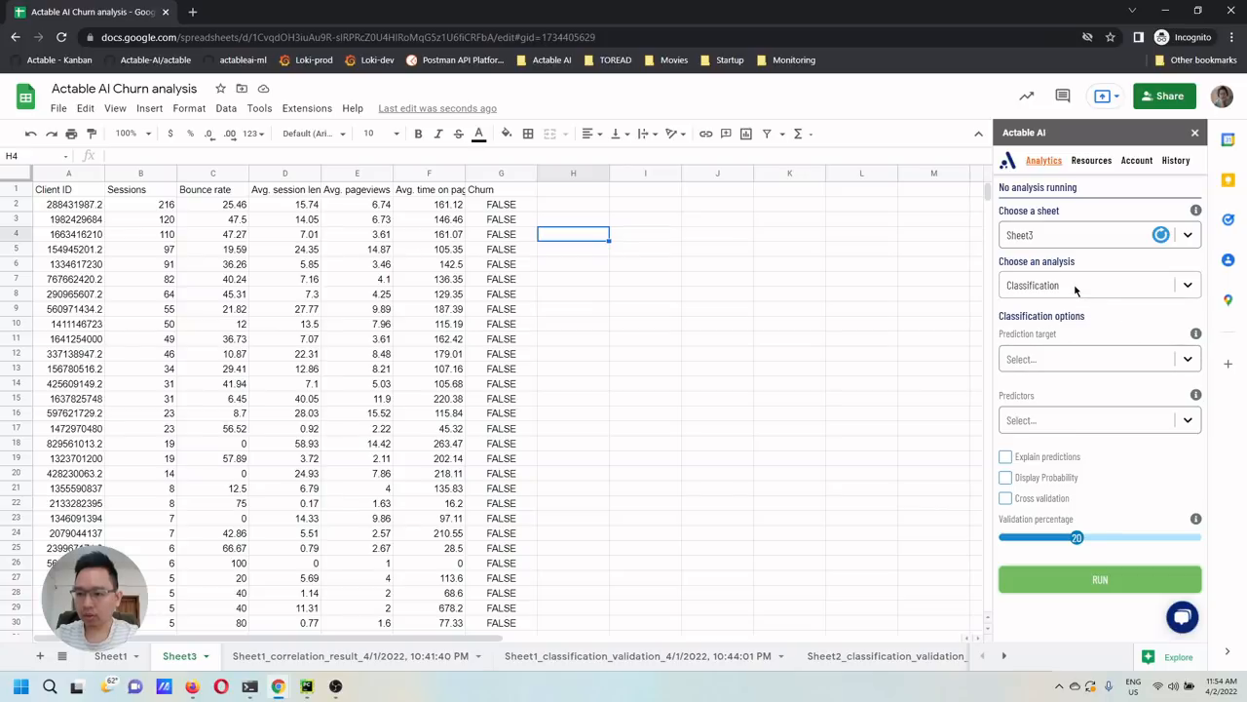
- Set the prediction target to Churn, drop Client ID from predictors, and enable explanations
left_click(1099, 358)
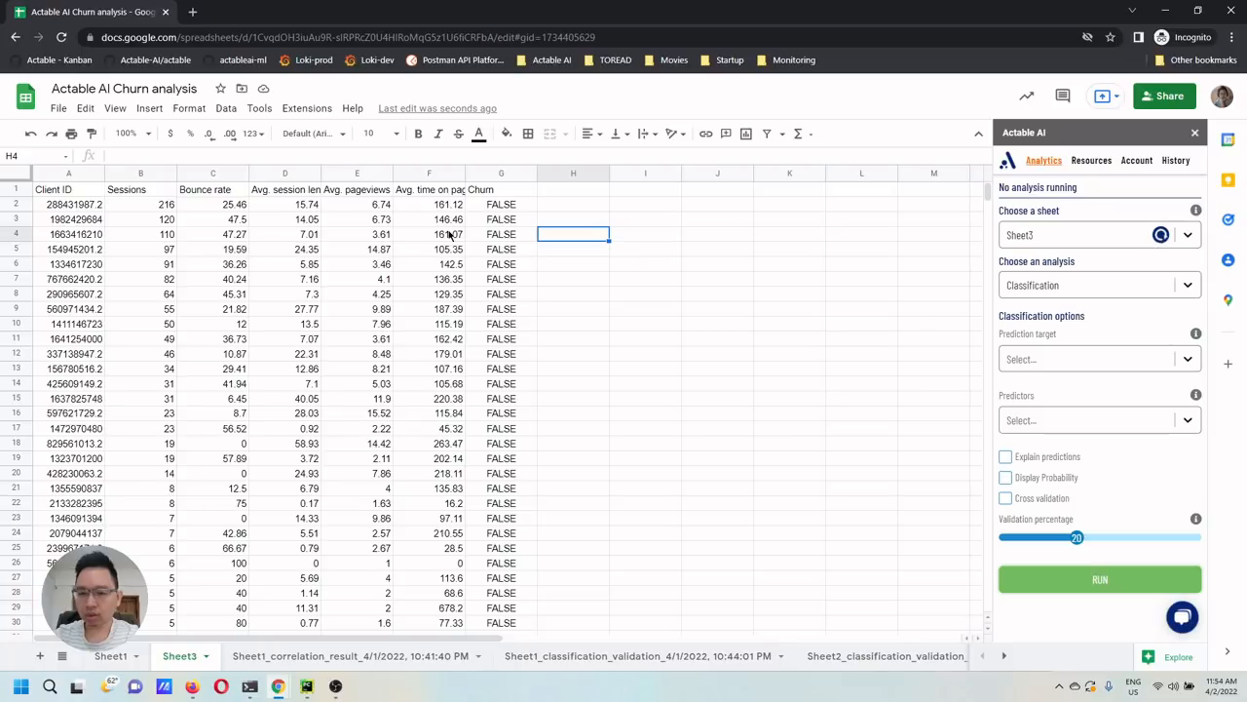
mouse_move(1005, 278)
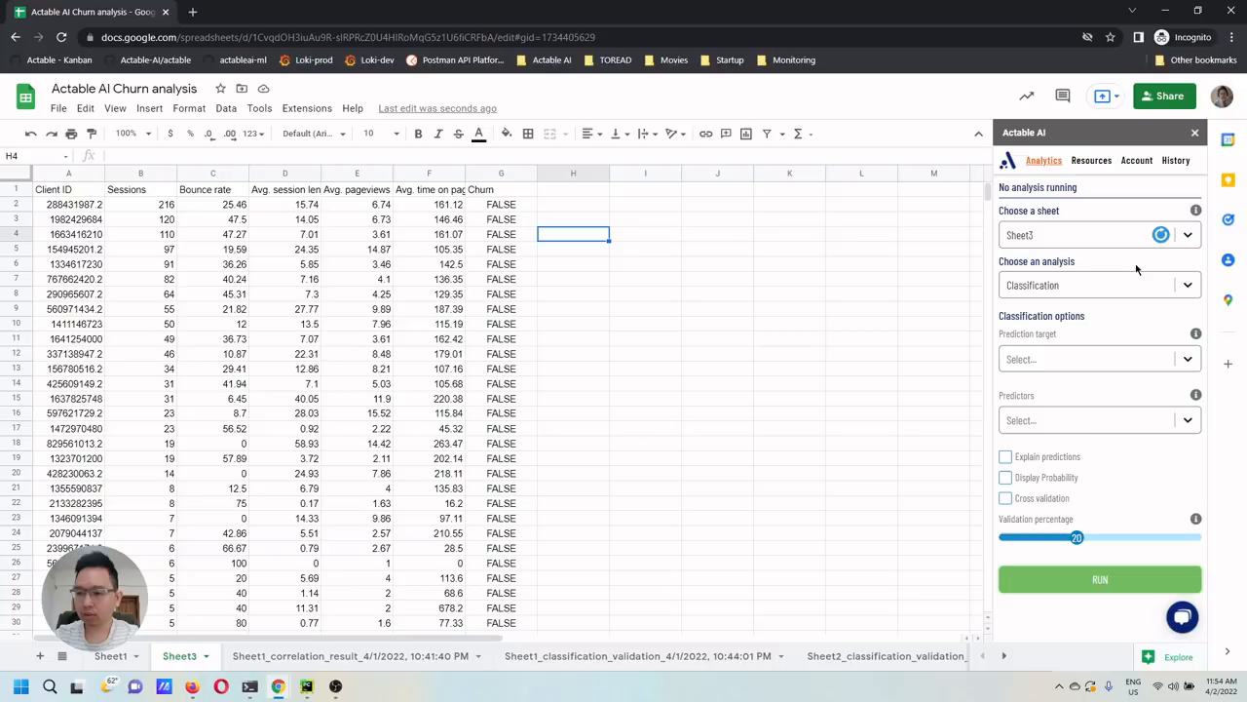
left_click(1098, 359)
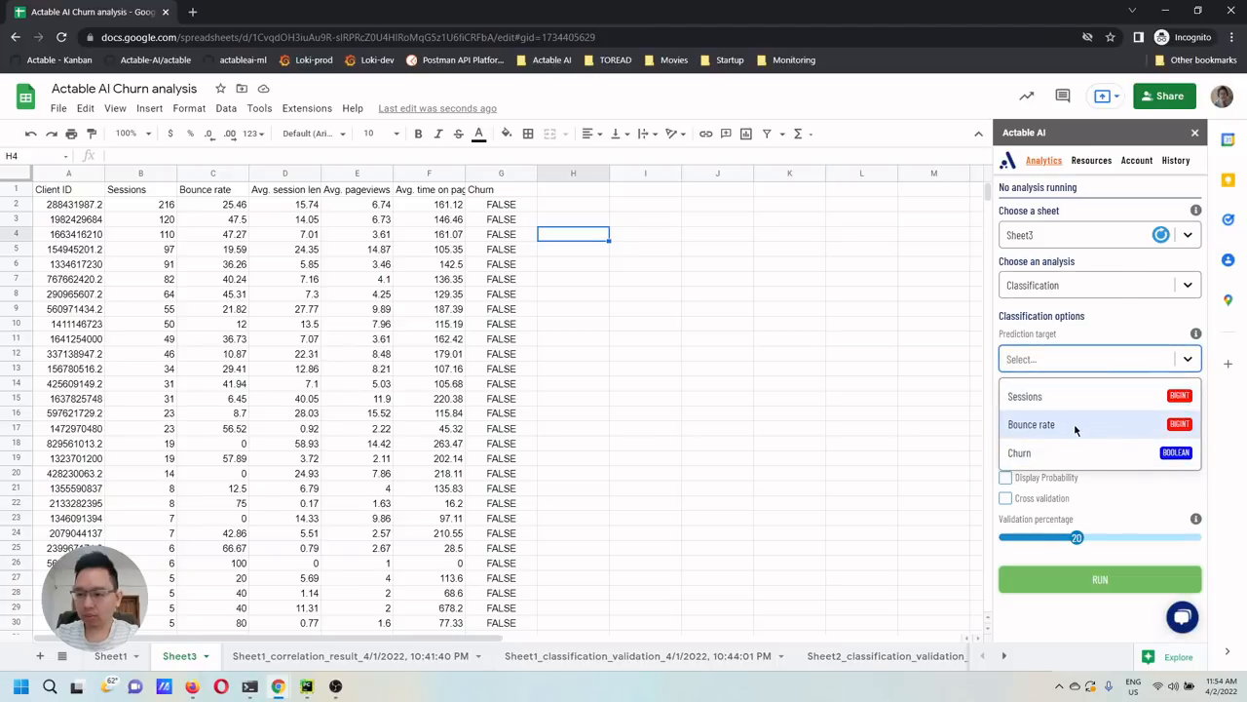
left_click(1019, 452)
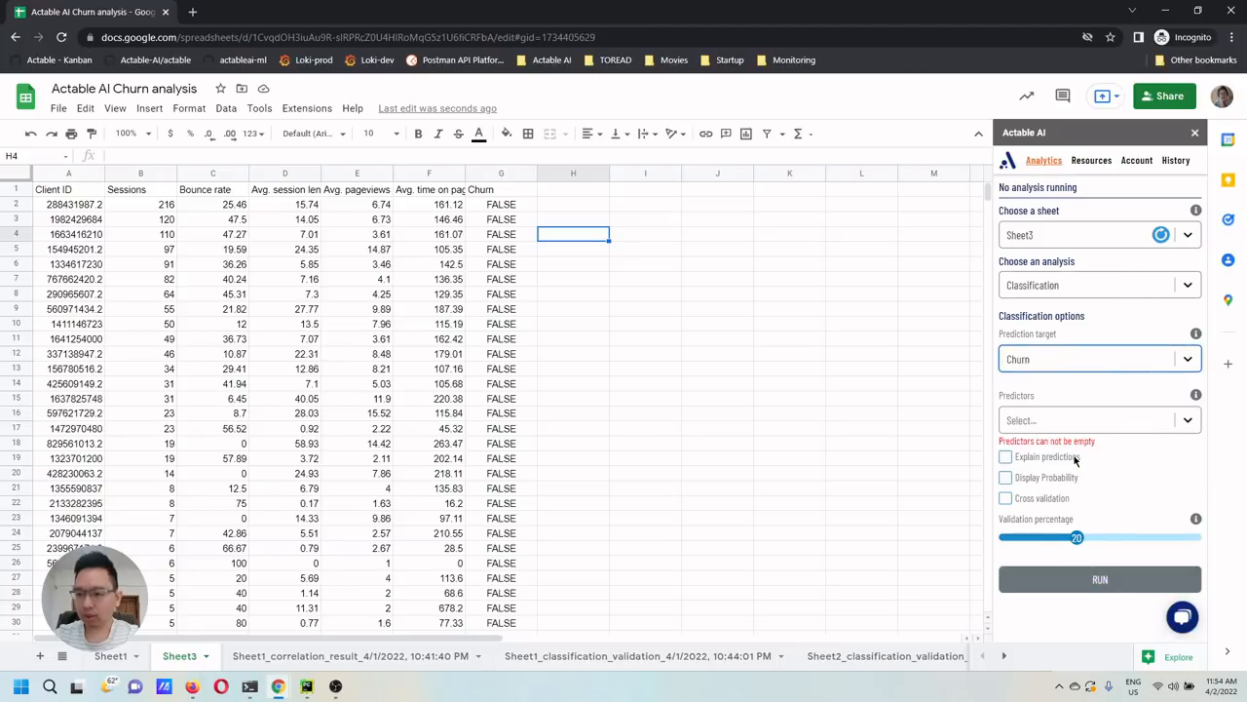
mouse_move(1057, 420)
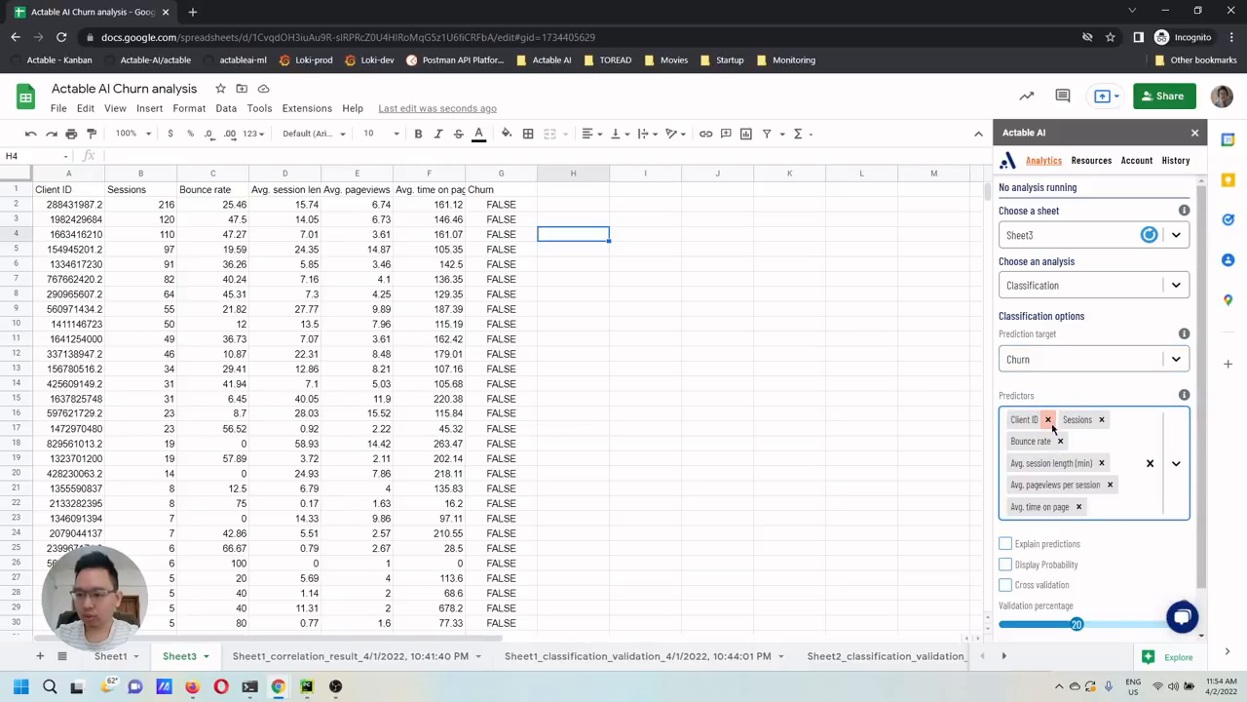
left_click(1049, 419)
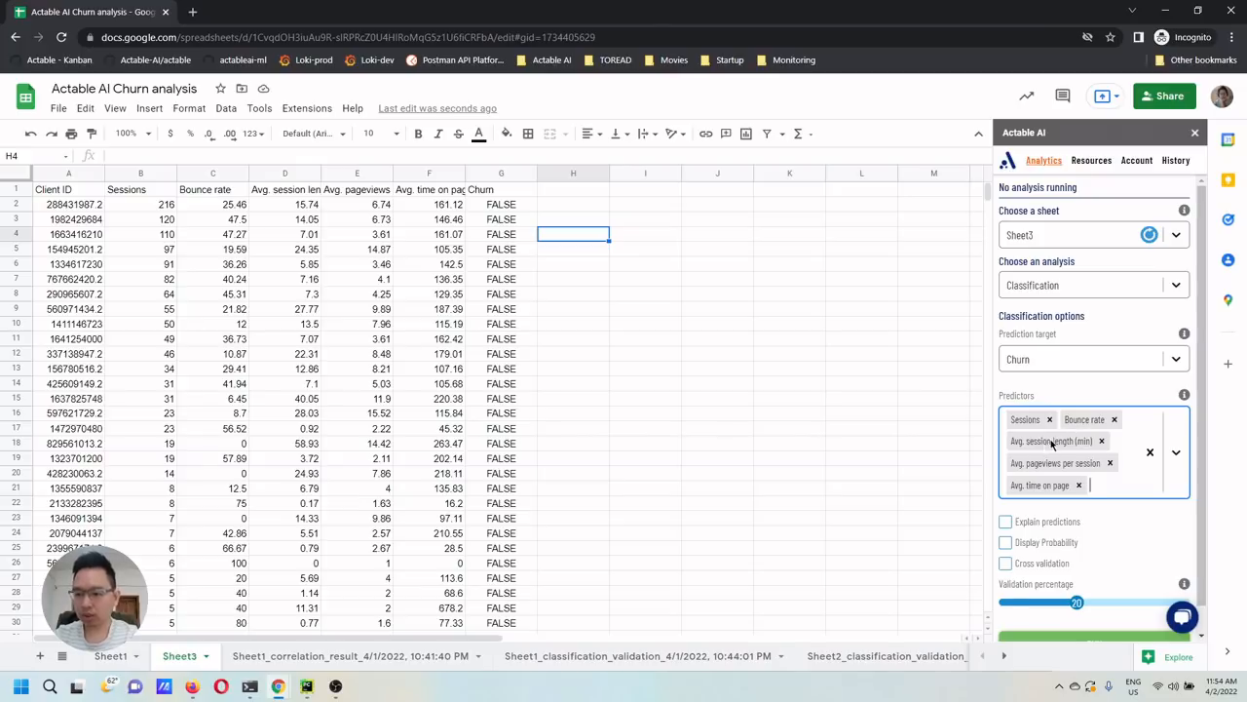
mouse_move(1060, 471)
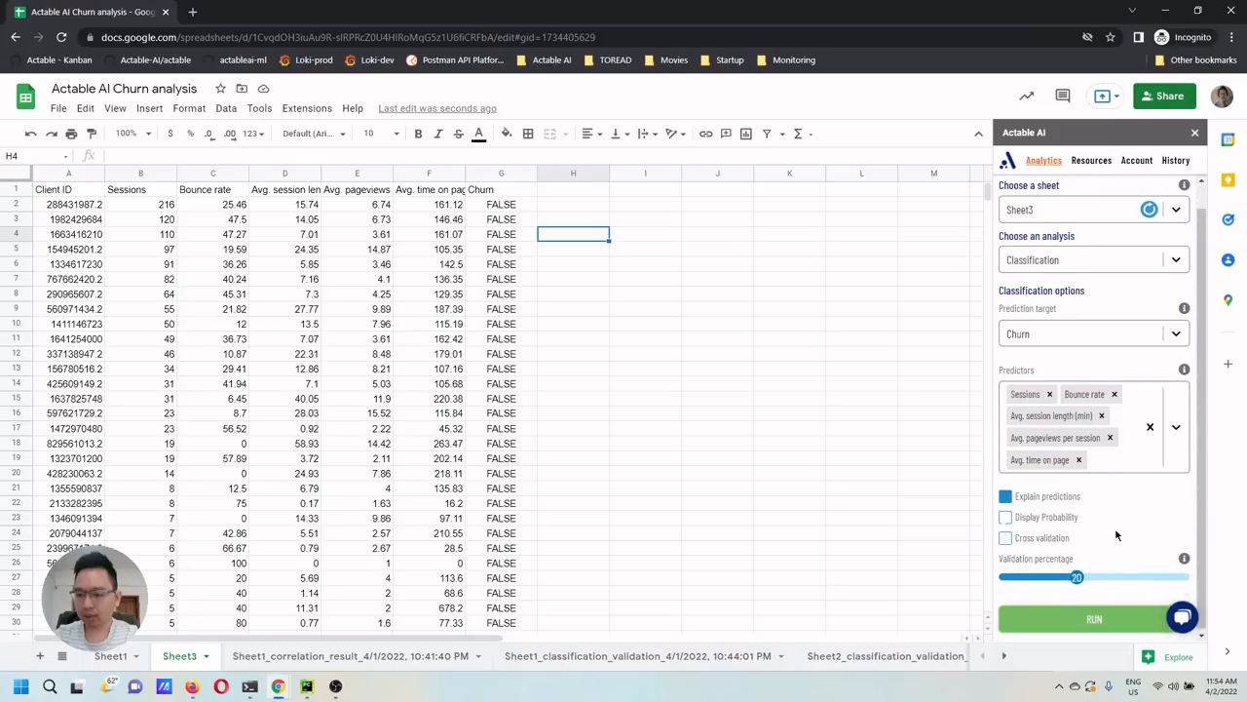
left_click(1091, 619)
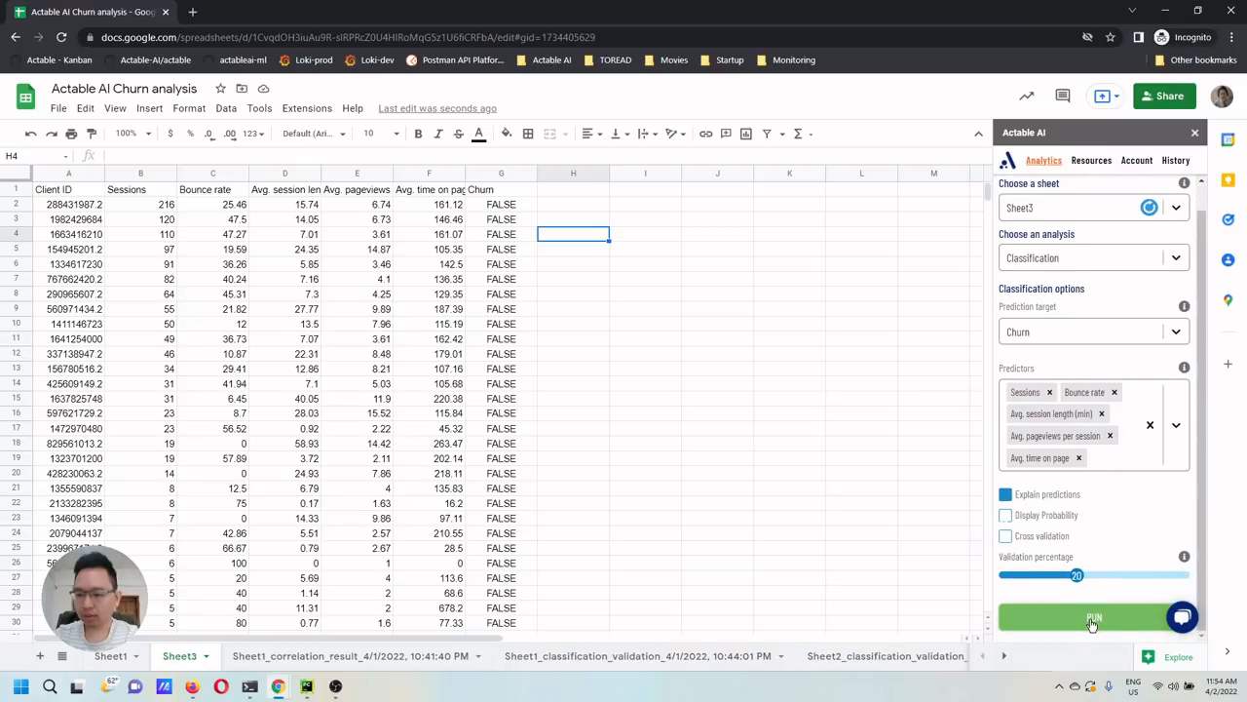
- Launch the churn classification run on Sheet3
left_click(1093, 616)
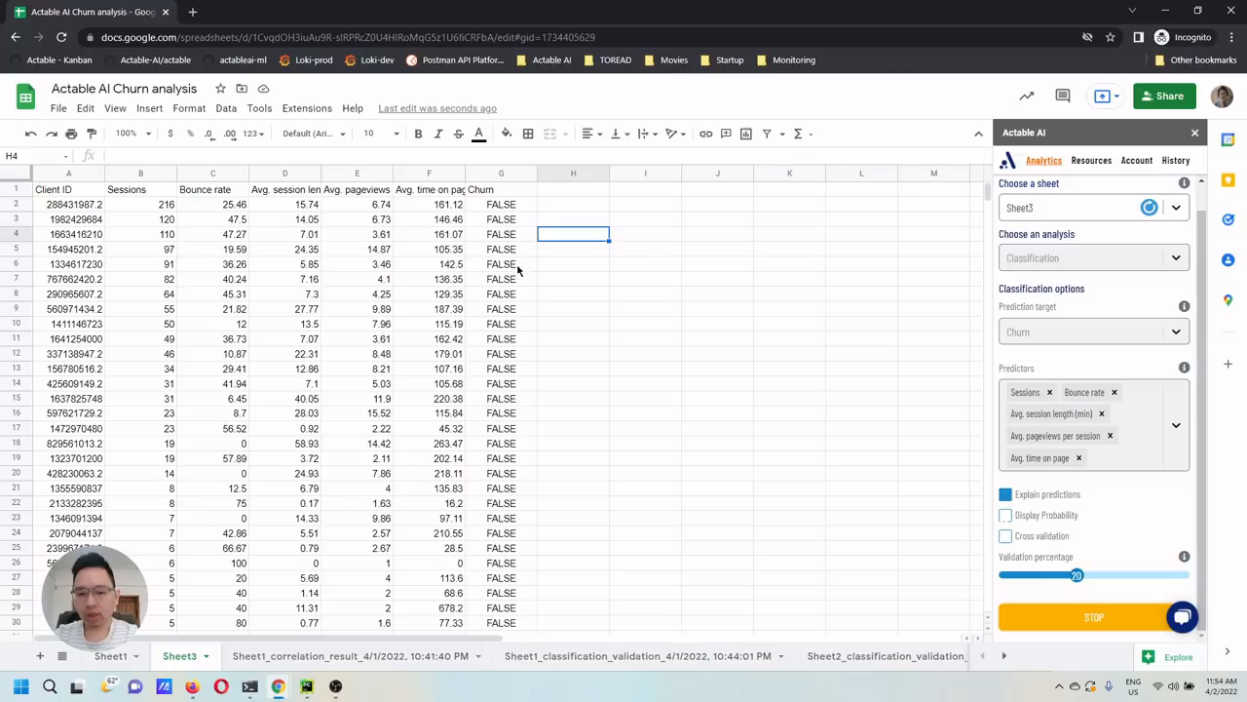
mouse_move(527, 290)
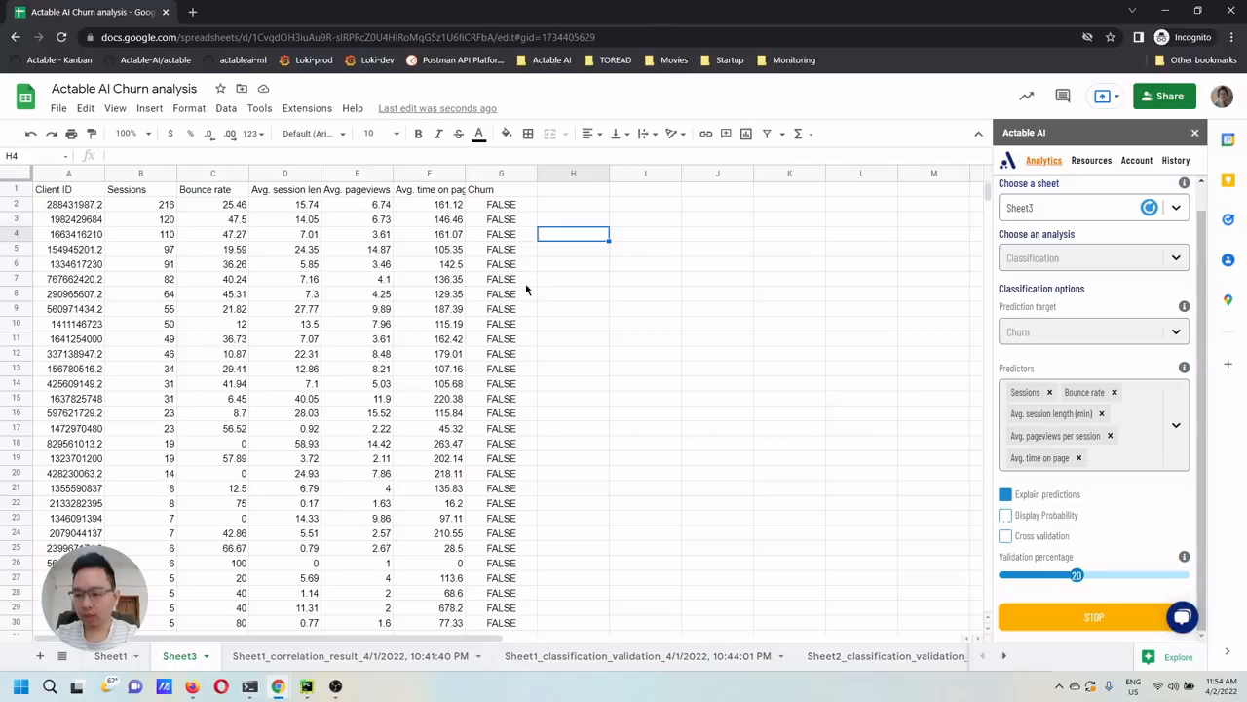
mouse_move(552, 226)
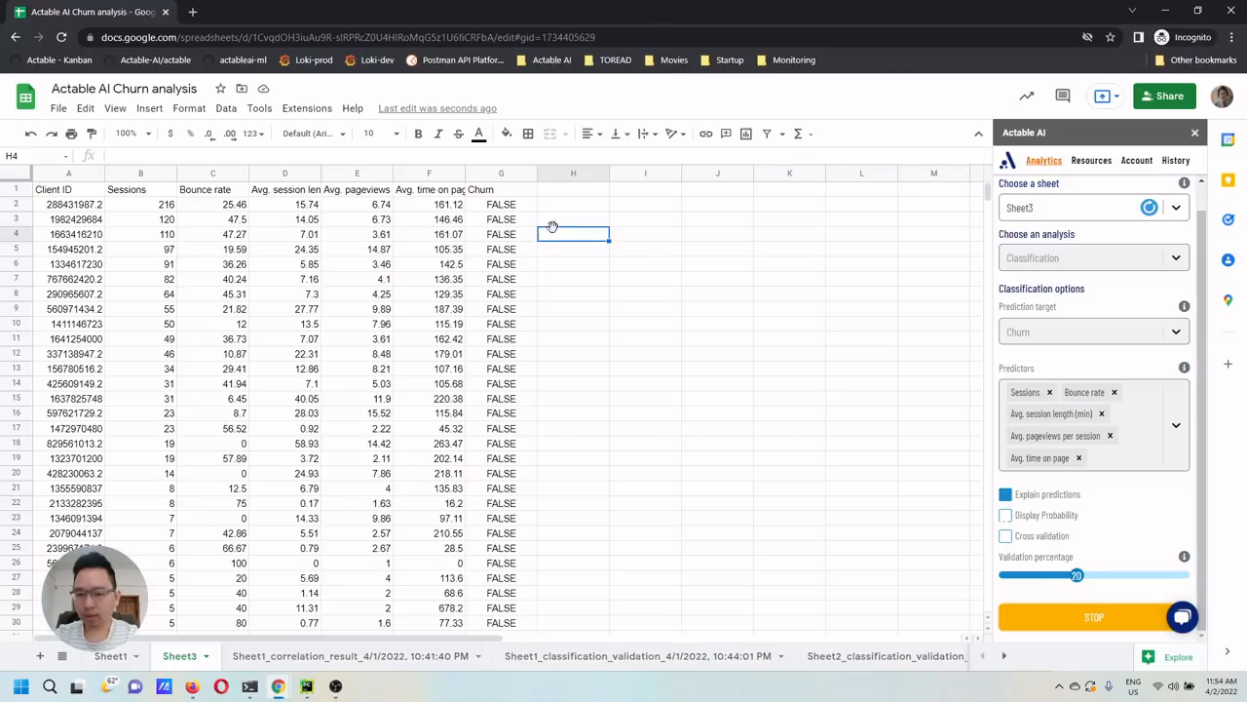
mouse_move(516, 381)
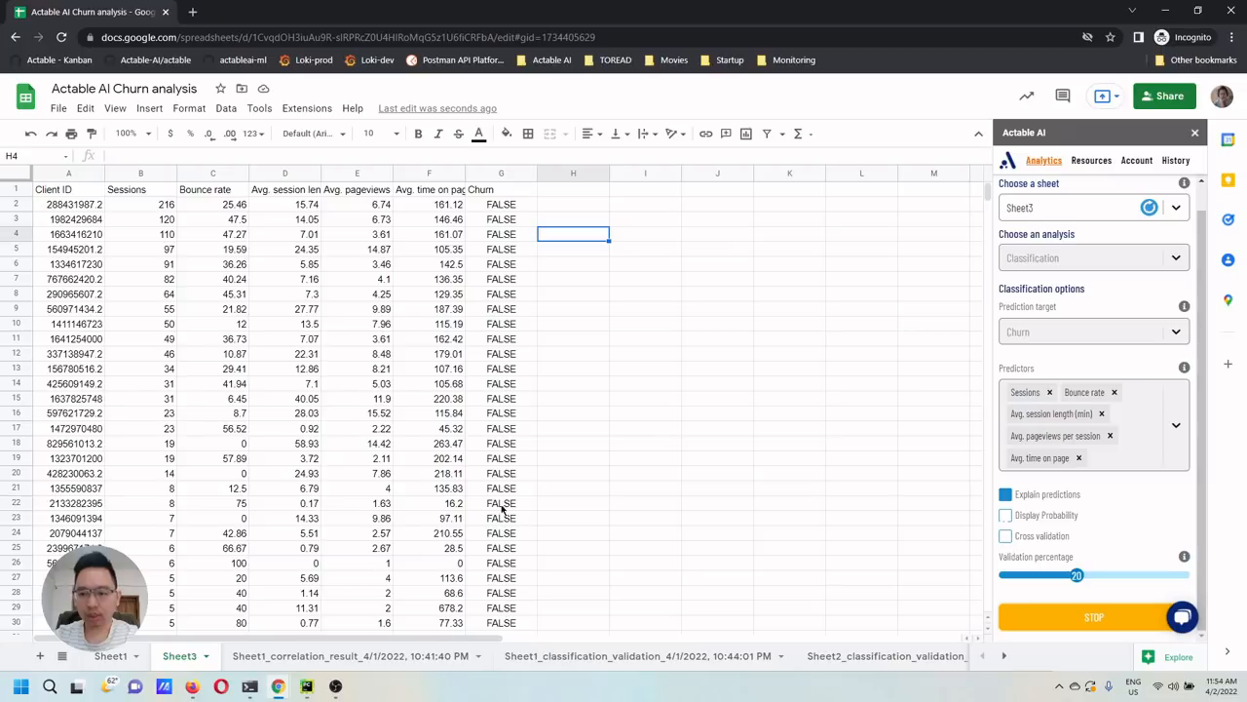
mouse_move(511, 458)
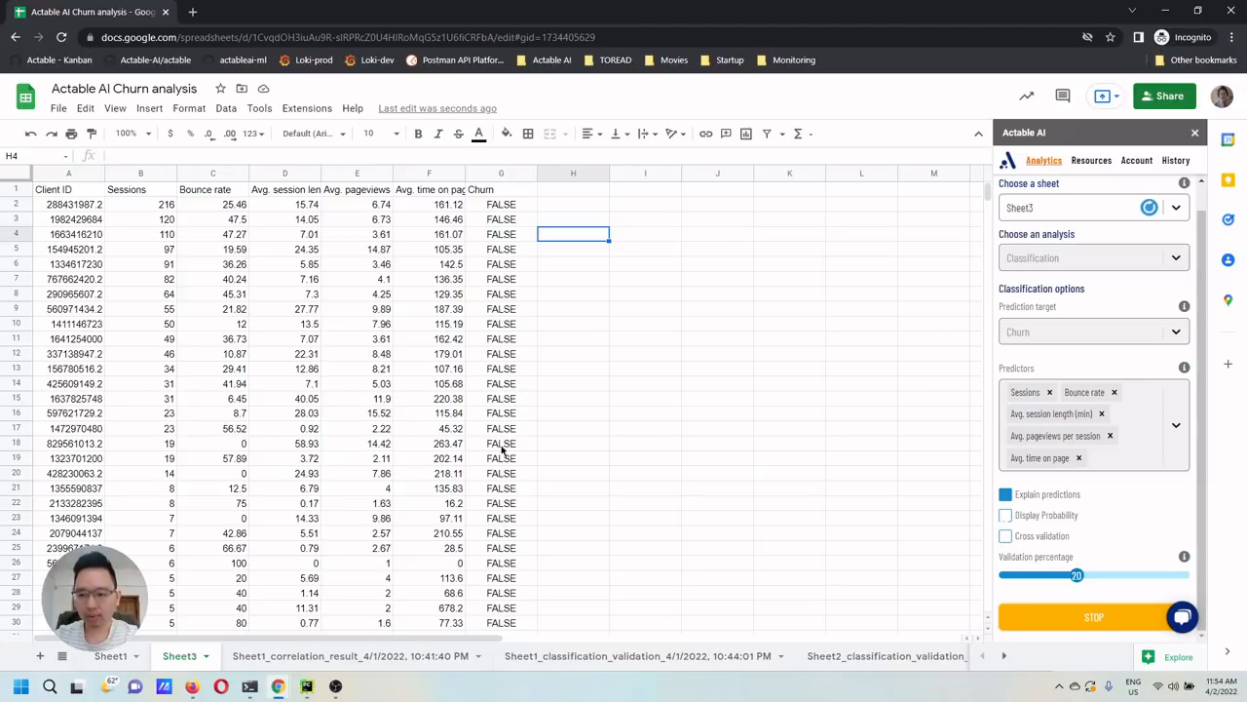
mouse_move(513, 383)
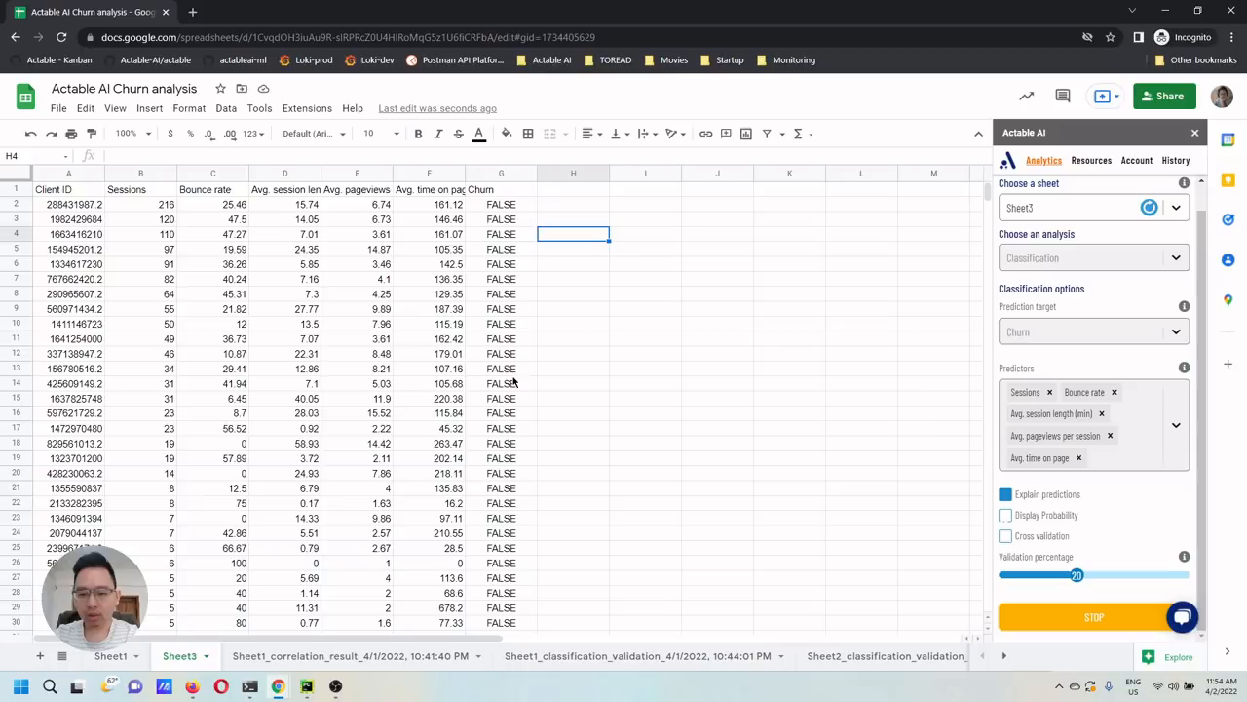
mouse_move(525, 384)
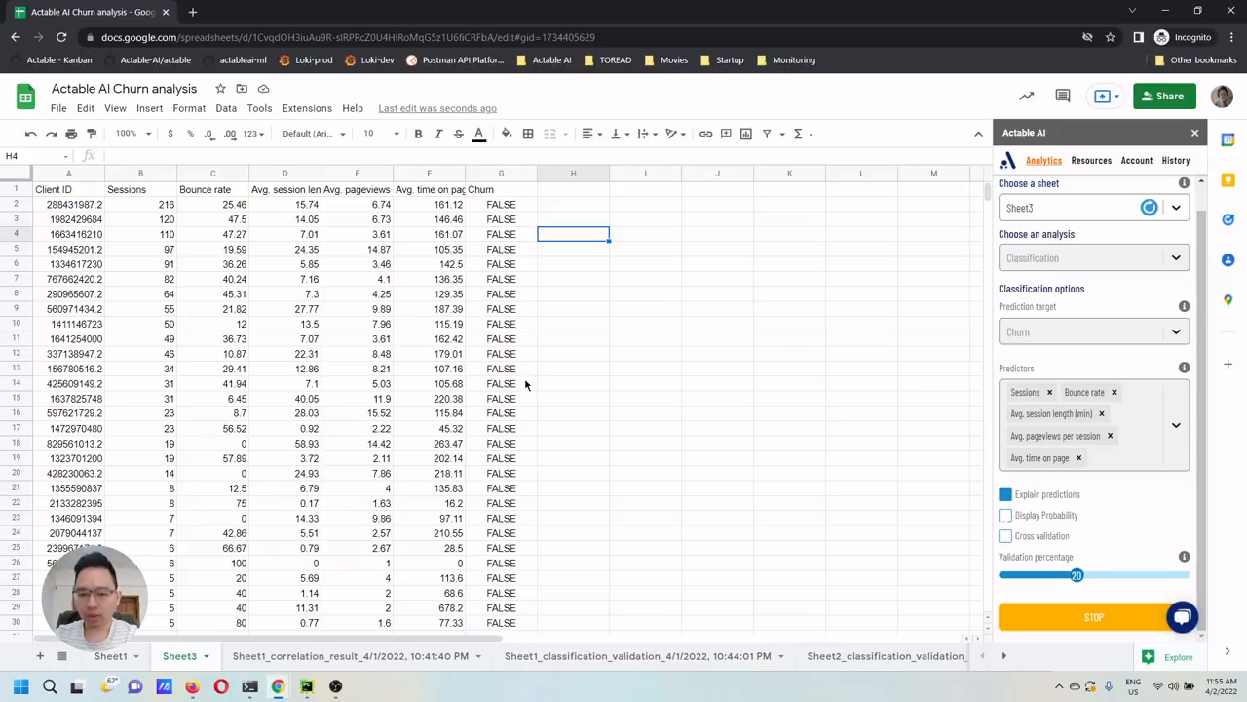
mouse_move(475, 359)
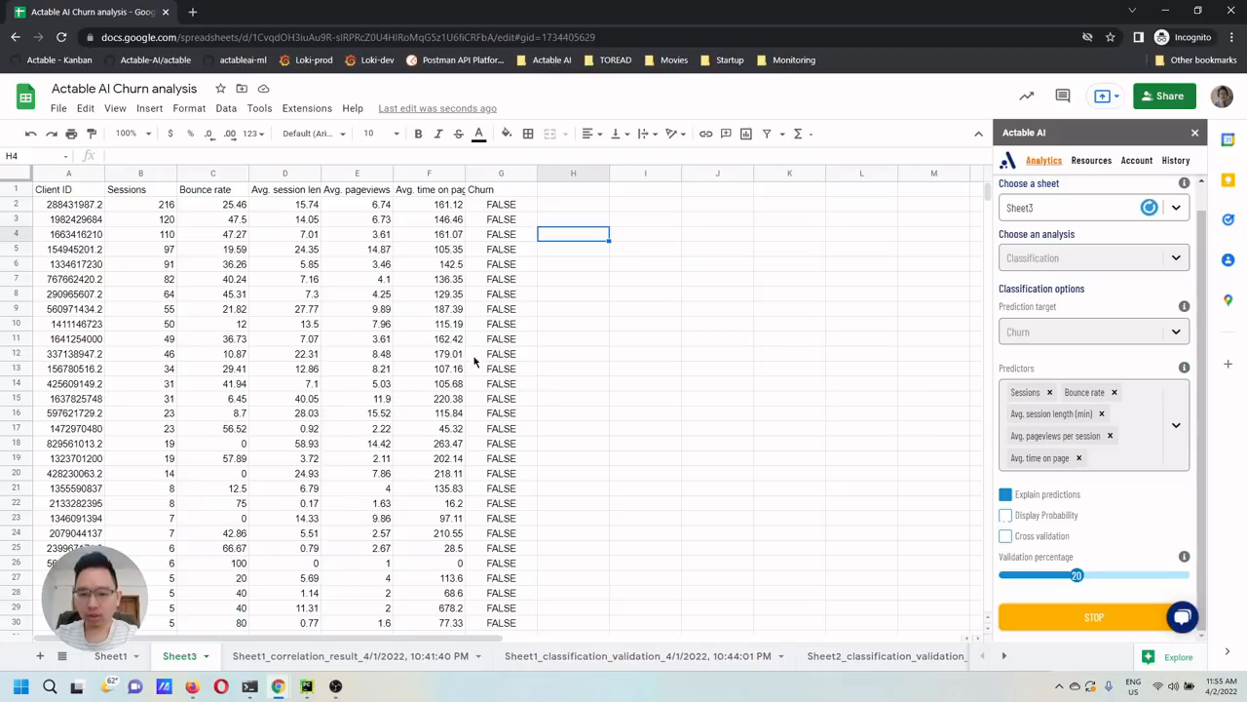
mouse_move(527, 342)
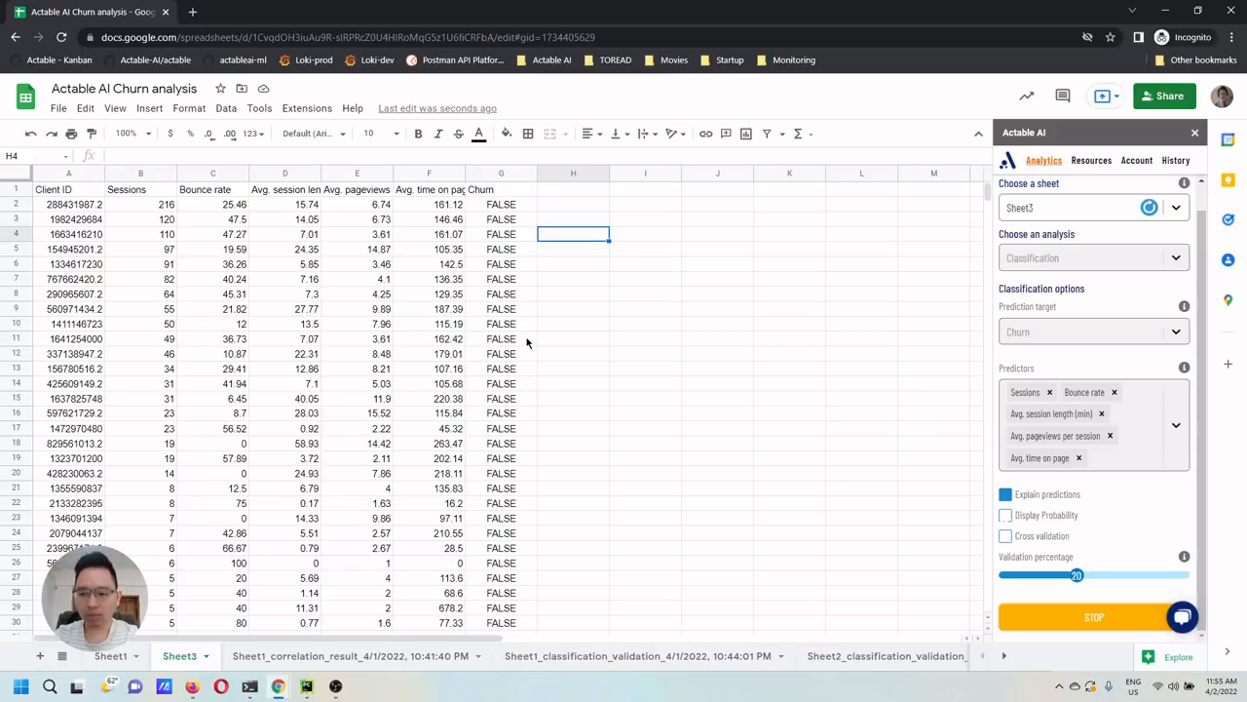
mouse_move(534, 327)
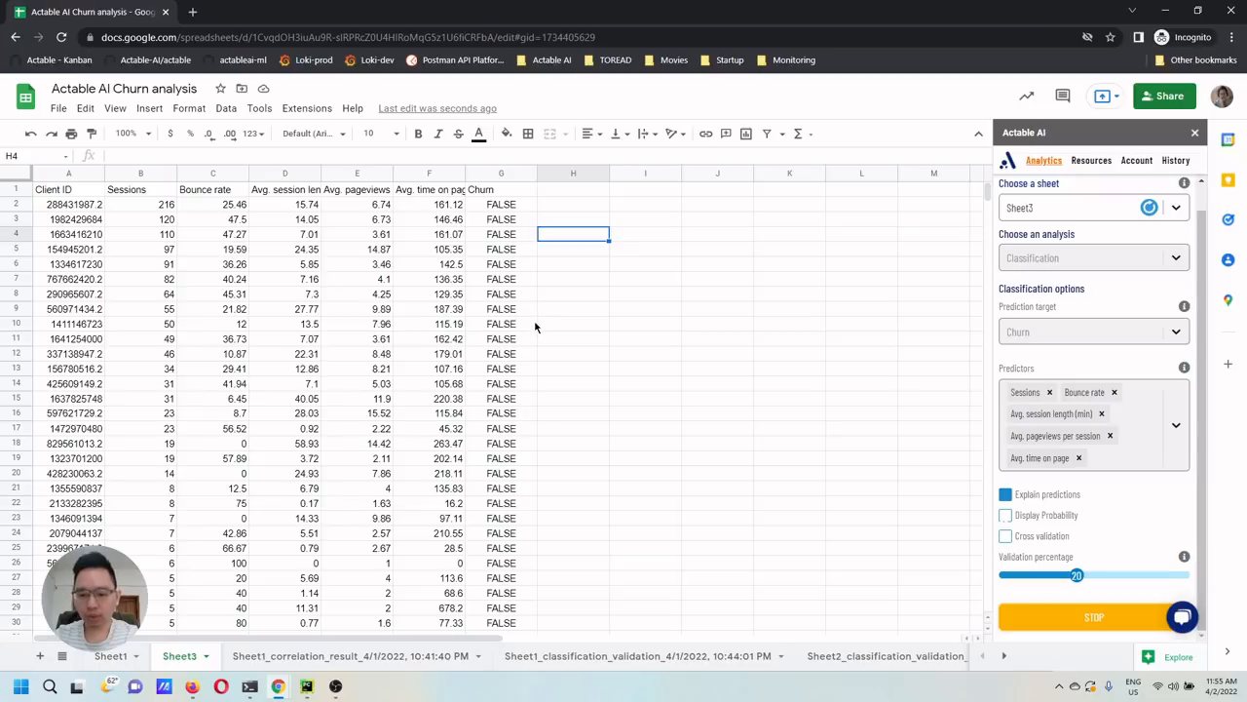
mouse_move(505, 533)
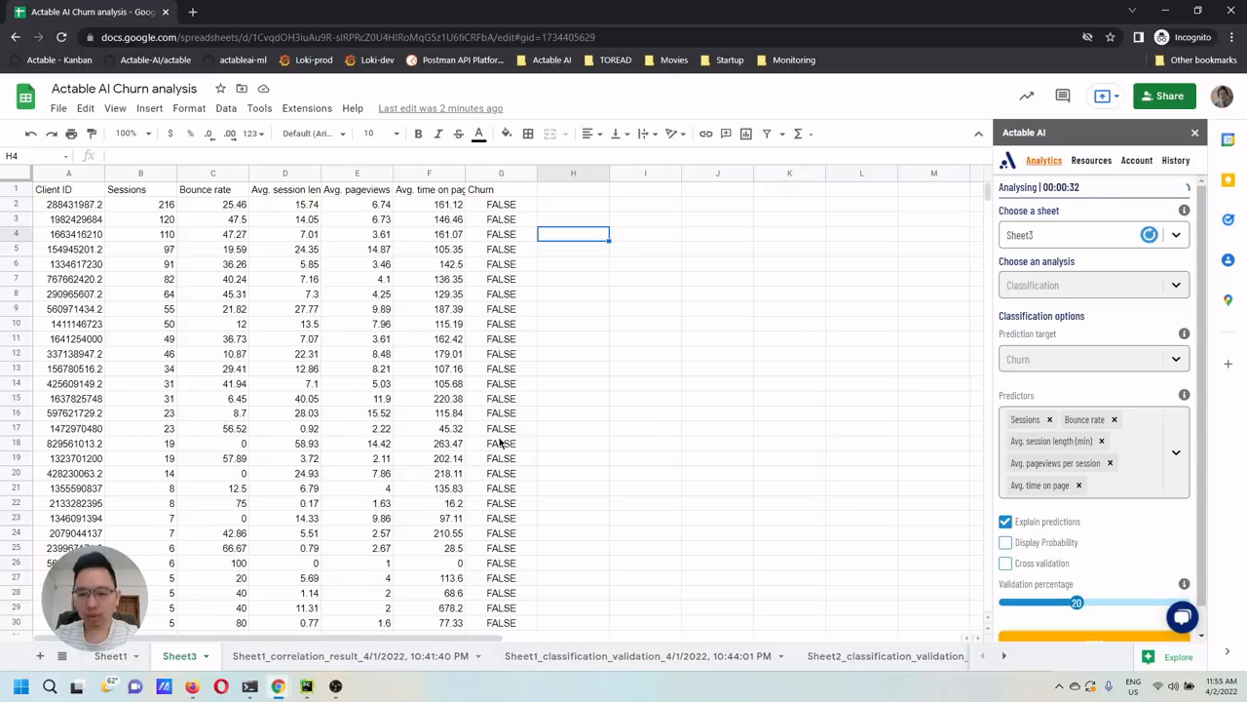
mouse_move(511, 437)
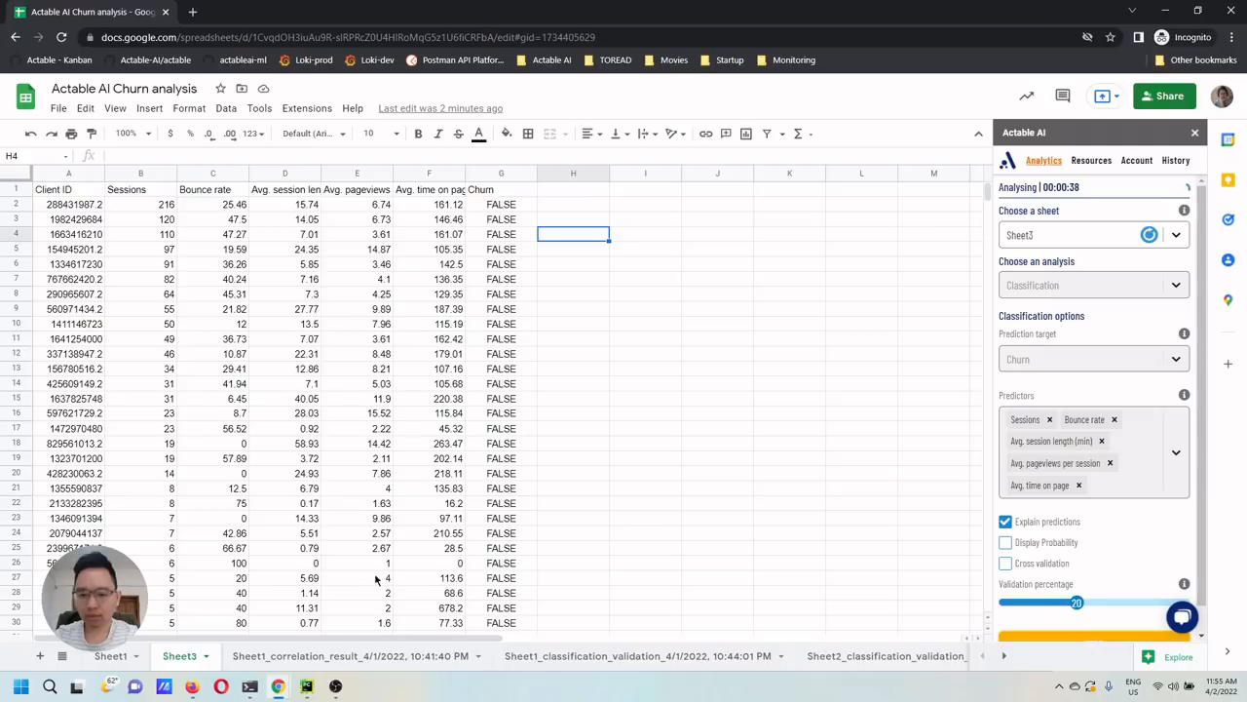
- Review the Sheet1 and Sheet2 validation tabs, checking accuracy 0.90625 and the probability threshold
left_click(648, 656)
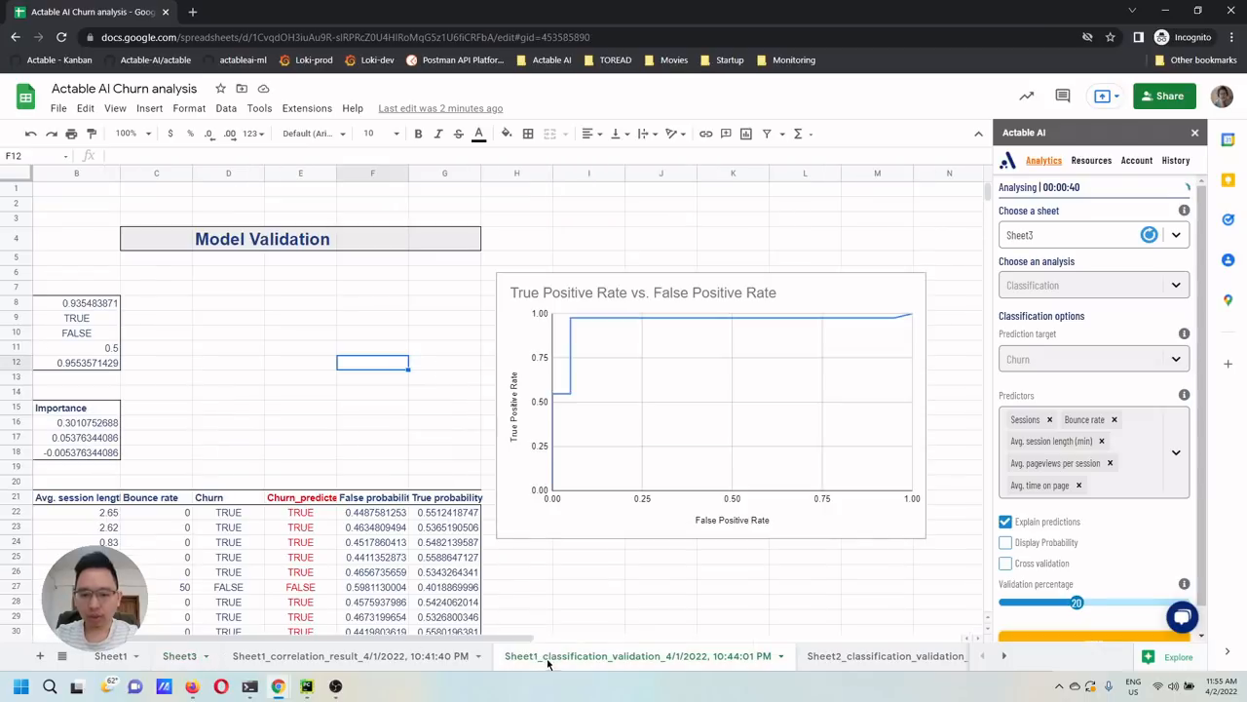
mouse_move(826, 654)
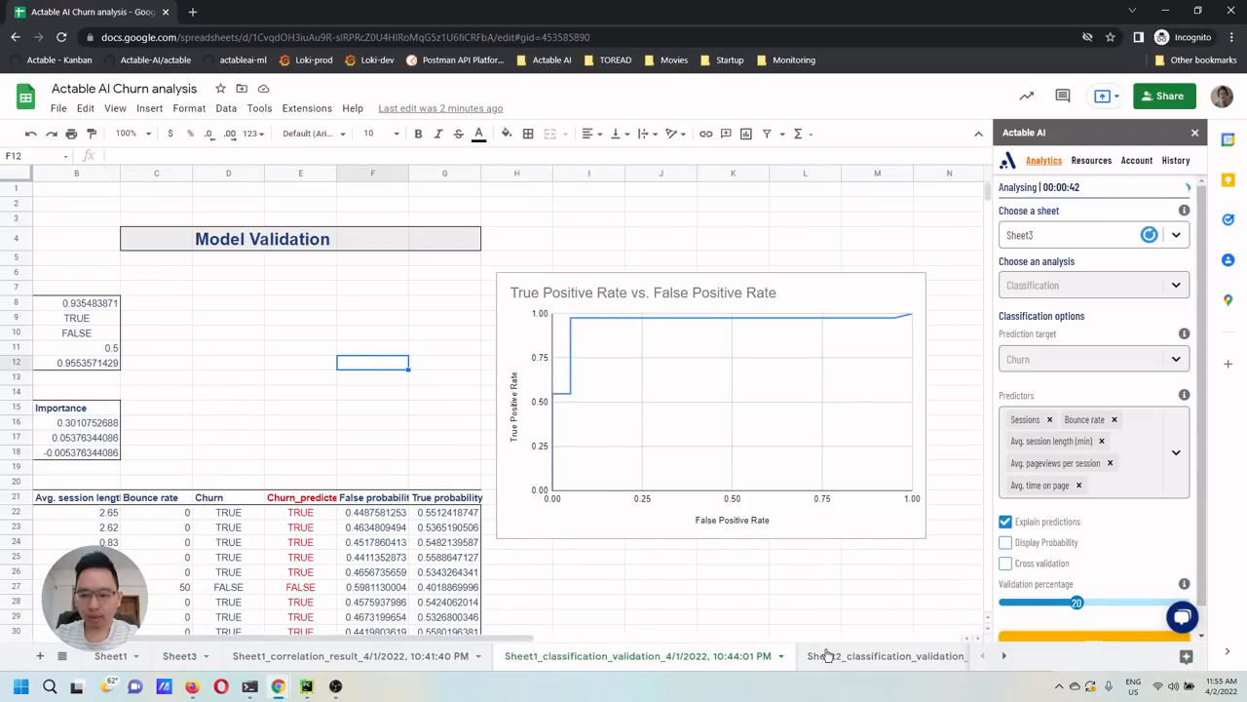
left_click(891, 656)
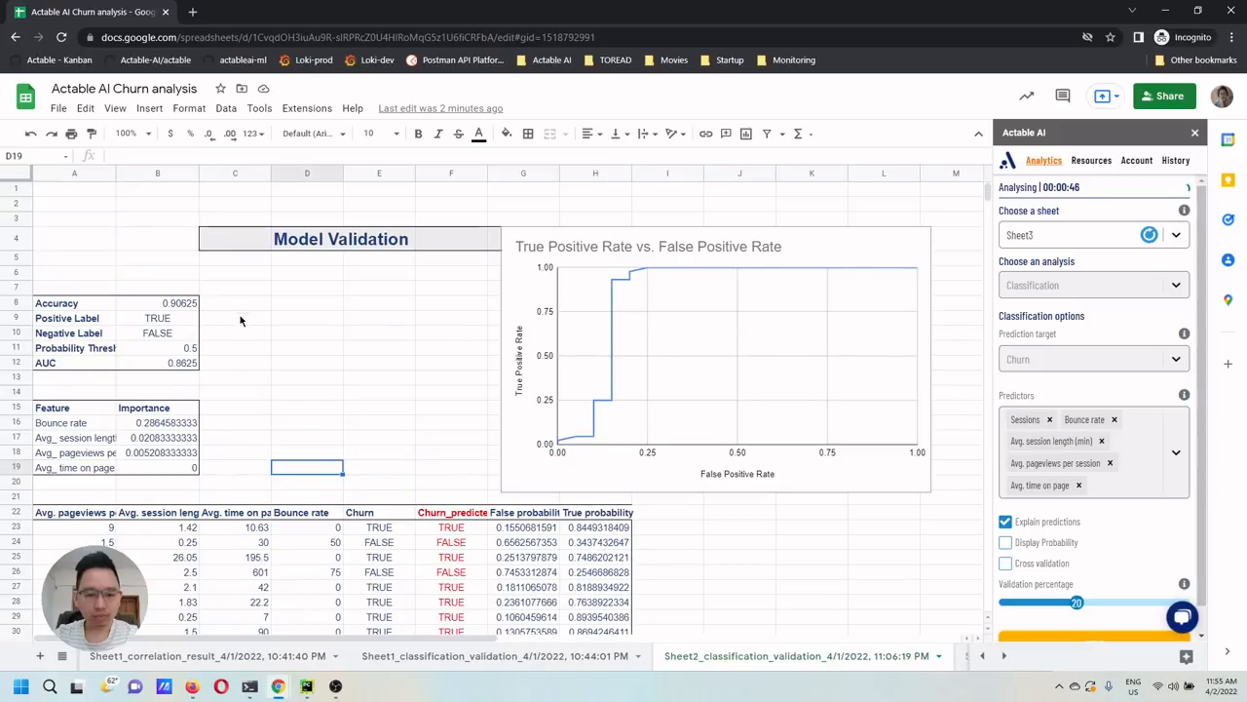
mouse_move(326, 351)
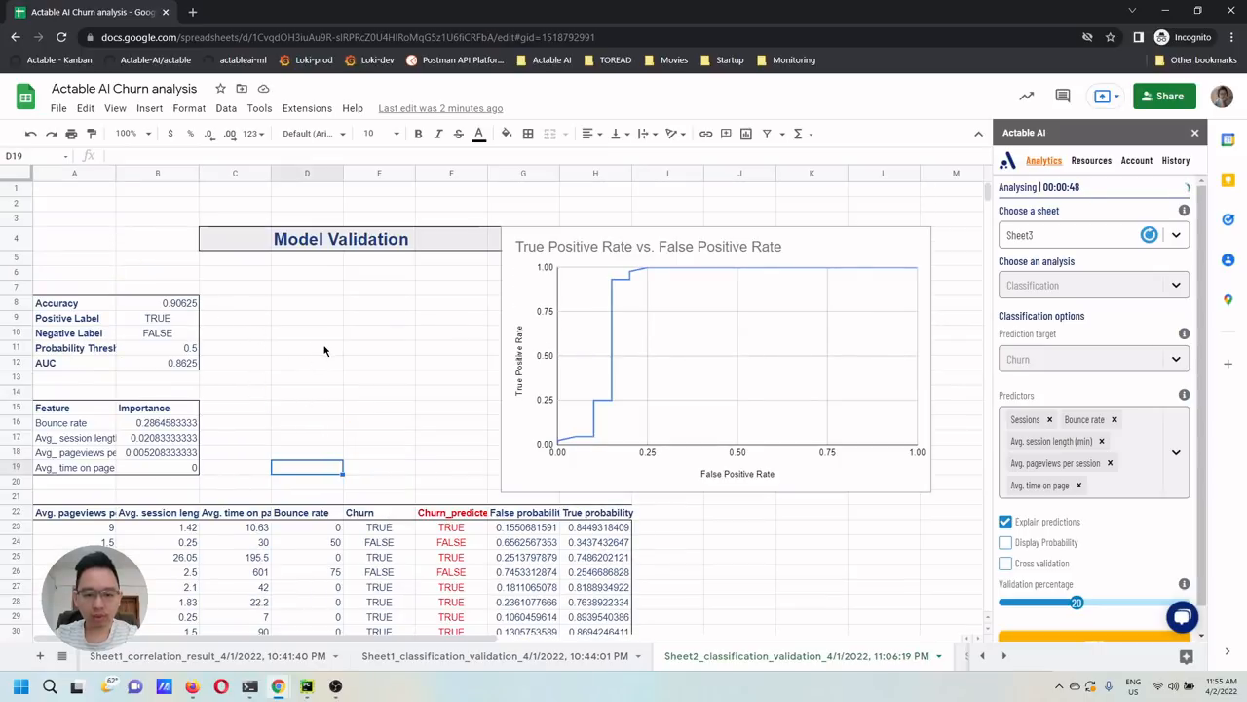
mouse_move(324, 335)
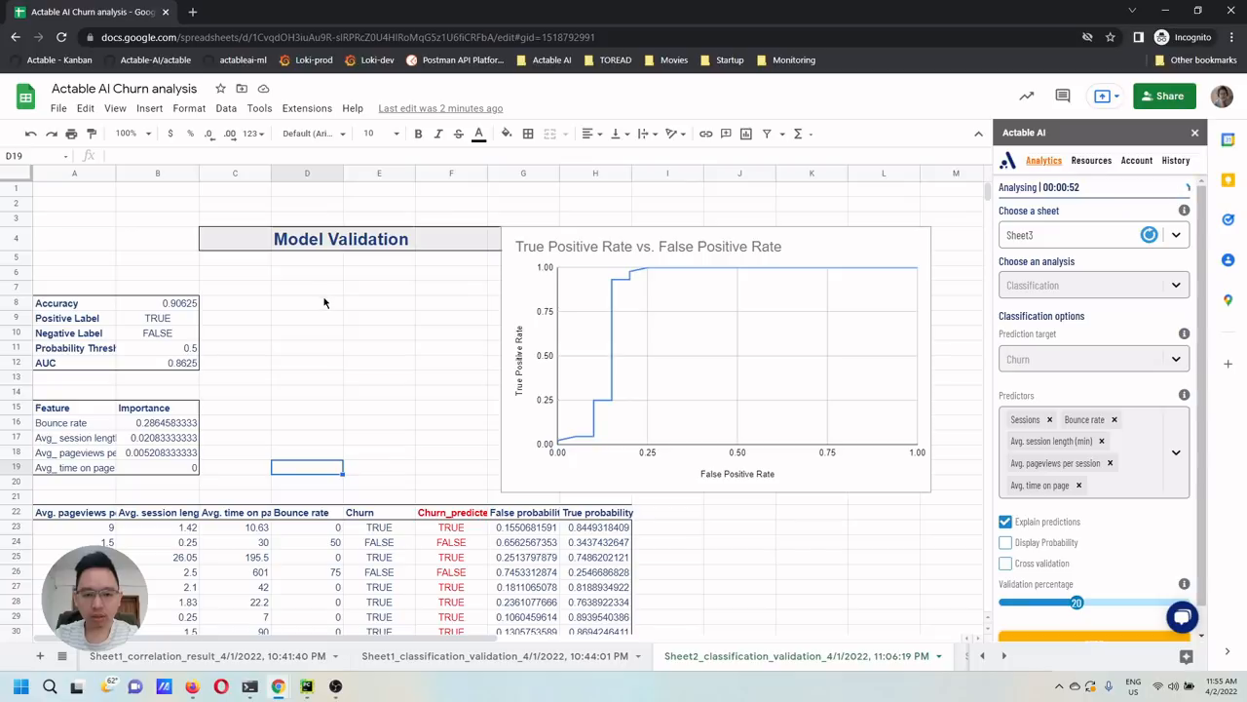
mouse_move(146, 303)
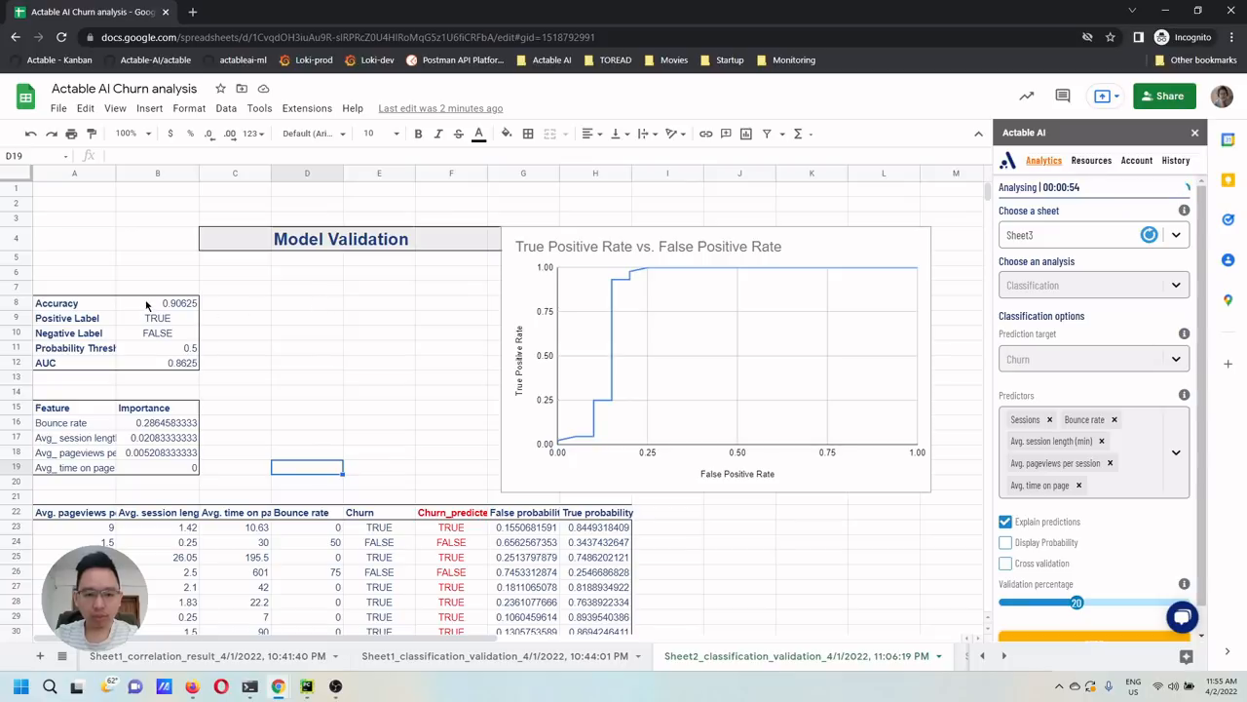
left_click(157, 303)
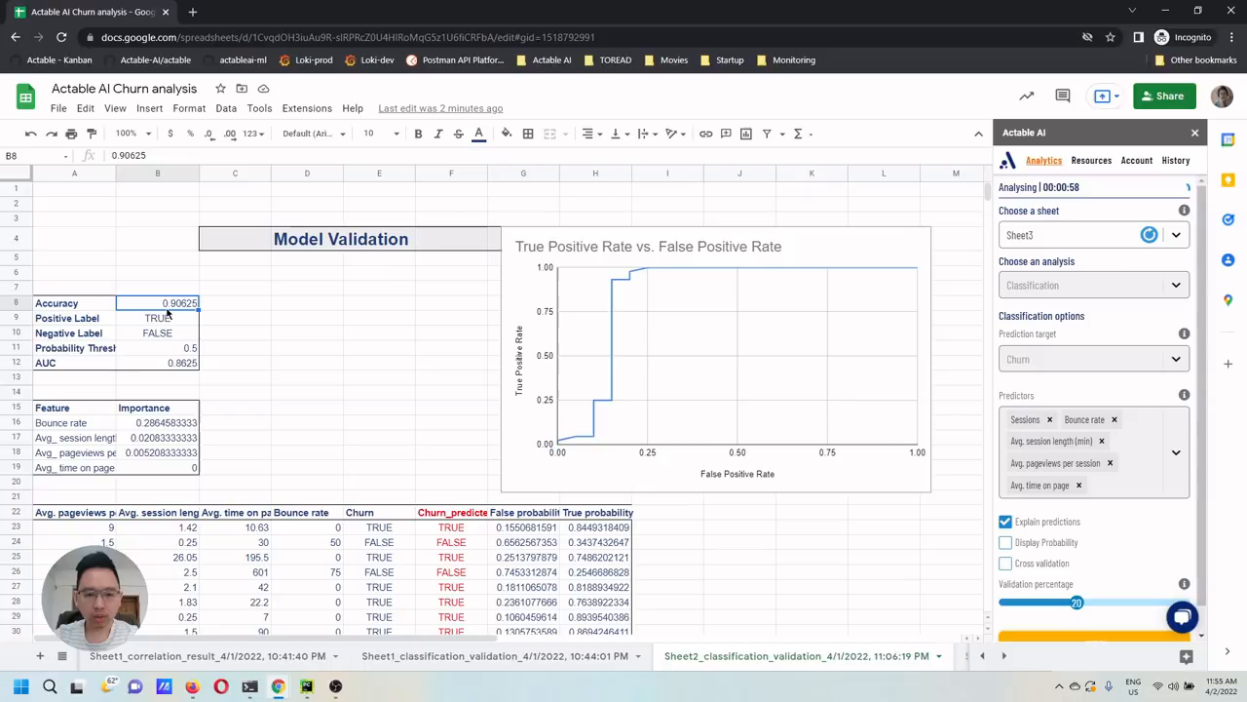
mouse_move(112, 357)
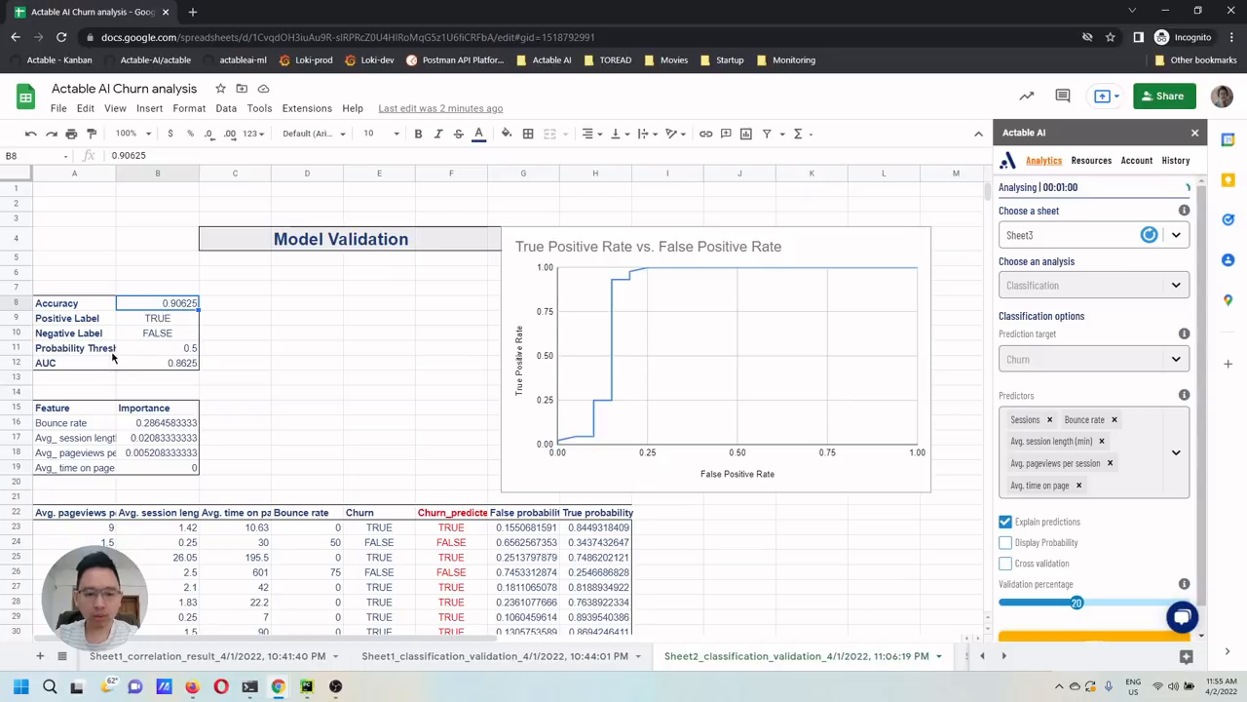
left_click(74, 348)
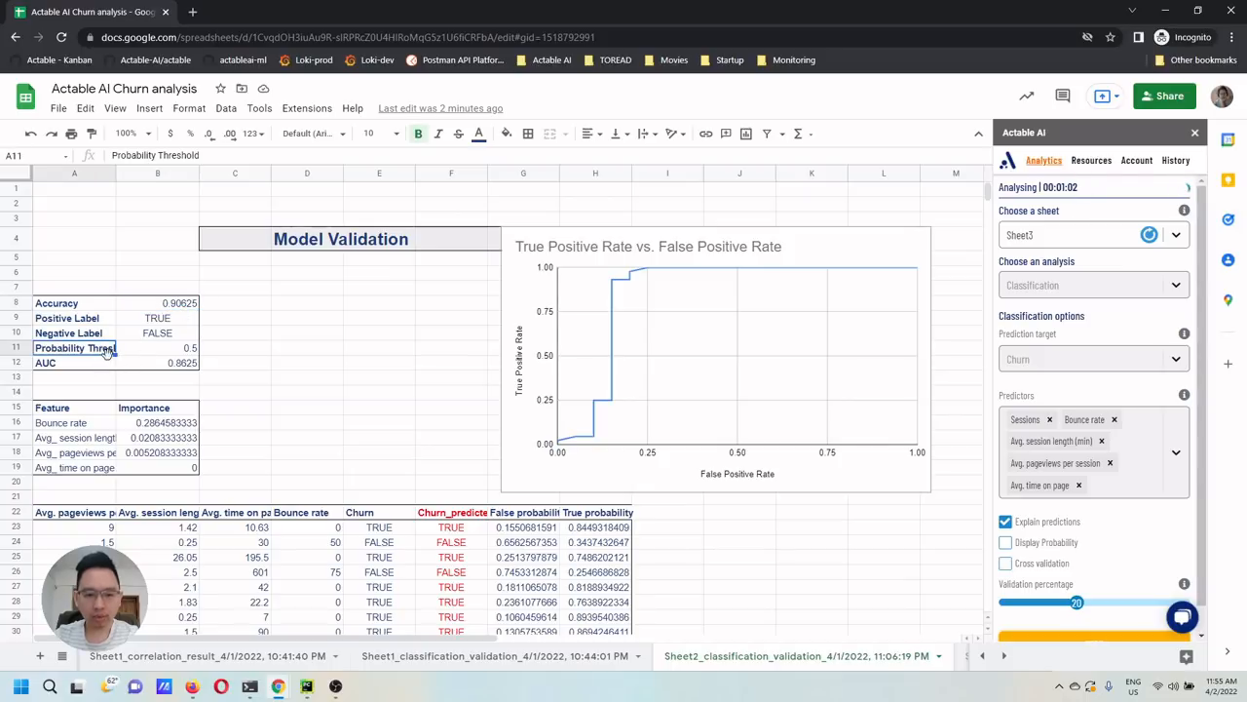
left_click(157, 376)
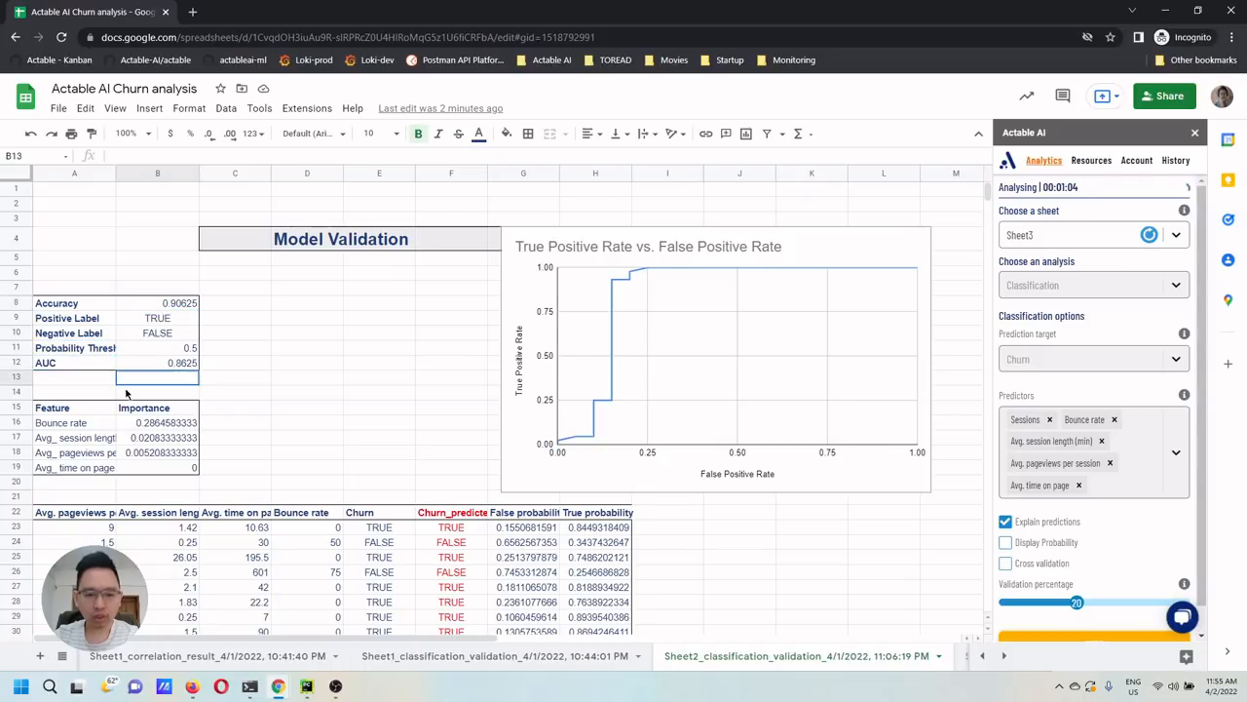
scroll("down", 3)
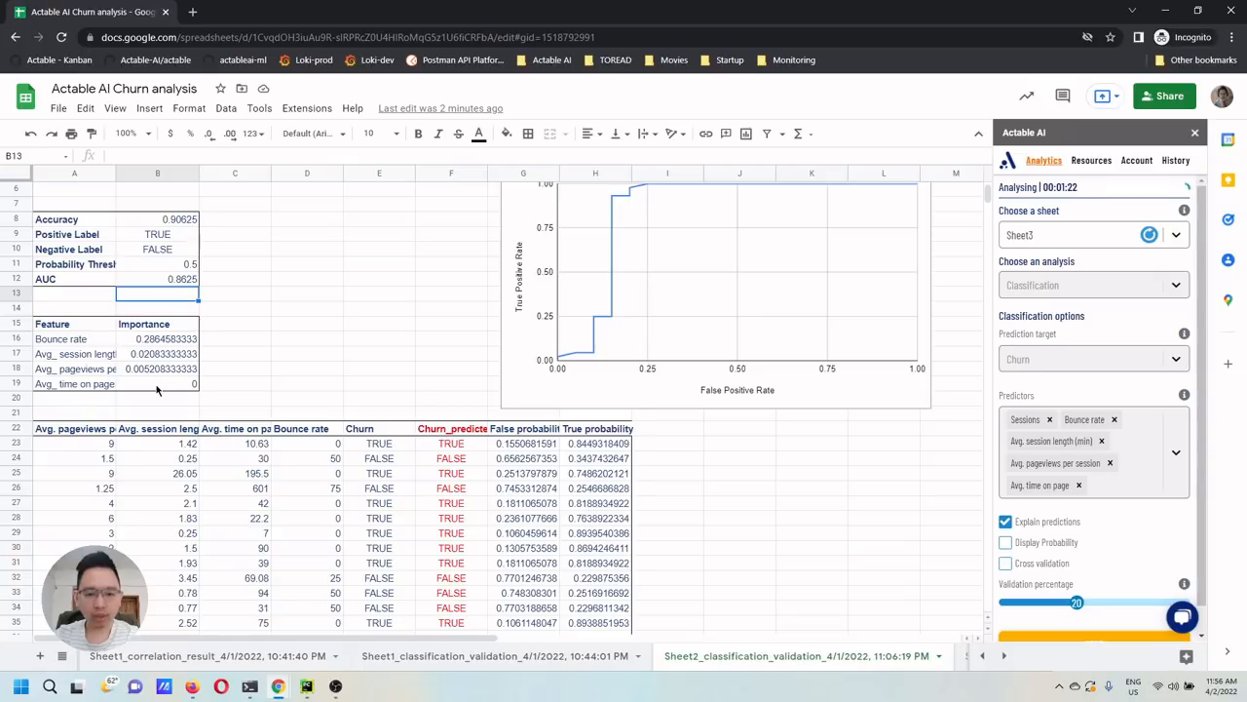
mouse_move(181, 385)
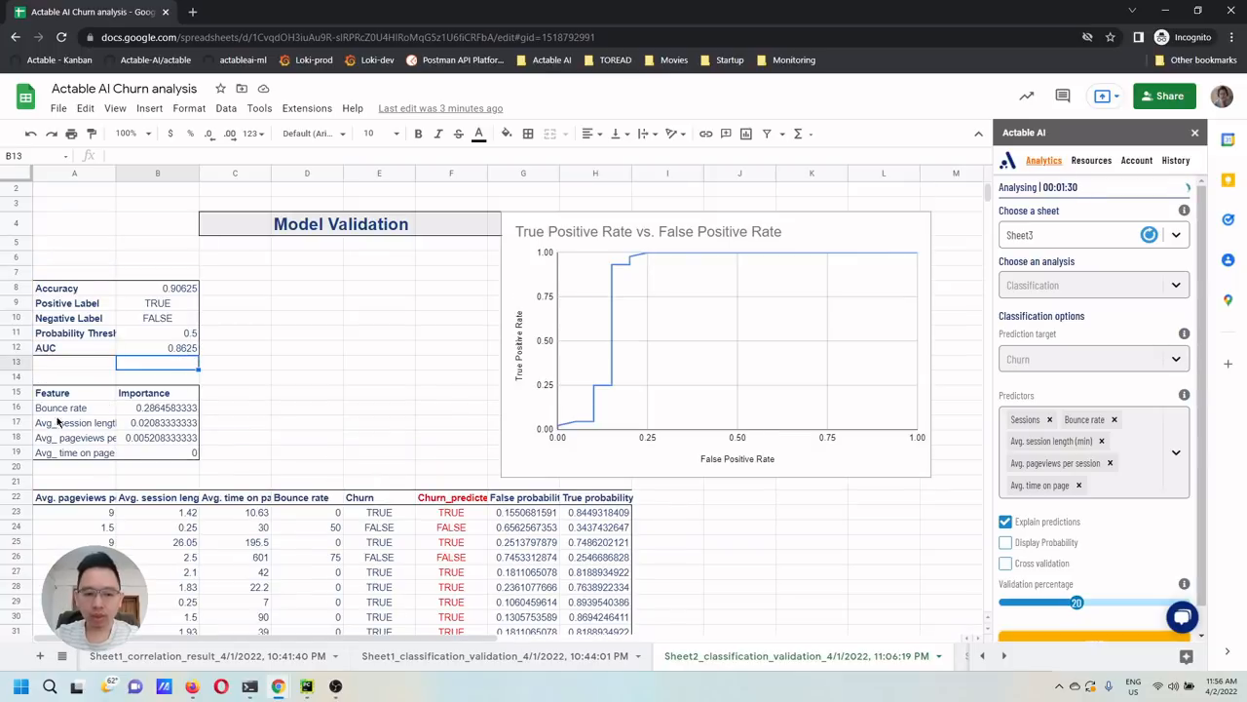
left_click(60, 407)
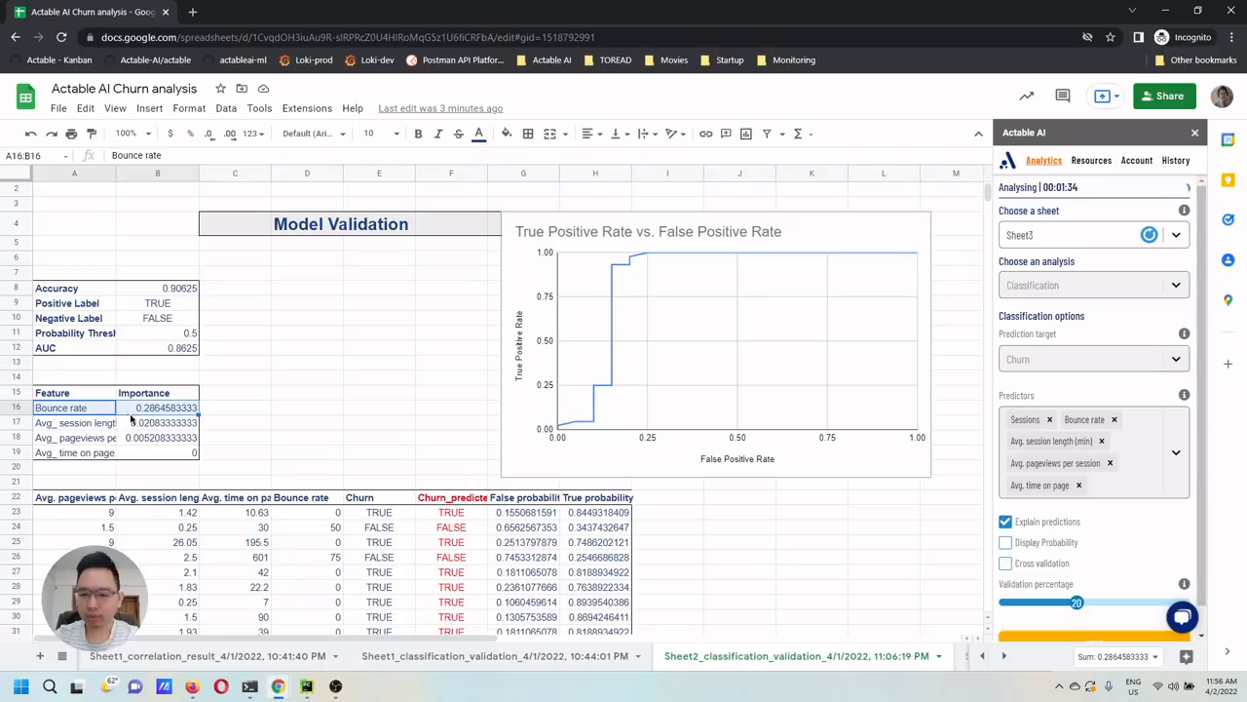
left_click(379, 361)
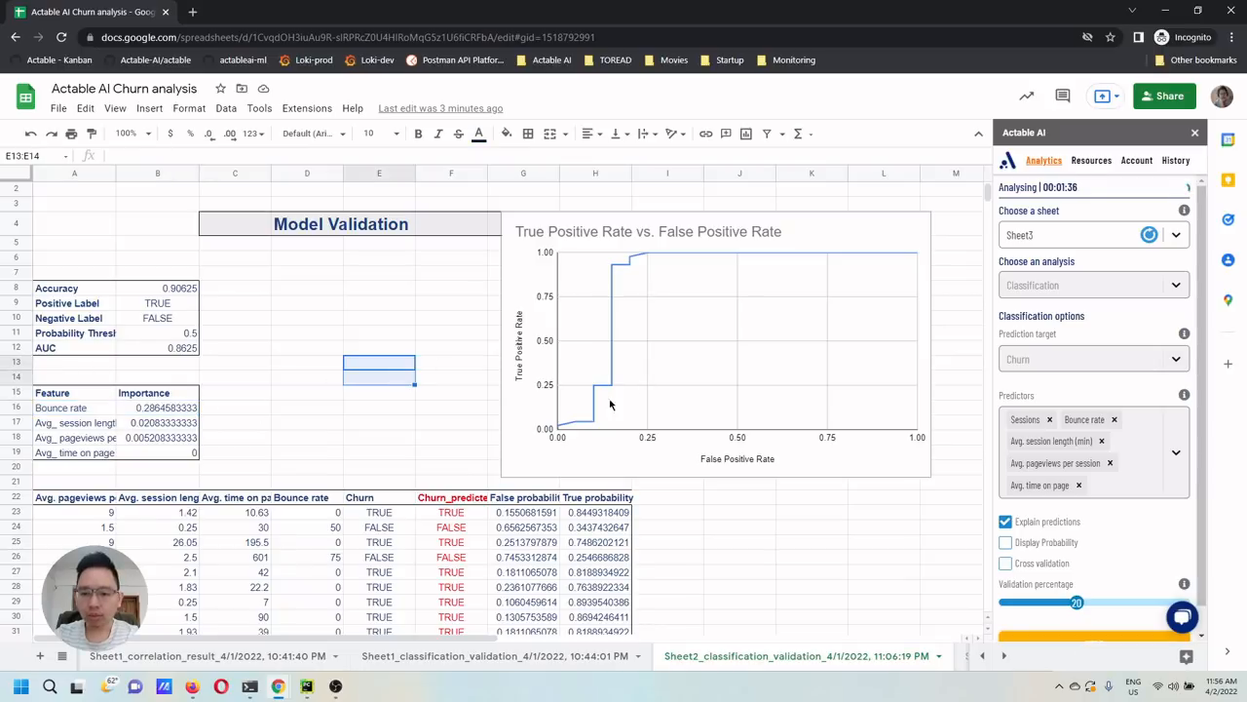
mouse_move(624, 265)
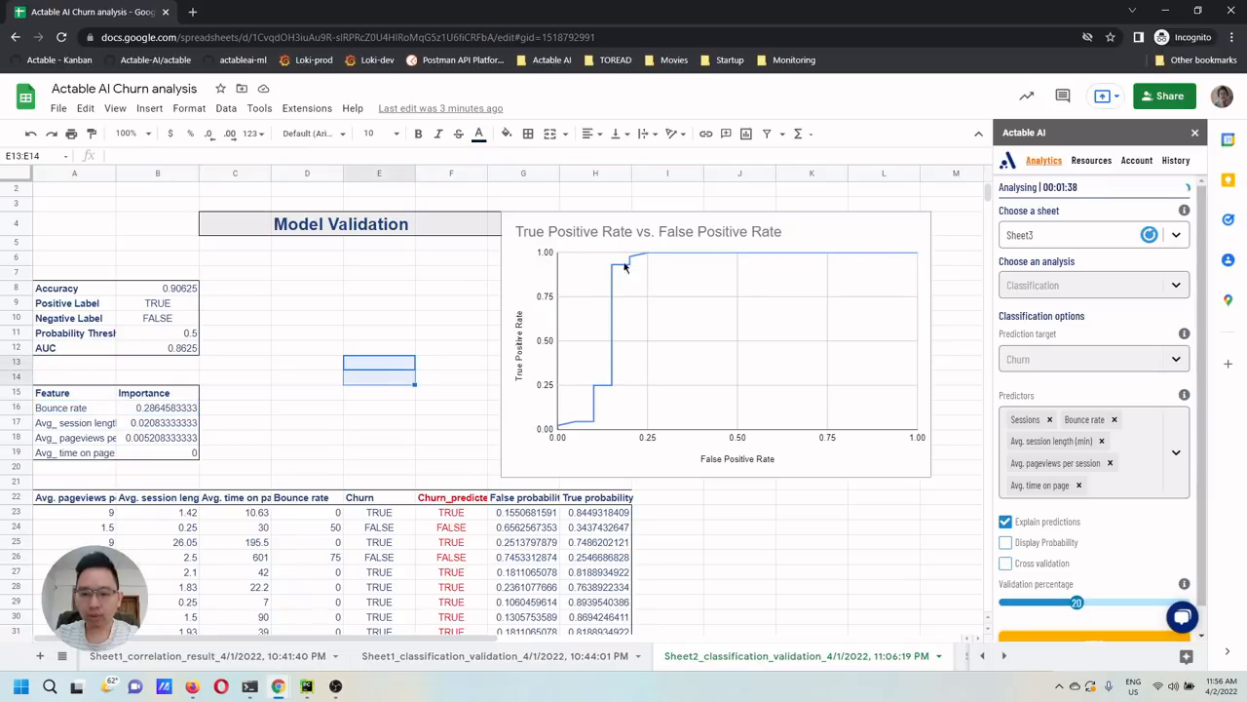
scroll("down", 3)
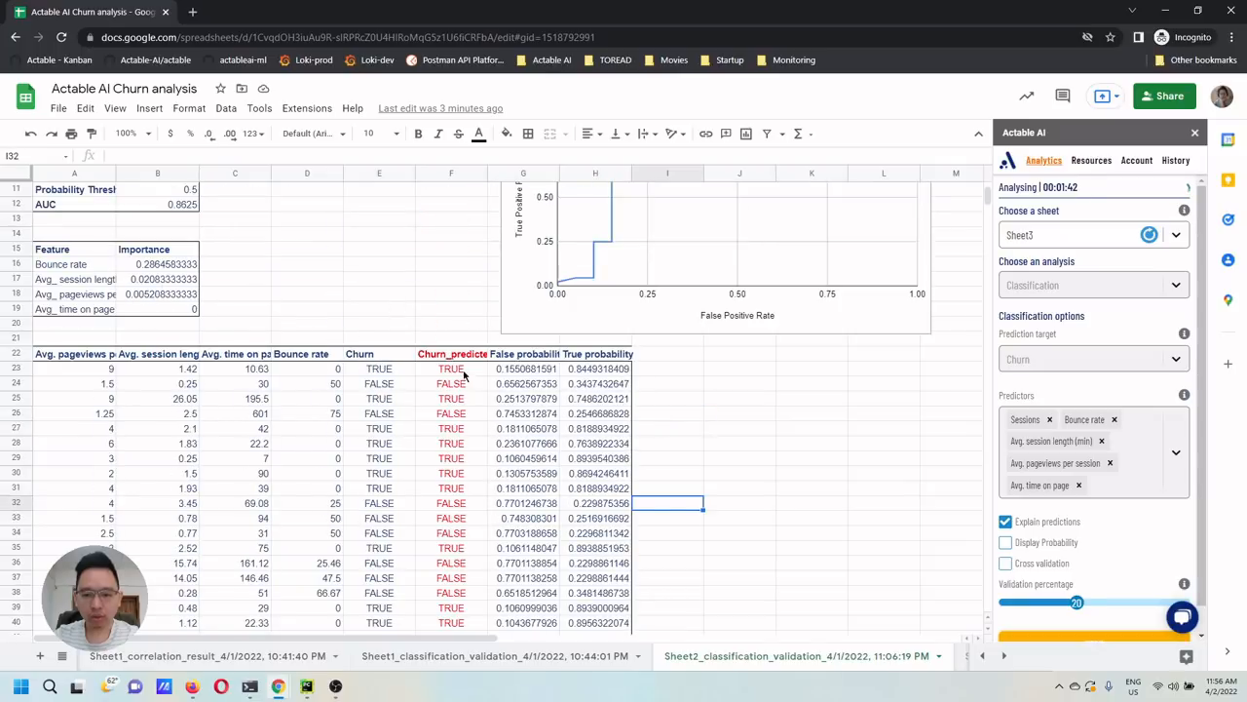
scroll("down", 3)
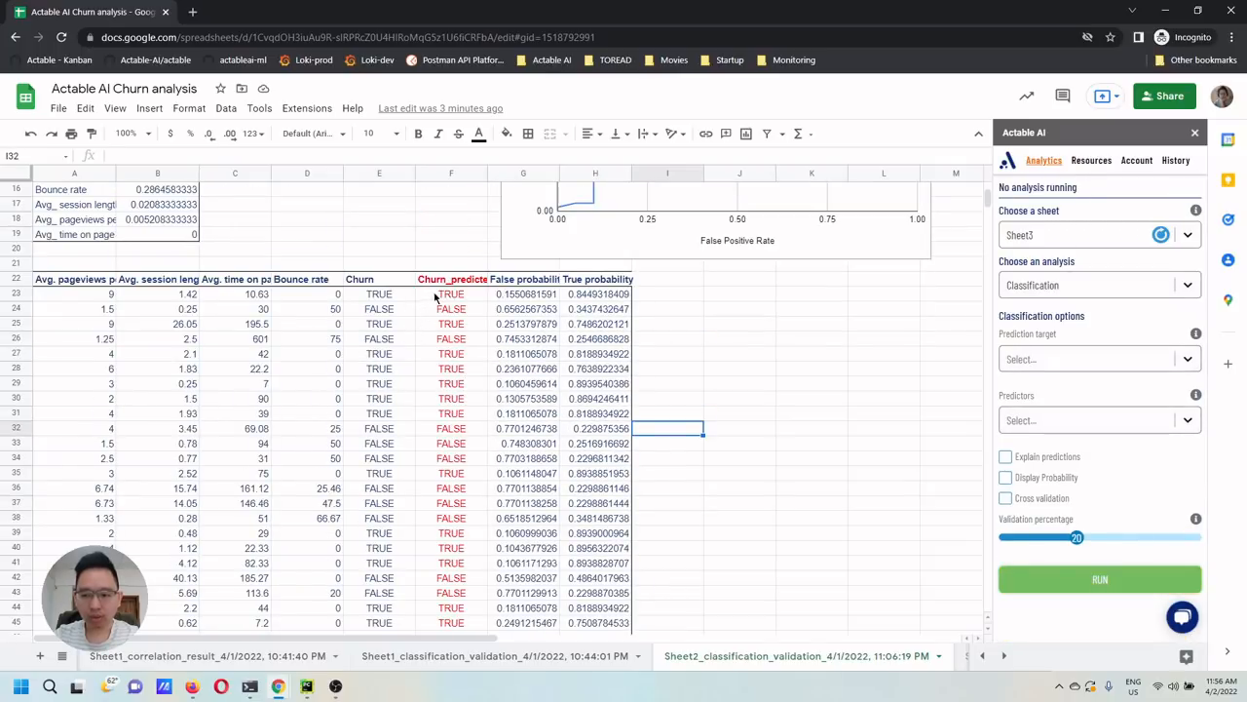
left_click(1098, 579)
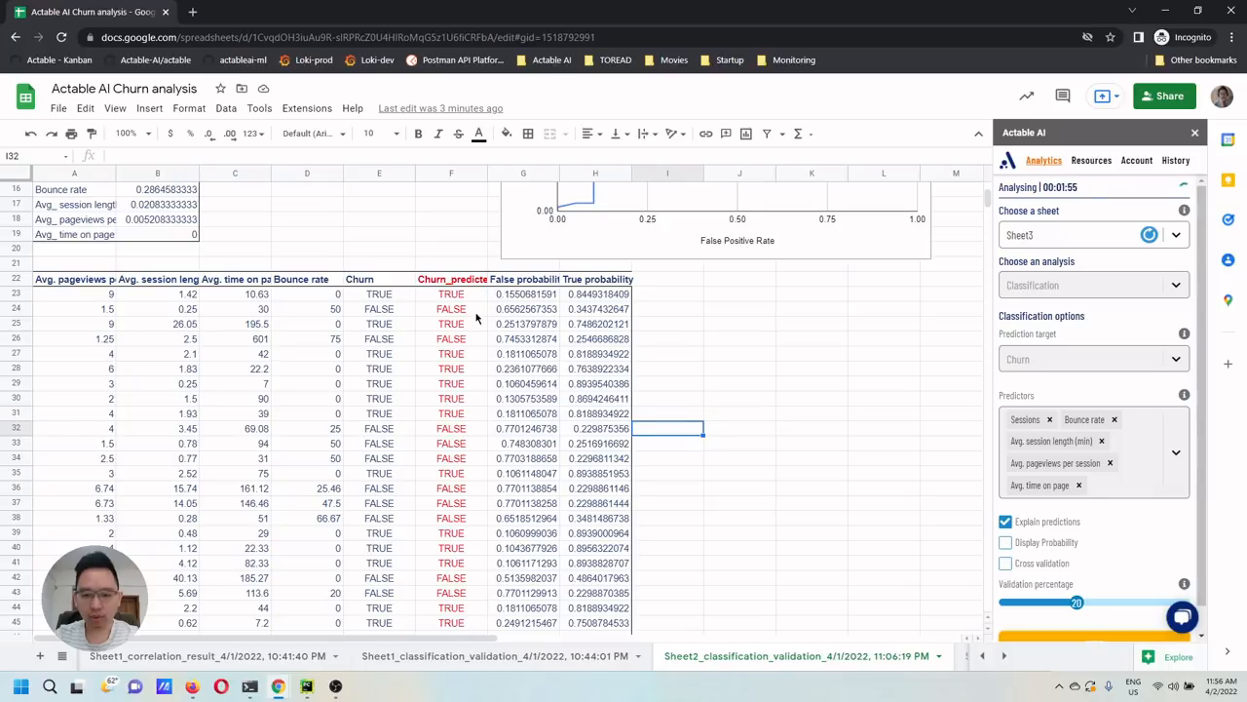
mouse_move(487, 337)
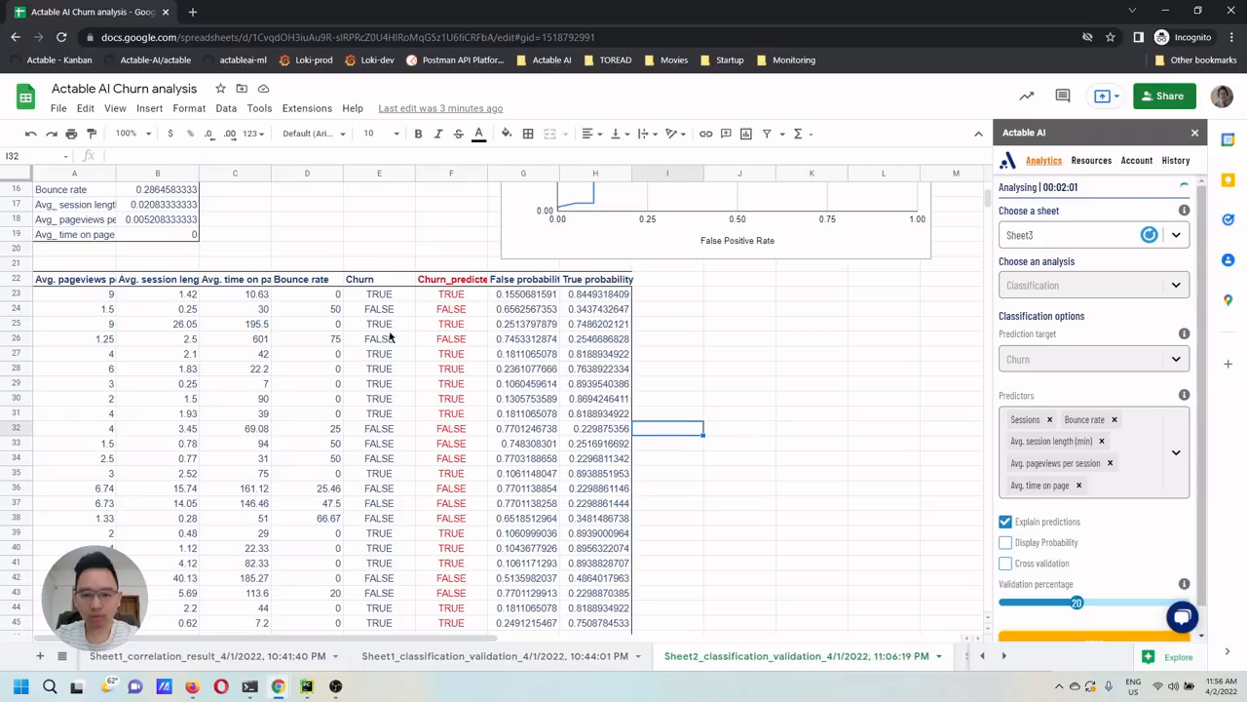
left_click(378, 338)
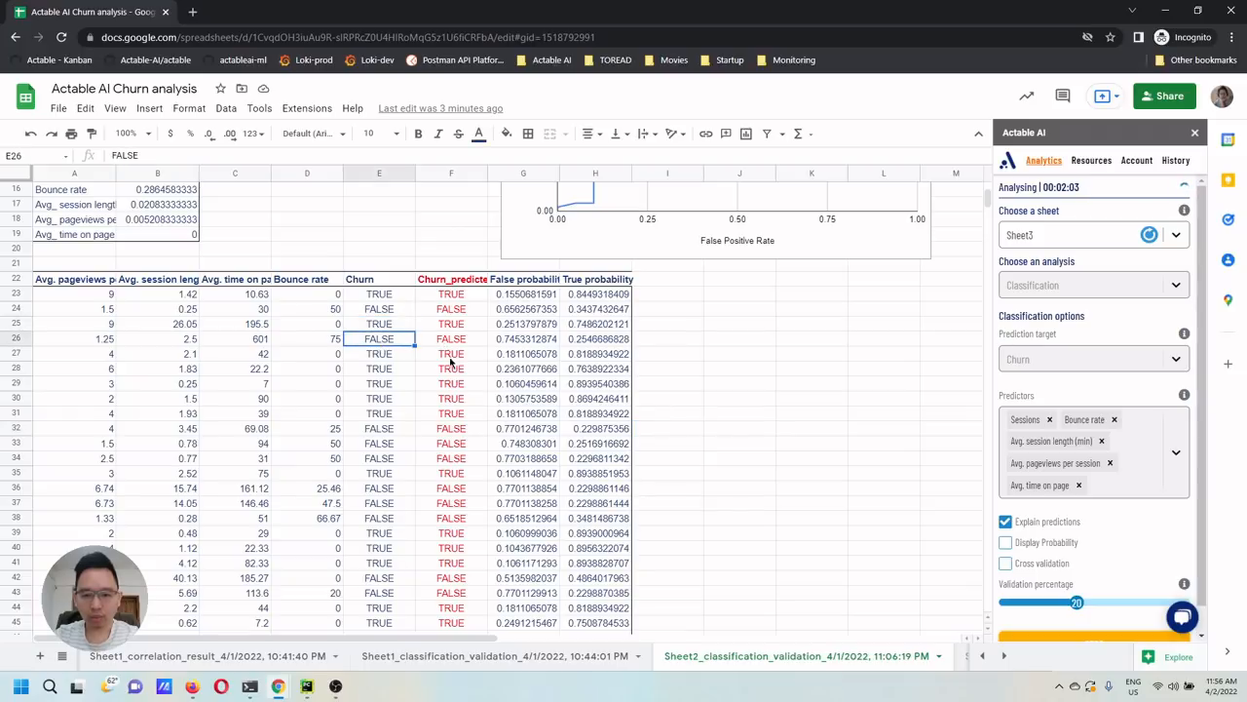
left_click(450, 383)
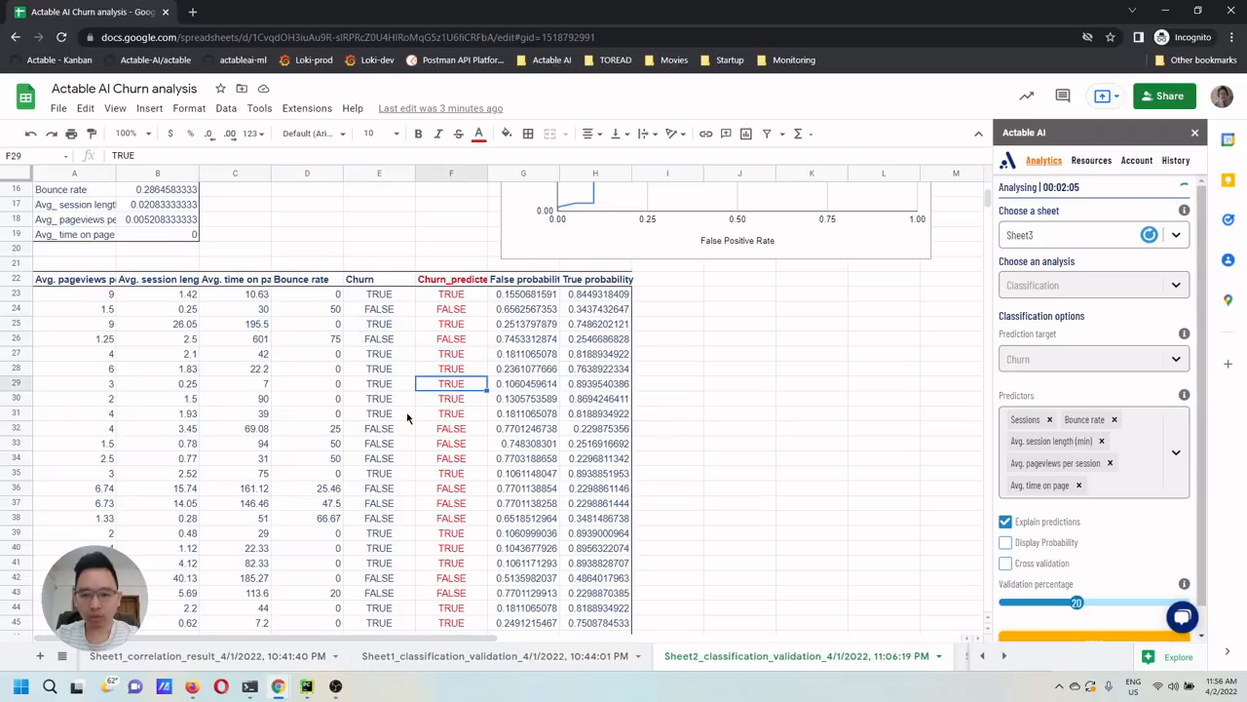
mouse_move(595, 398)
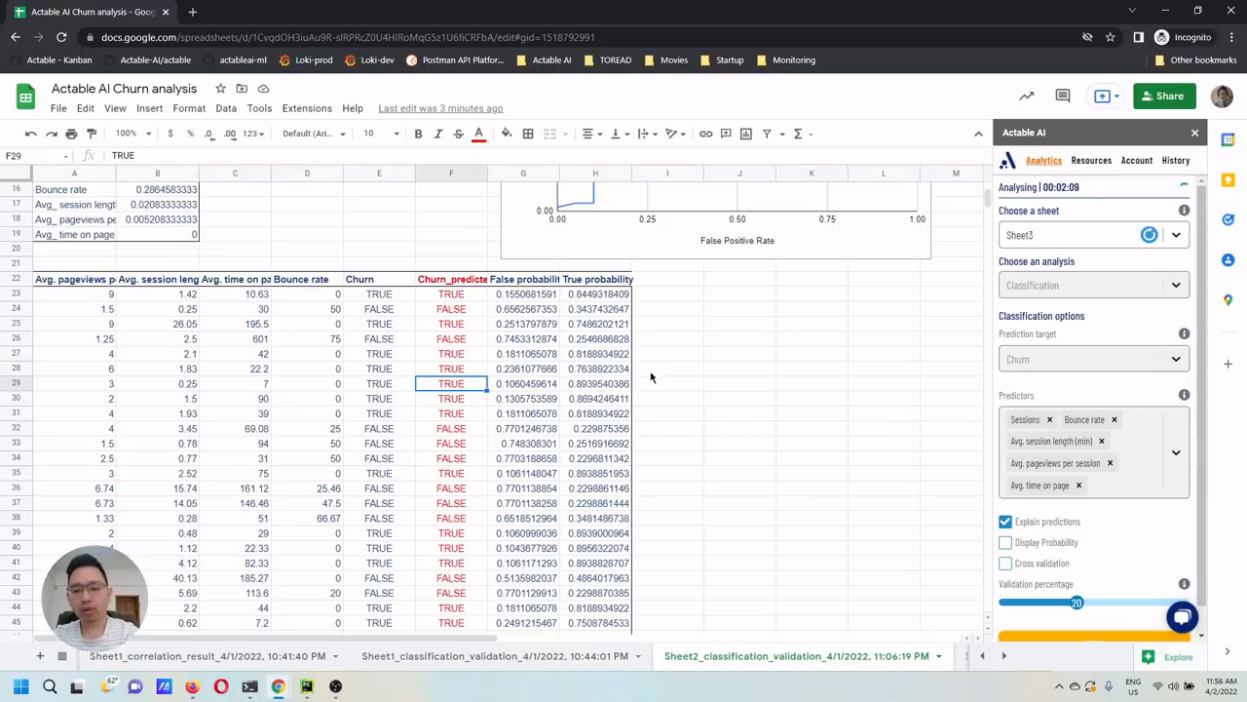
mouse_move(699, 372)
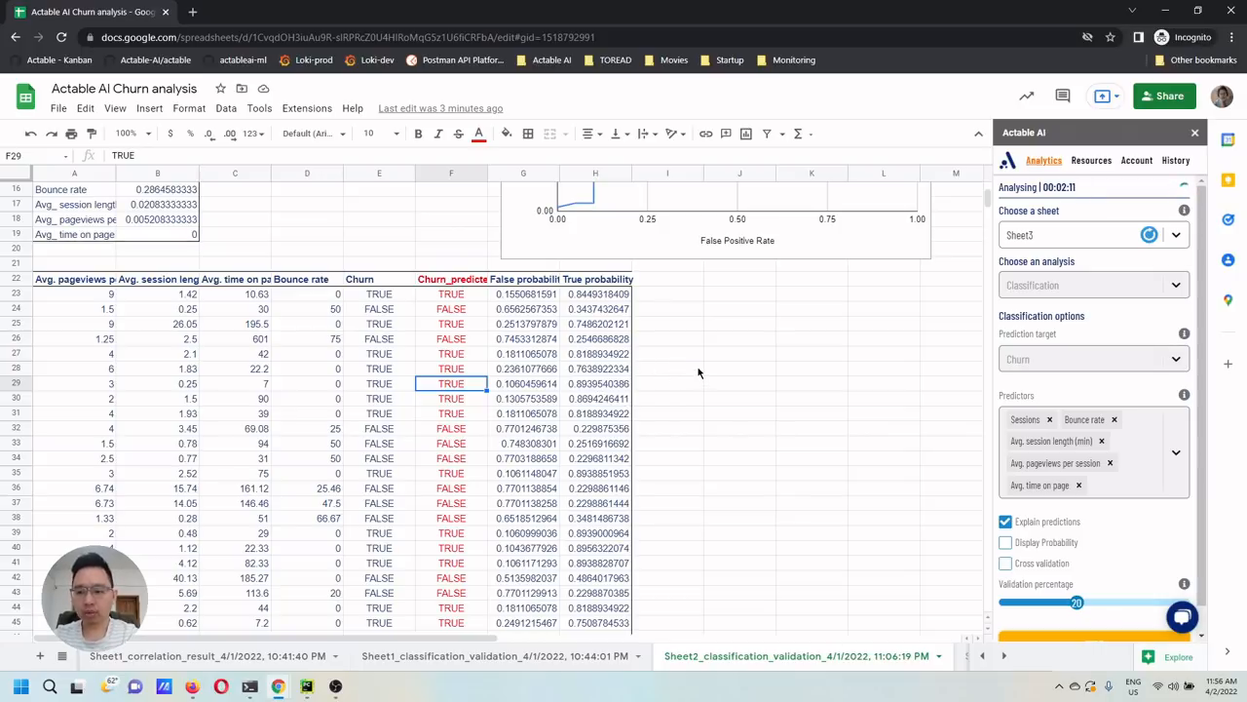